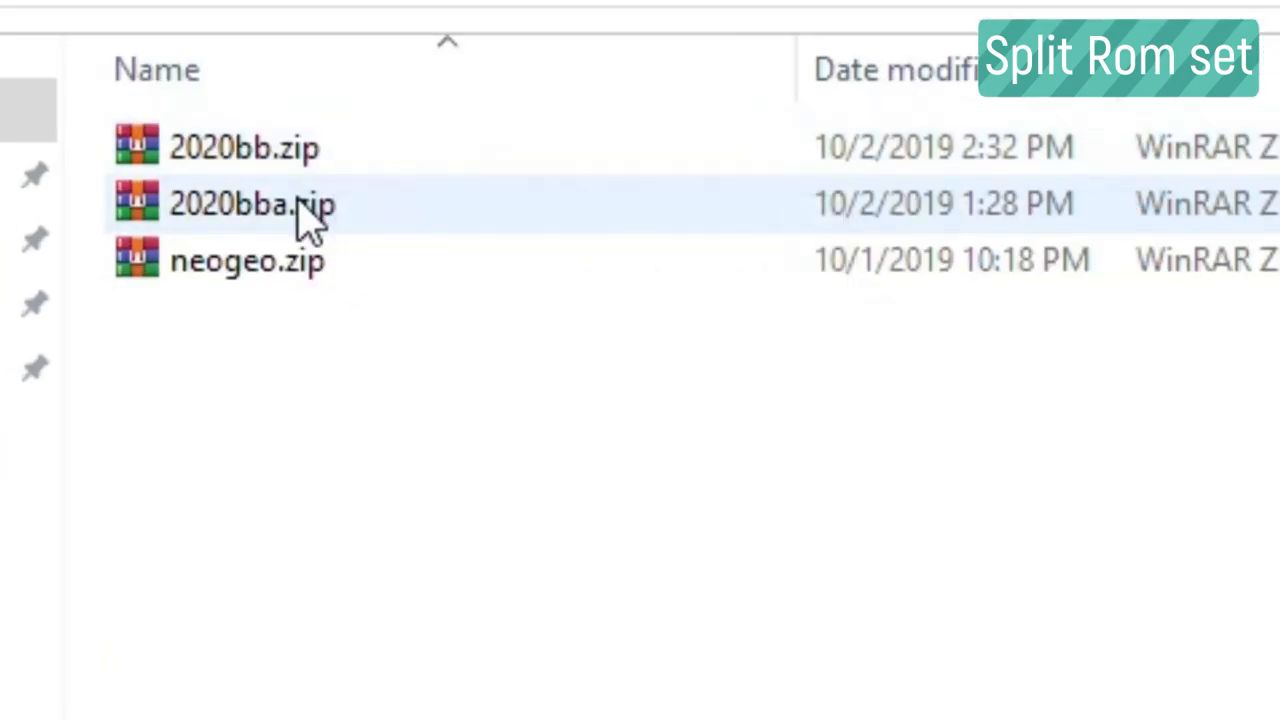
mouse_move(304, 204)
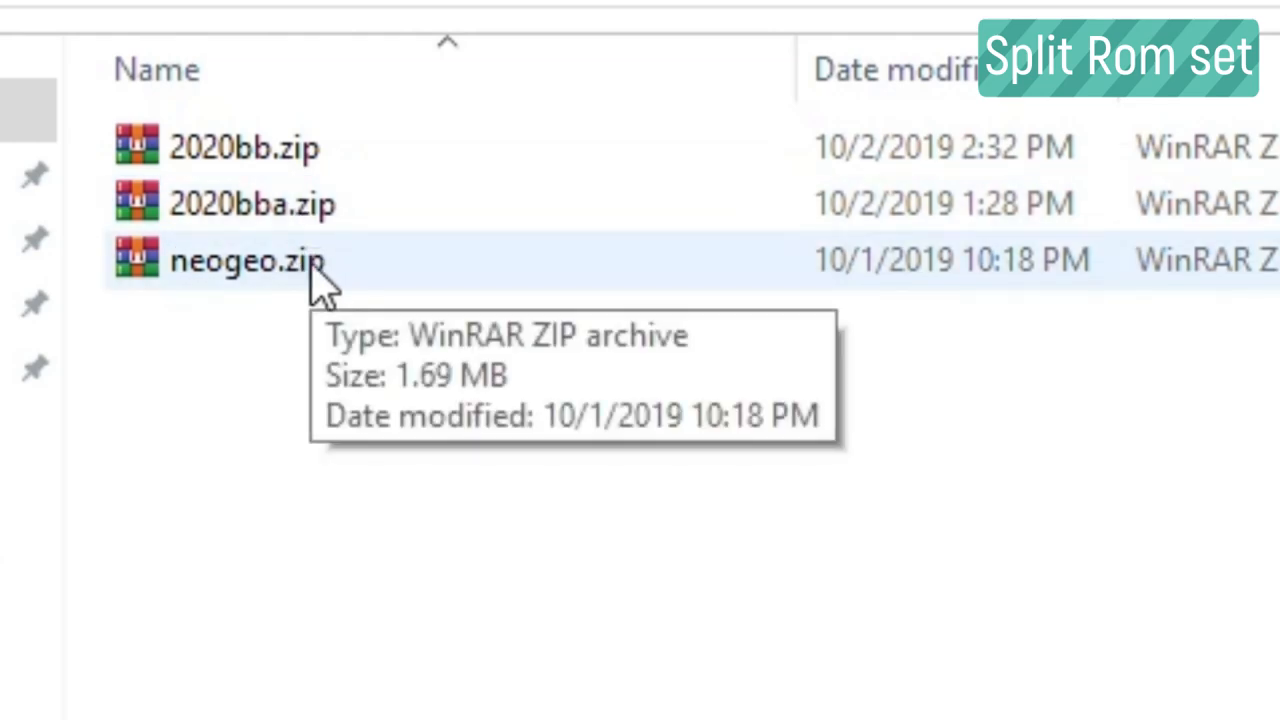
Inspect the contents of the 2020bb.zip archive in the split folder
click(244, 148)
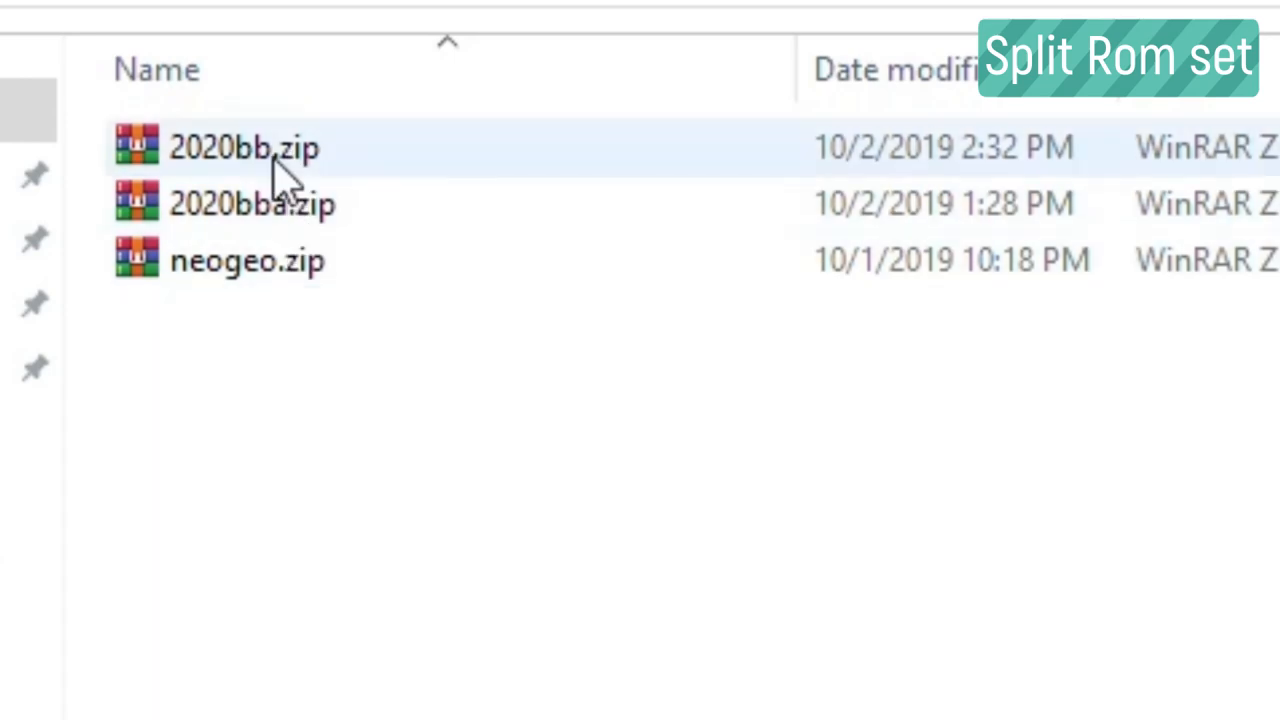
double_click(244, 148)
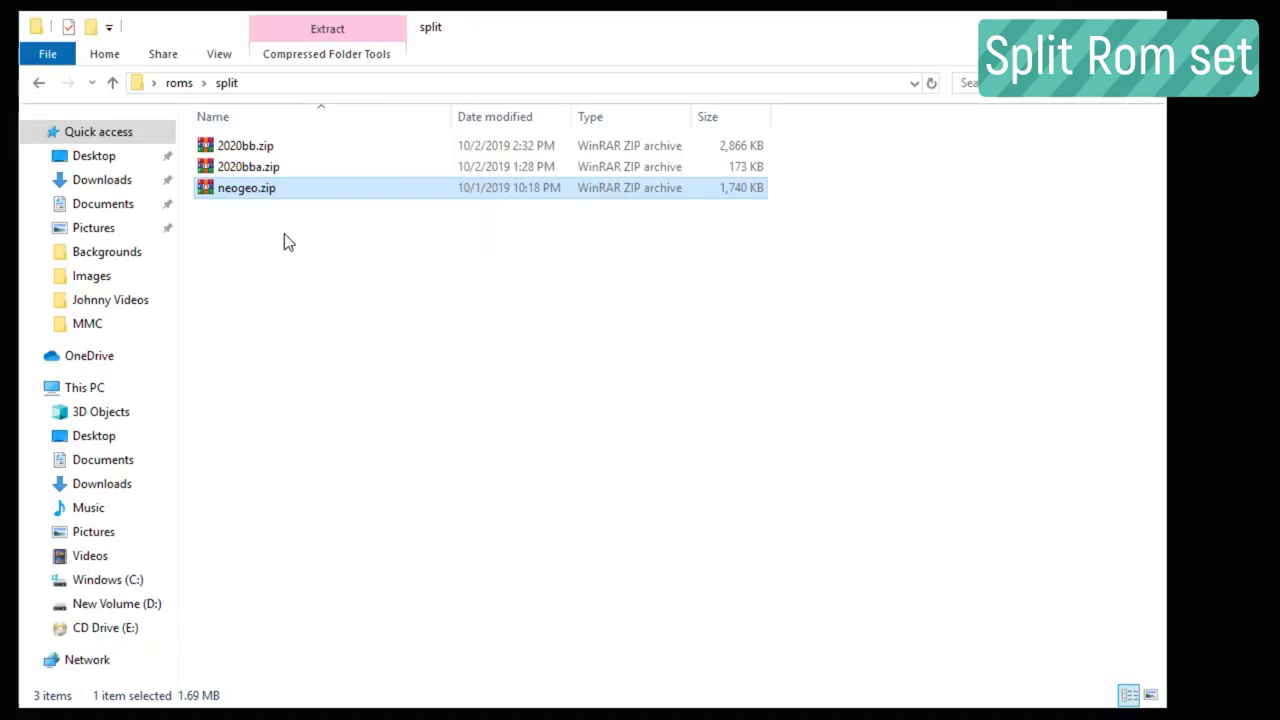
mouse_move(268, 150)
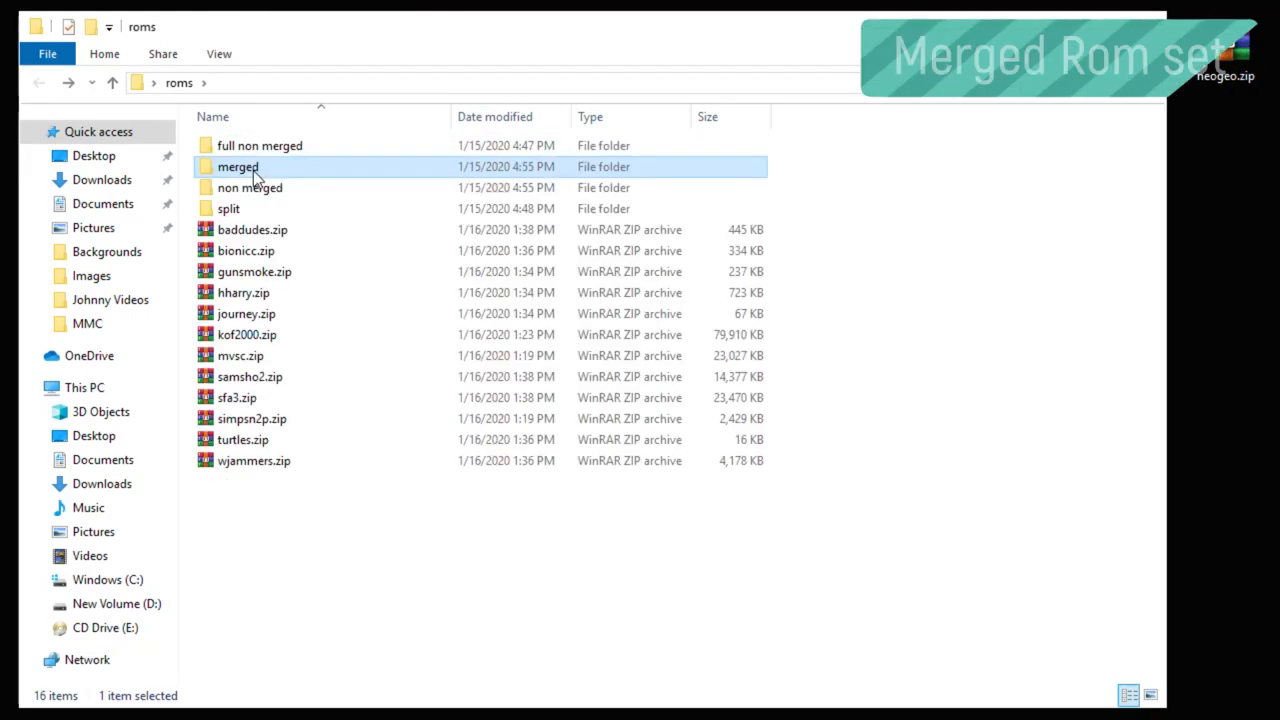
double_click(238, 168)
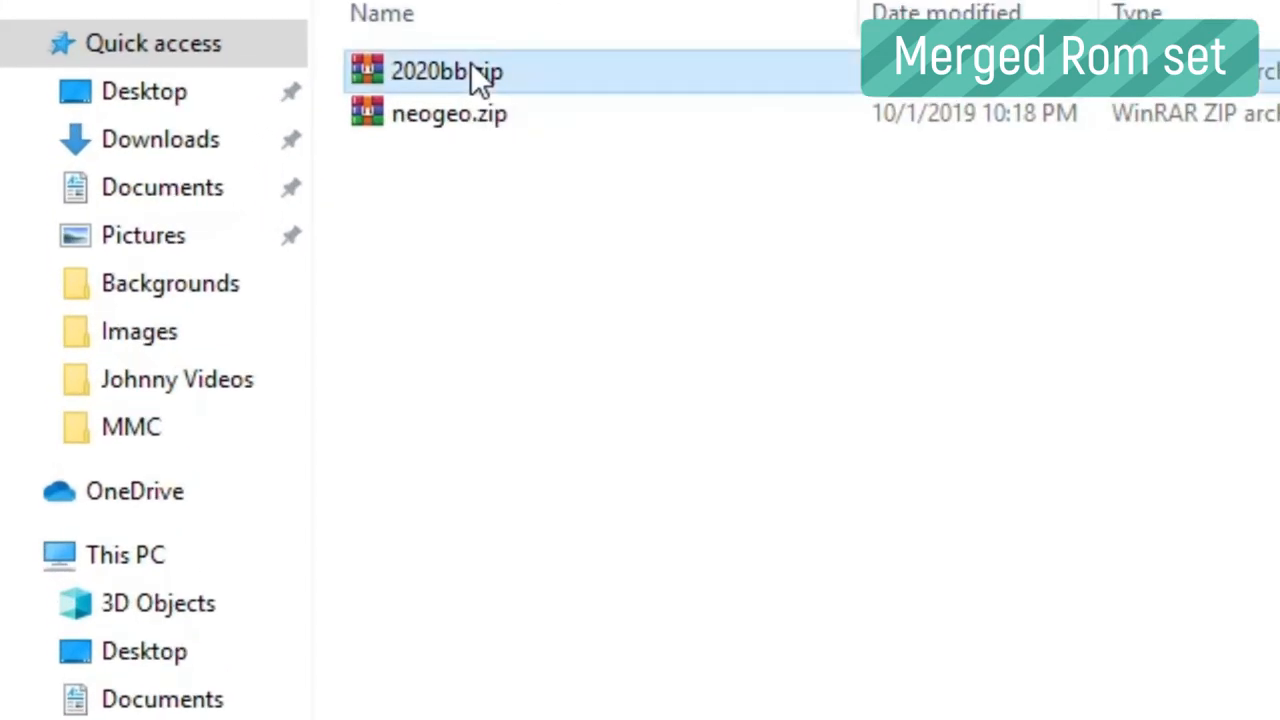
double_click(448, 72)
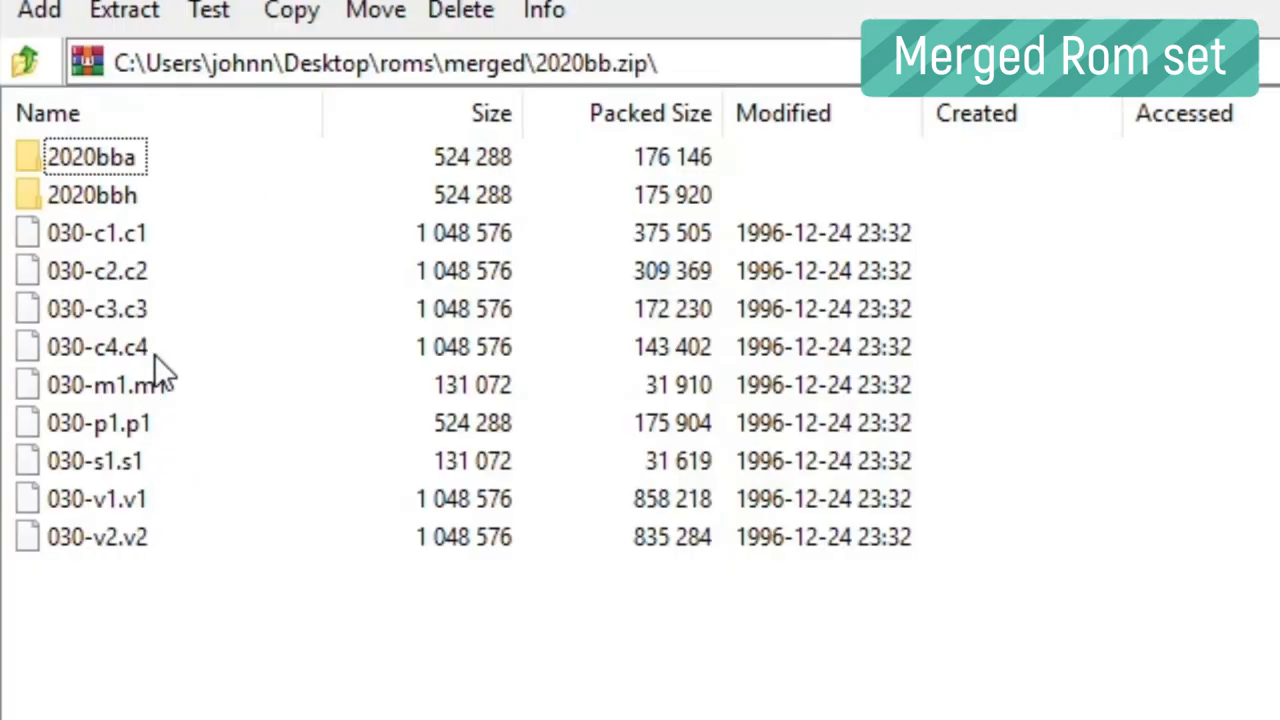
click(90, 156)
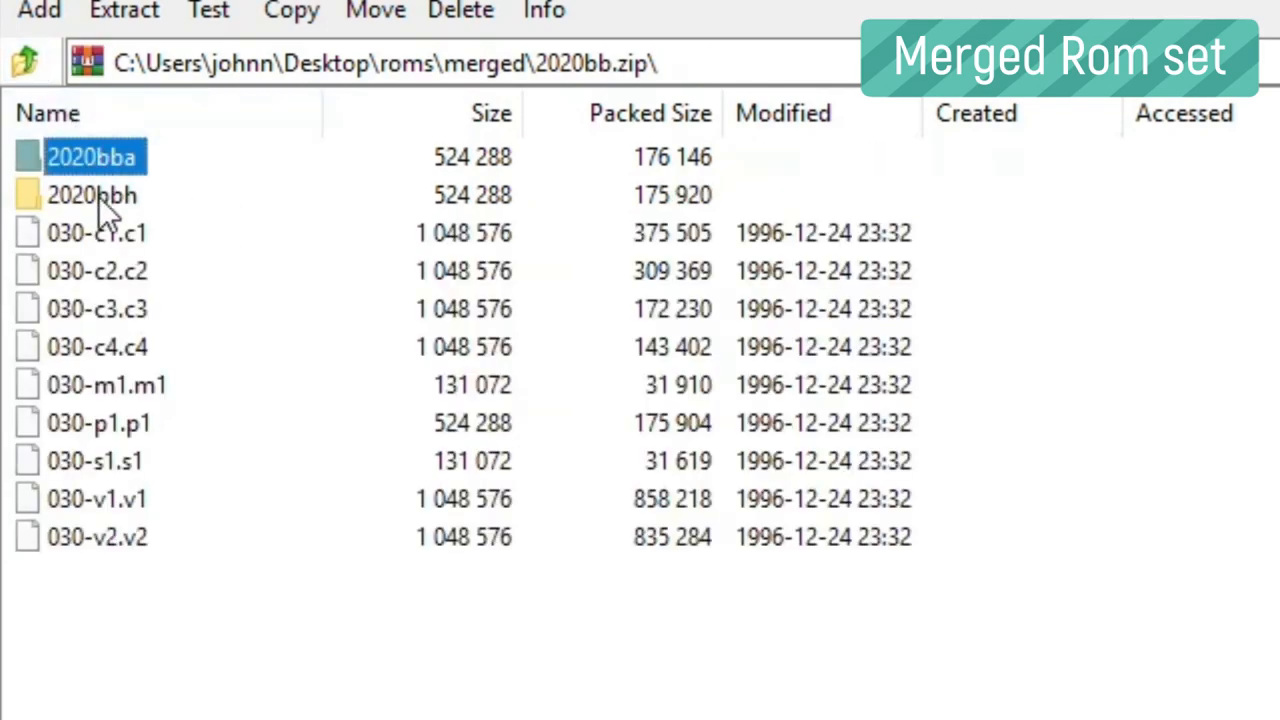
click(92, 194)
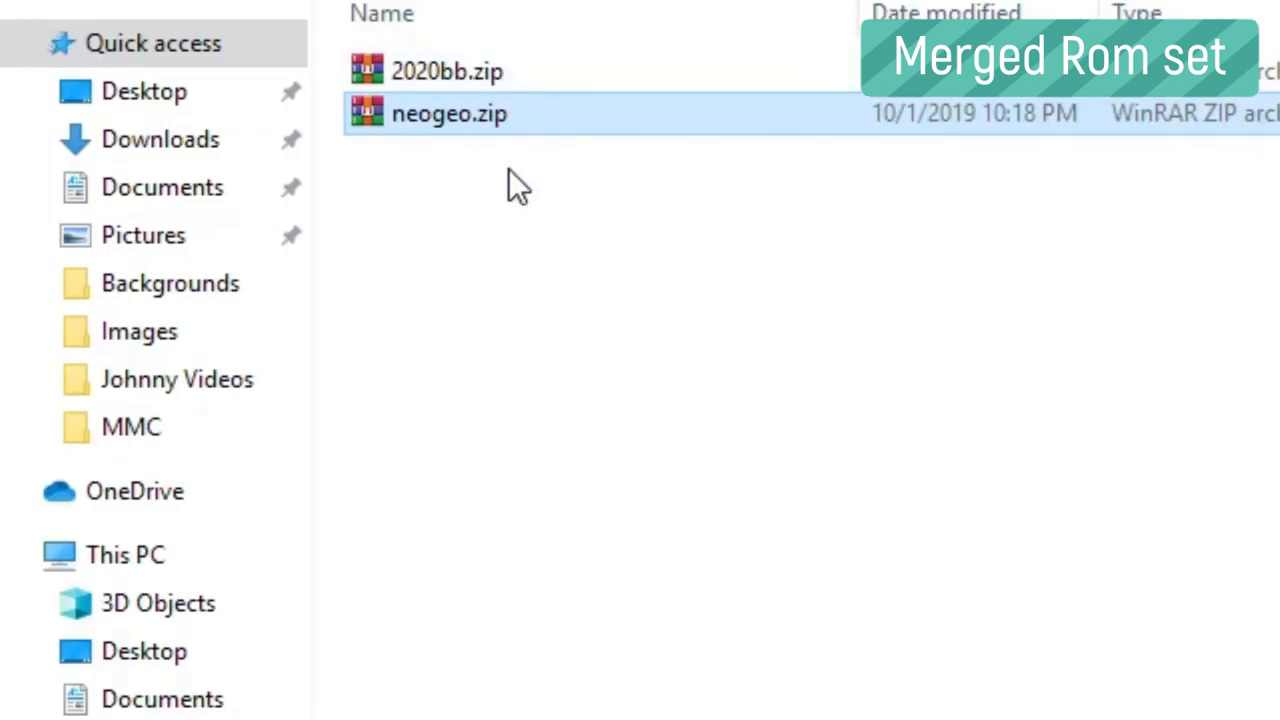
mouse_move(550, 176)
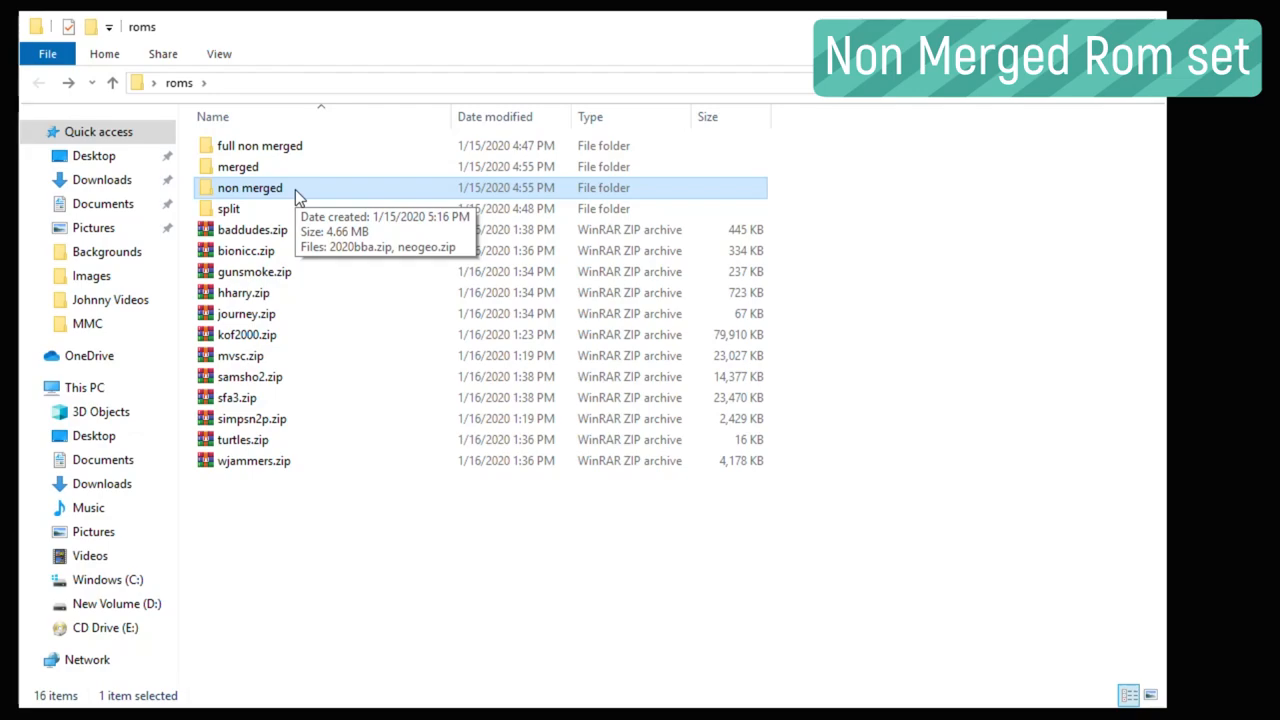
double_click(248, 188)
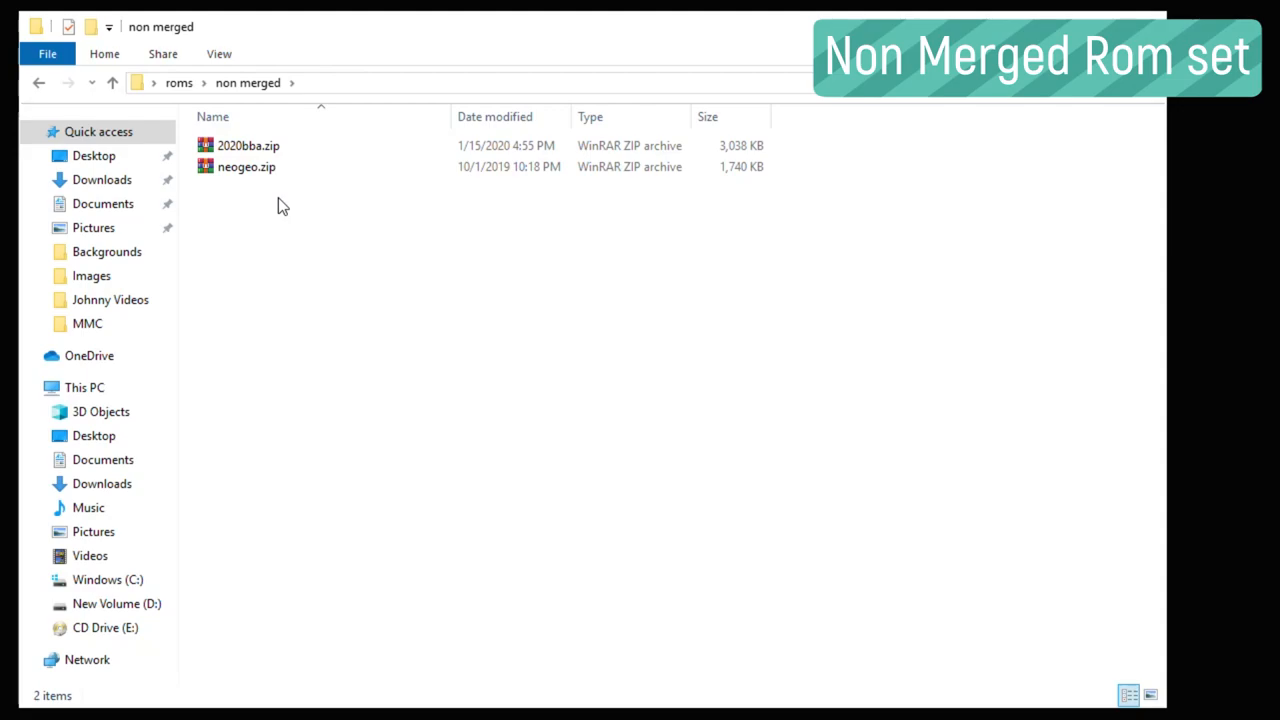
mouse_move(246, 166)
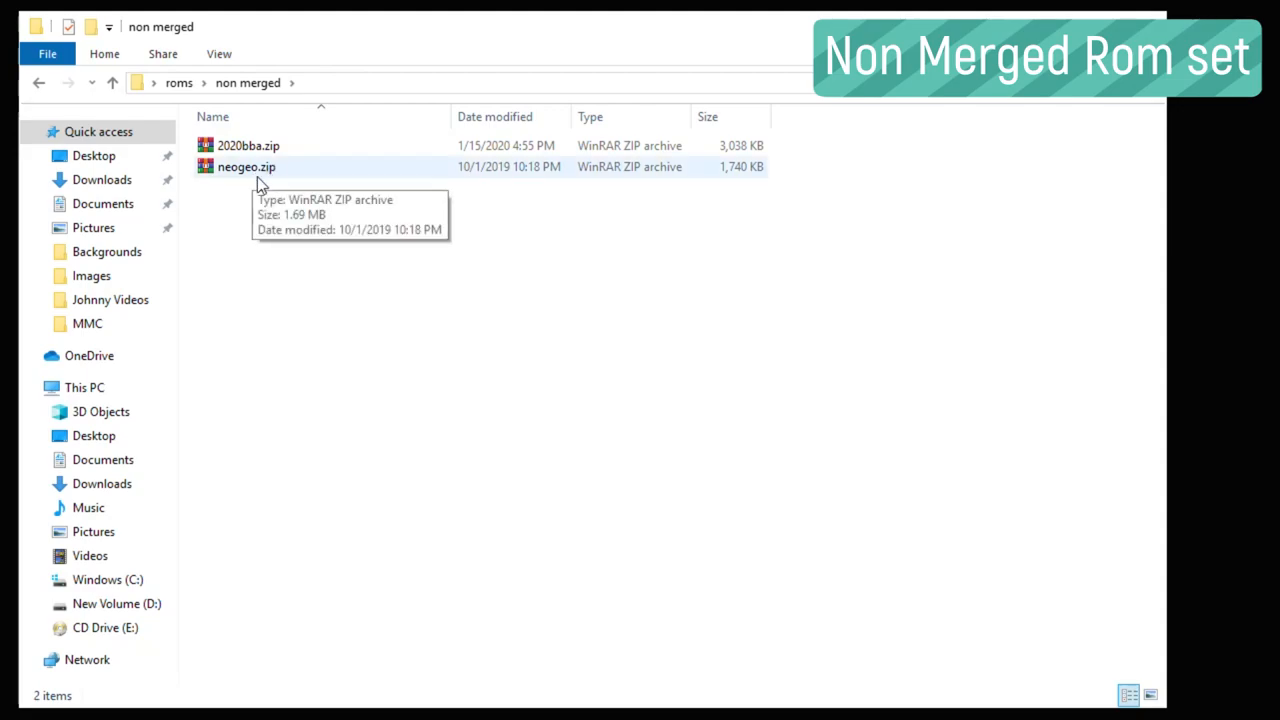
click(248, 144)
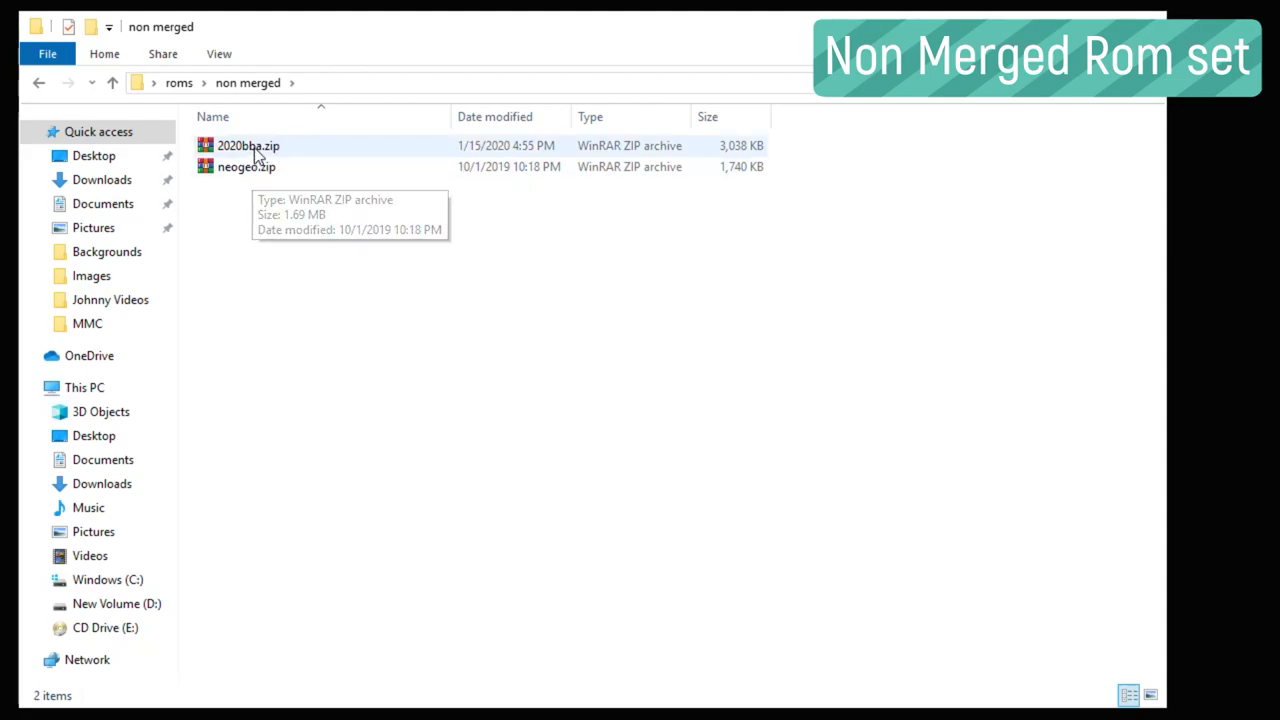
double_click(248, 144)
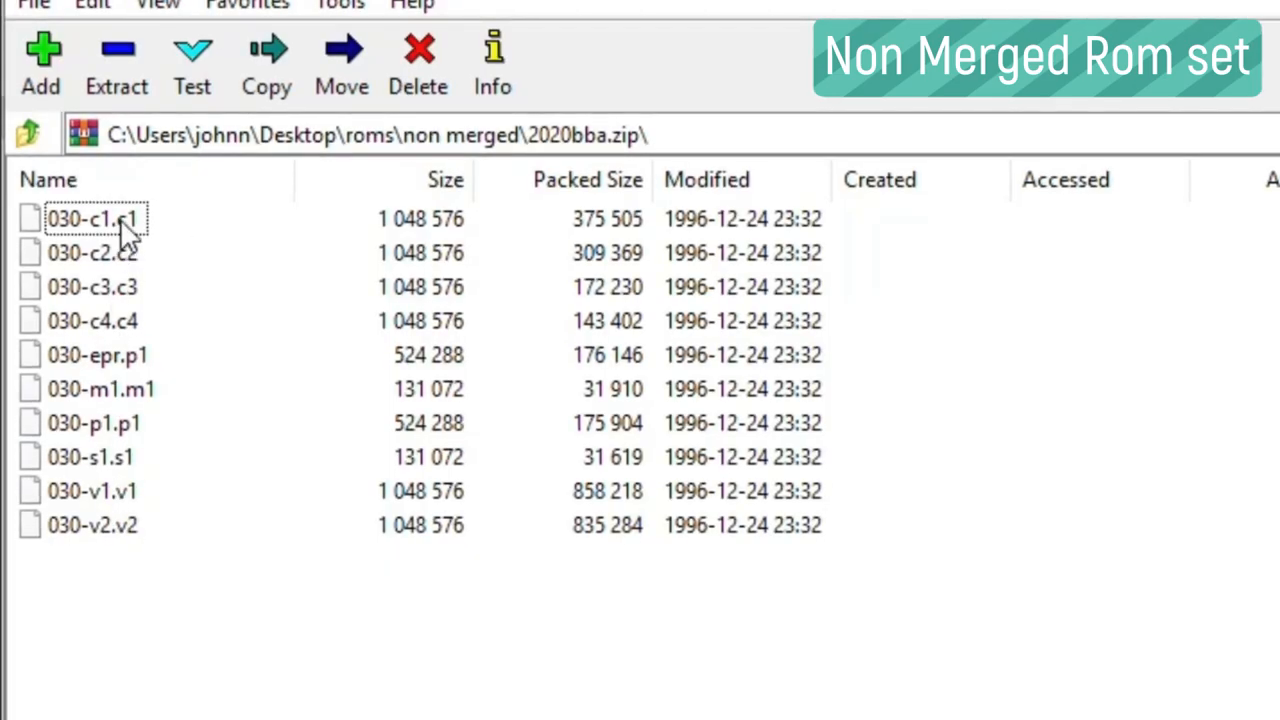
mouse_move(140, 256)
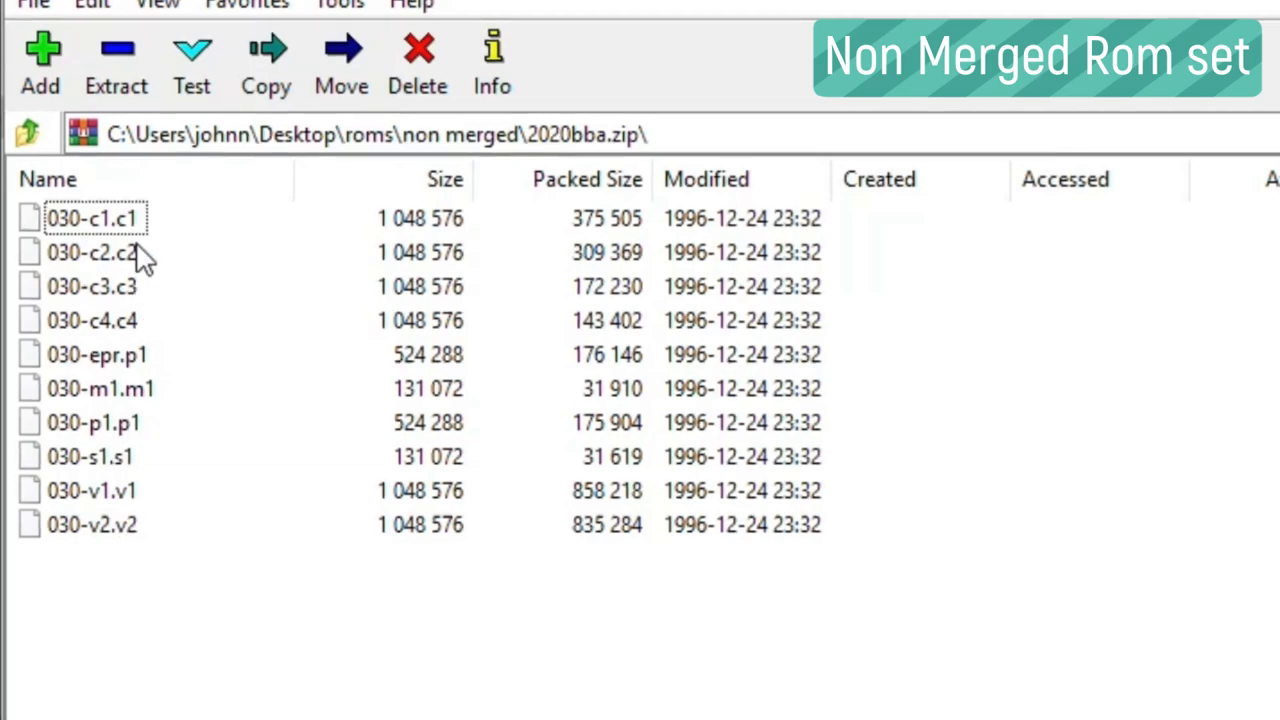
mouse_move(370, 320)
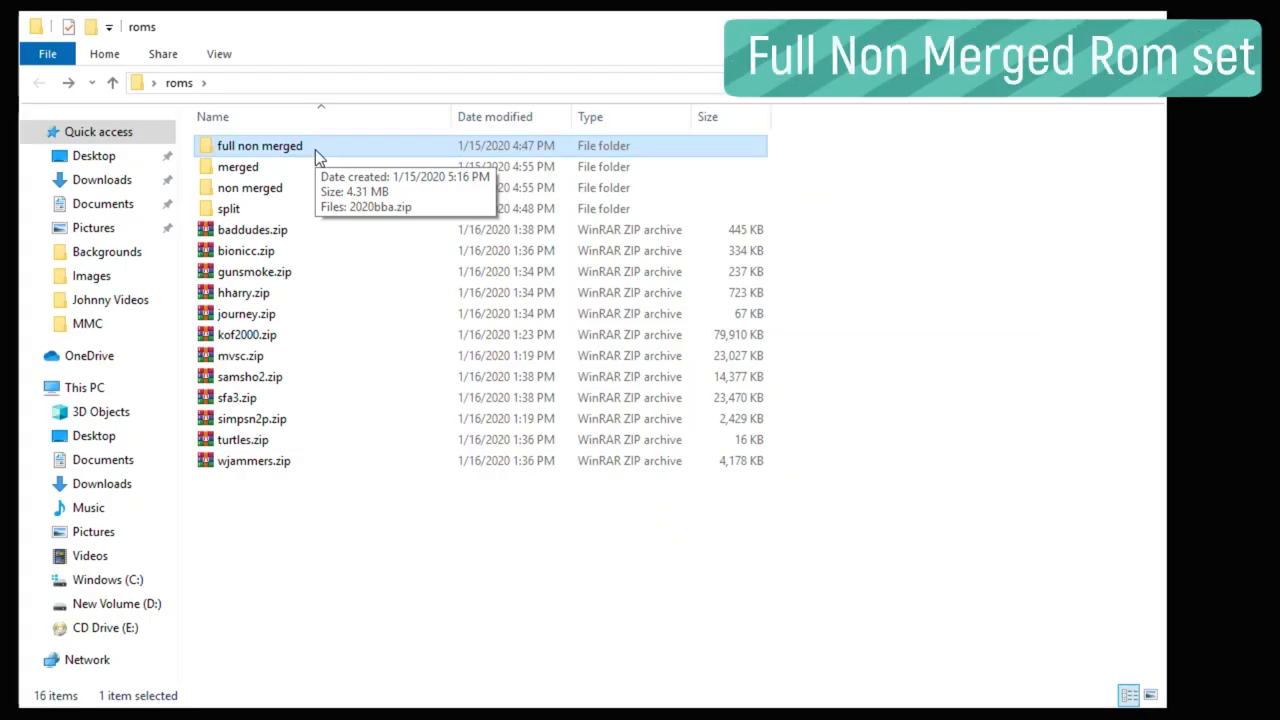
double_click(260, 144)
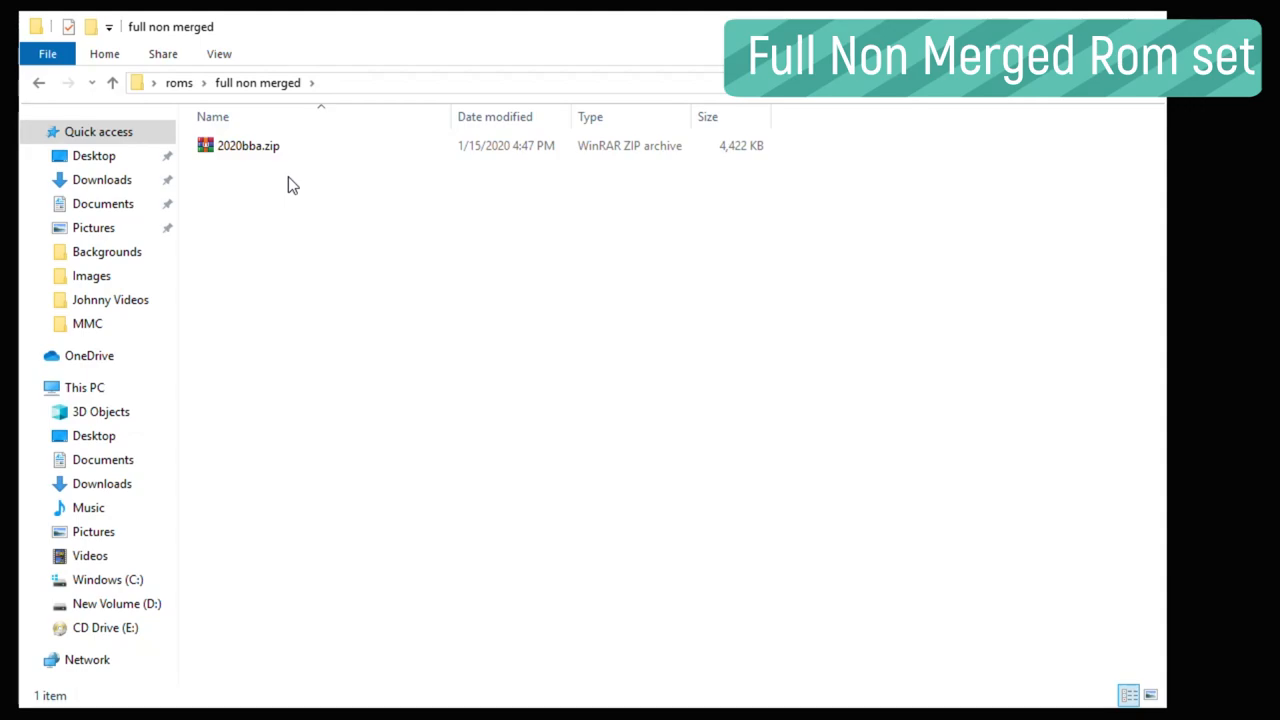
mouse_move(228, 224)
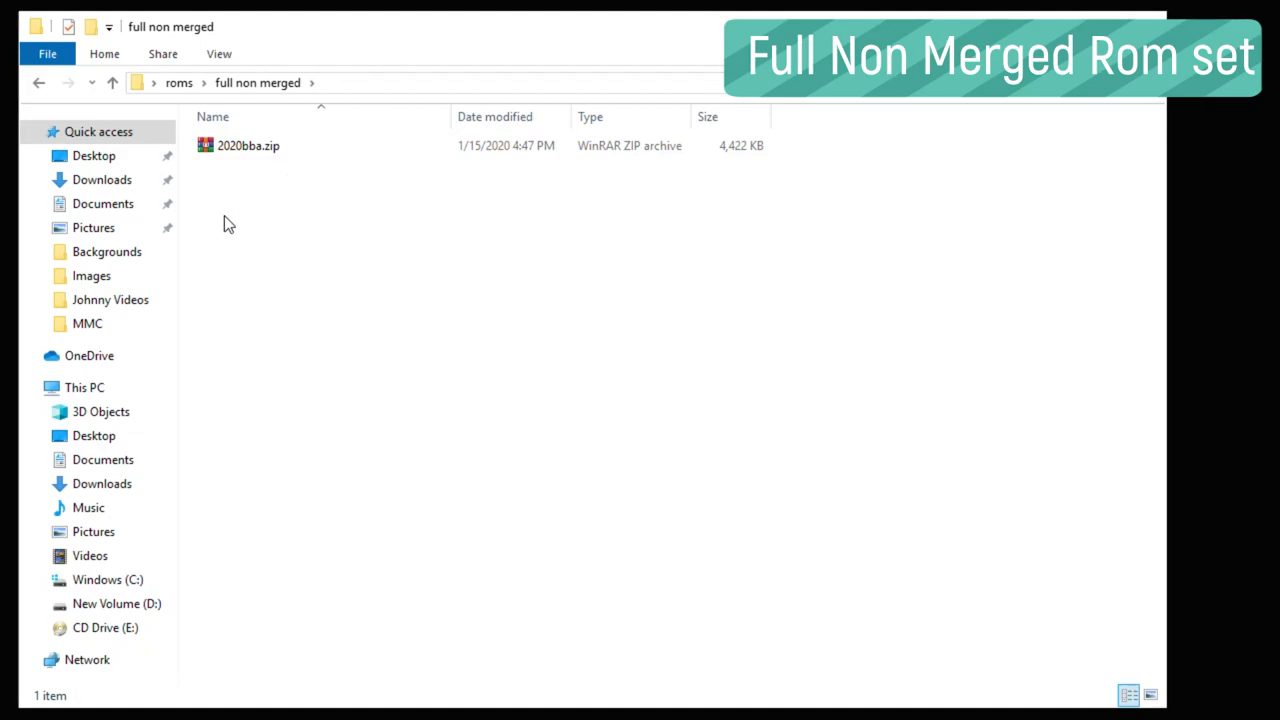
mouse_move(262, 210)
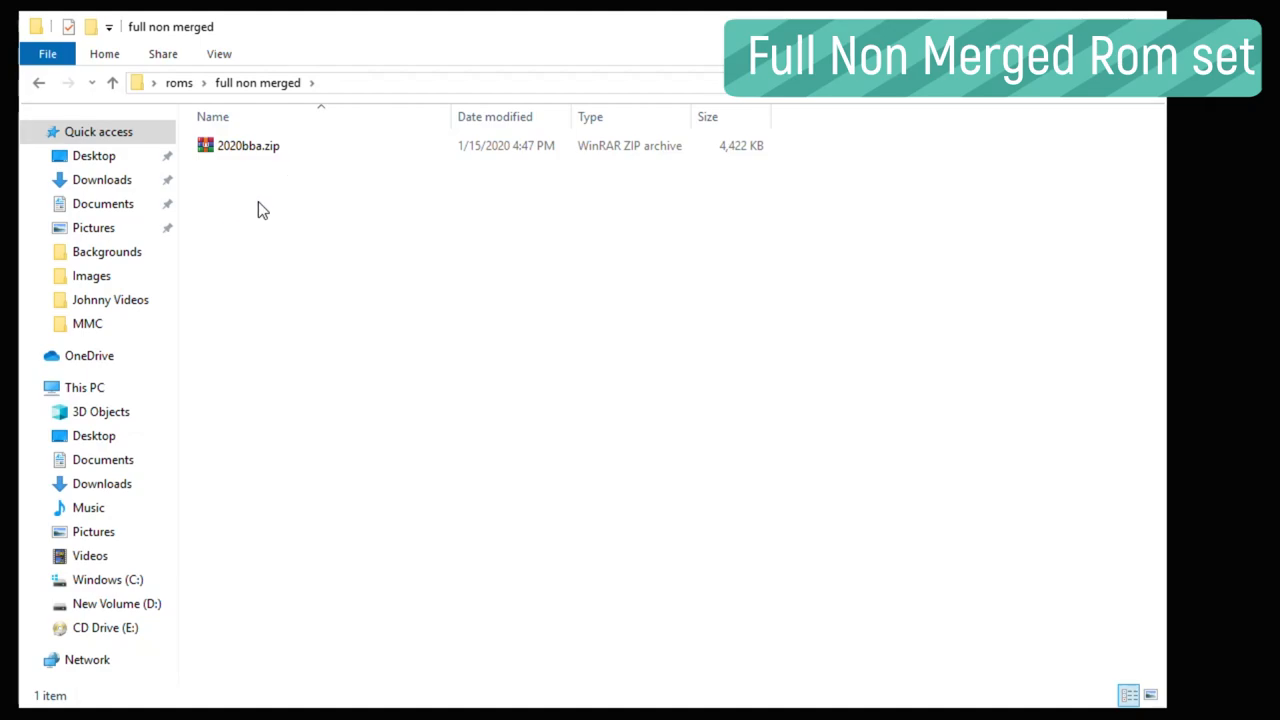
right_click(248, 144)
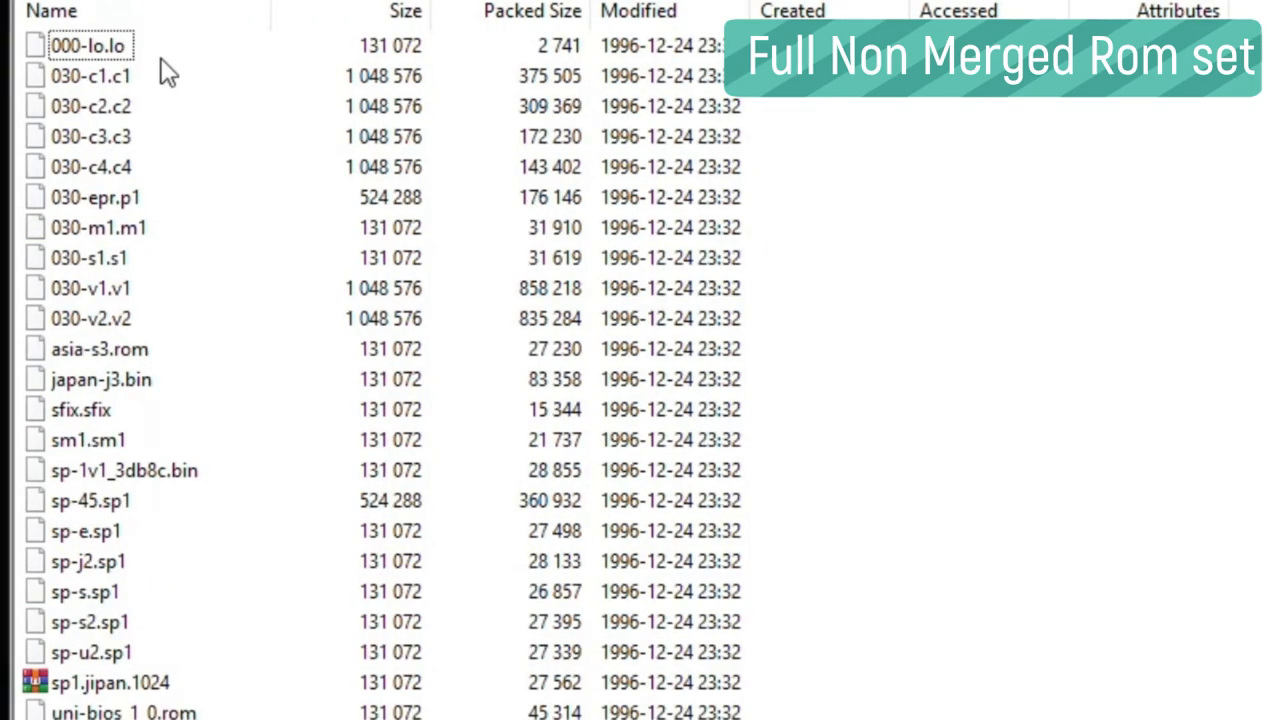
scroll(down, 3)
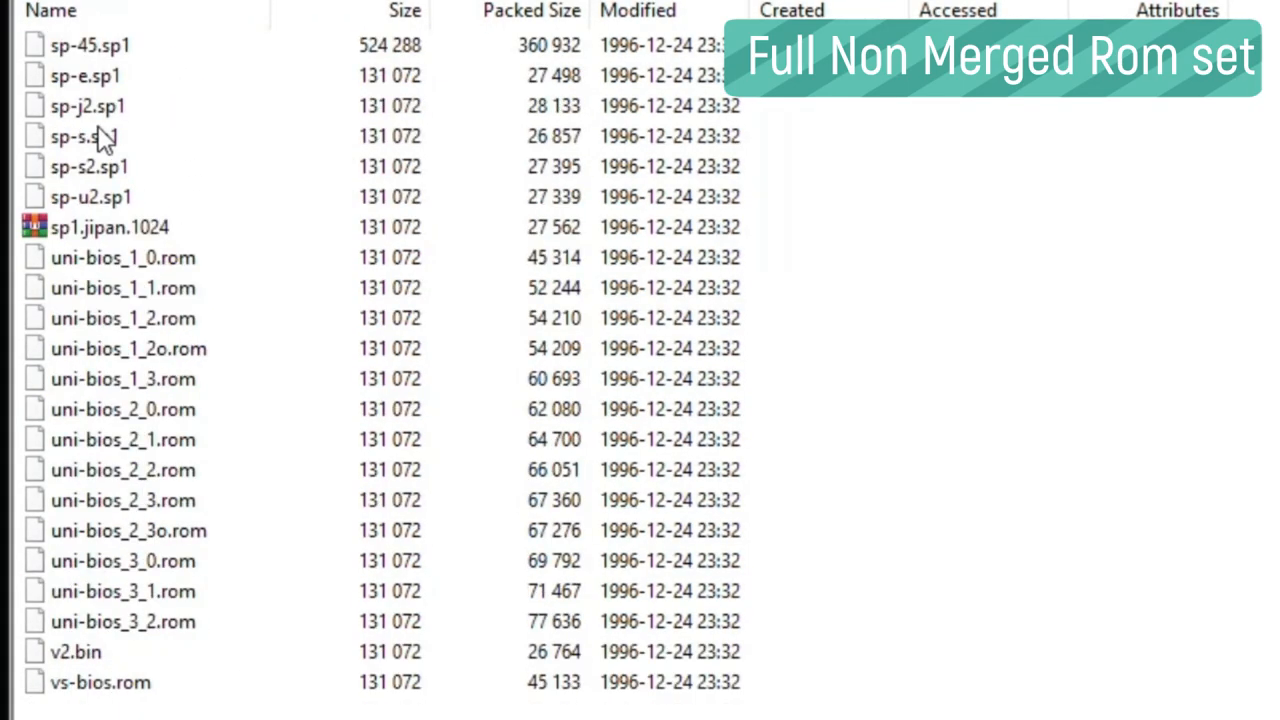
mouse_move(150, 288)
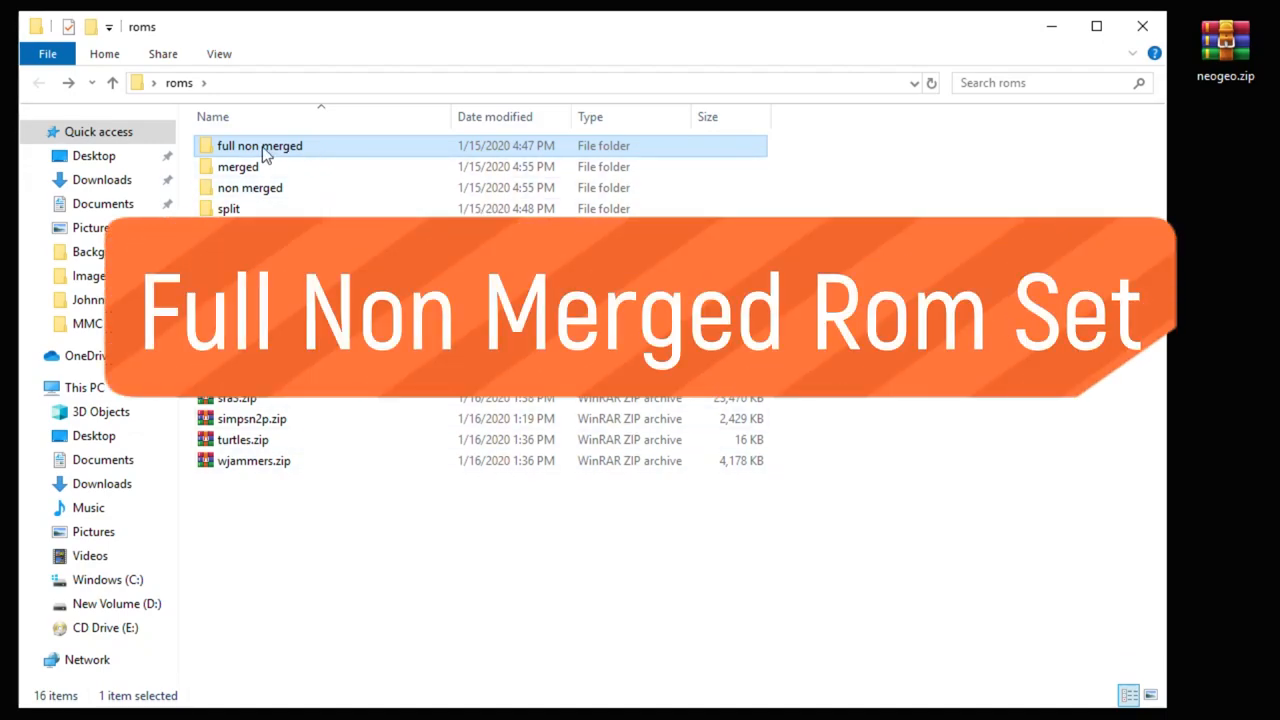
mouse_move(260, 144)
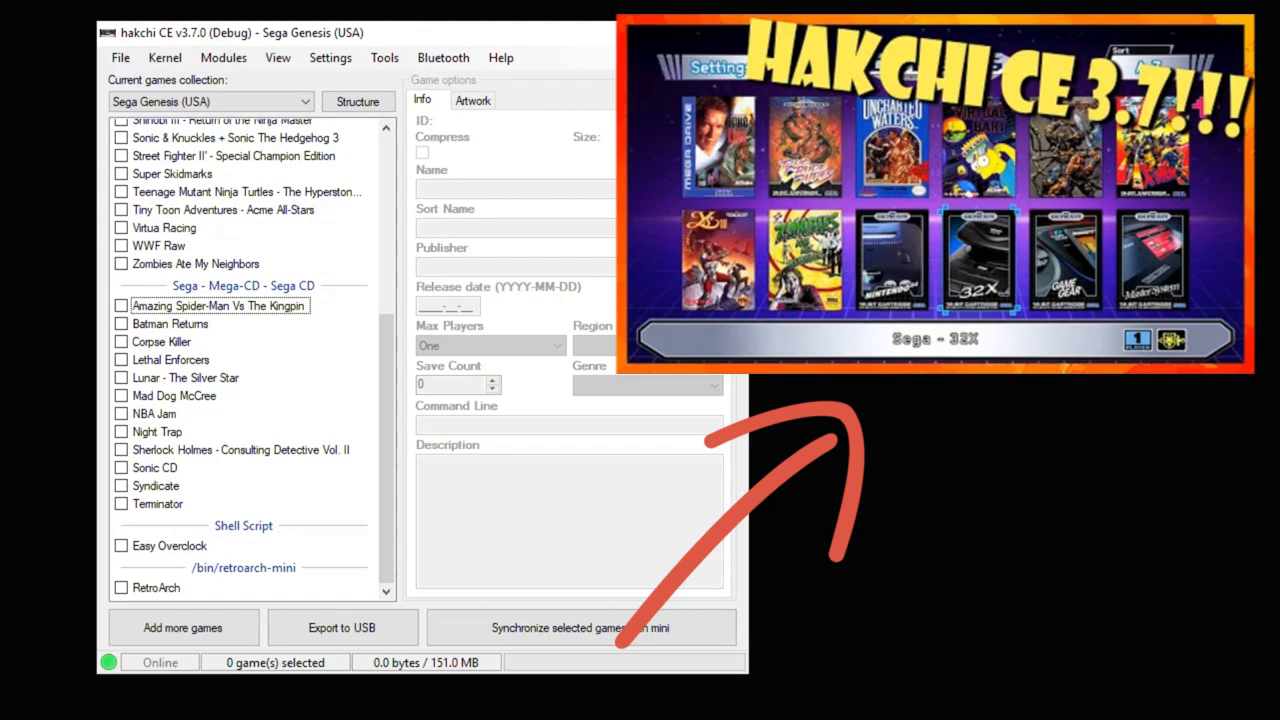
Show the MAME 2003 Xtreme core's details under Arcade in the KMFD Cores list
click(224, 56)
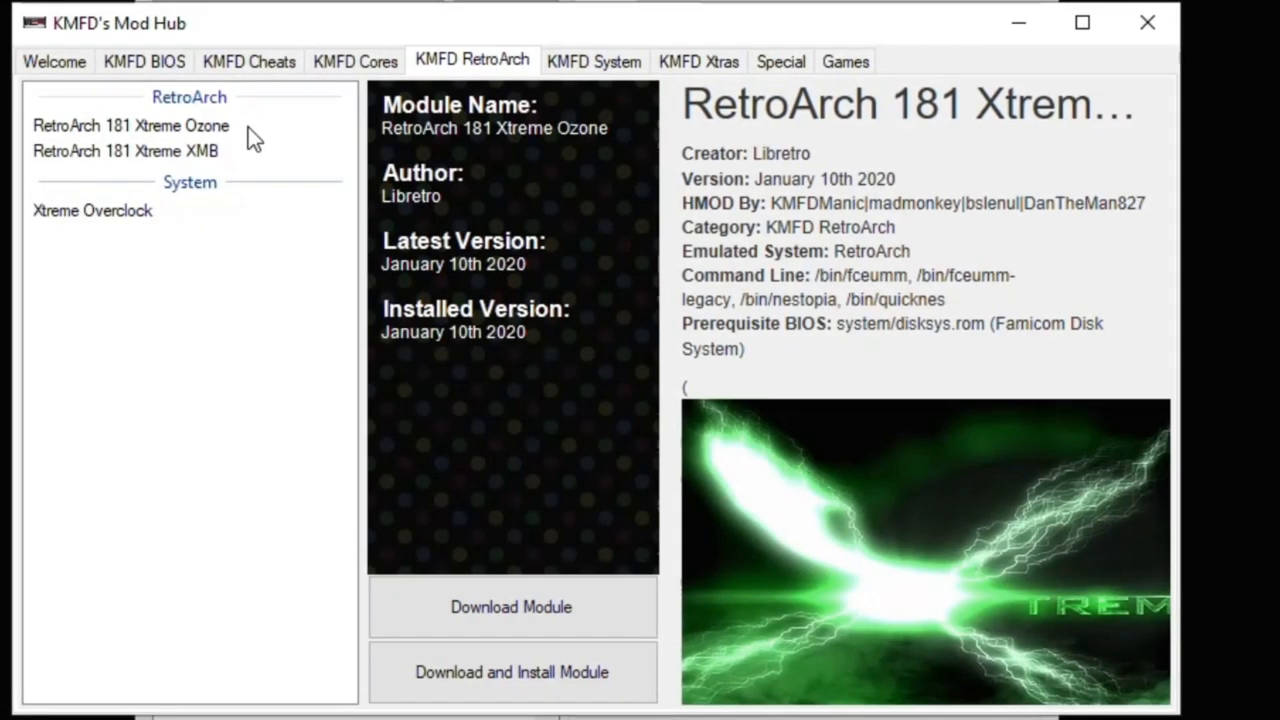
mouse_move(230, 158)
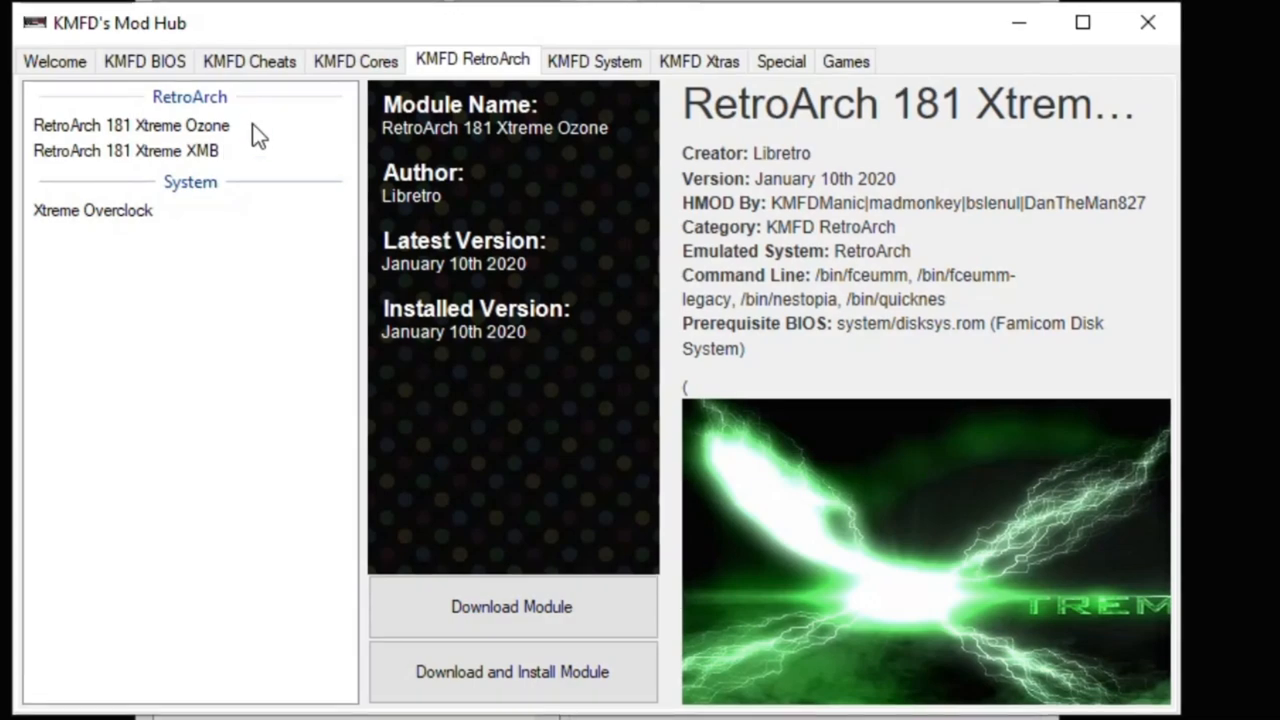
mouse_move(248, 138)
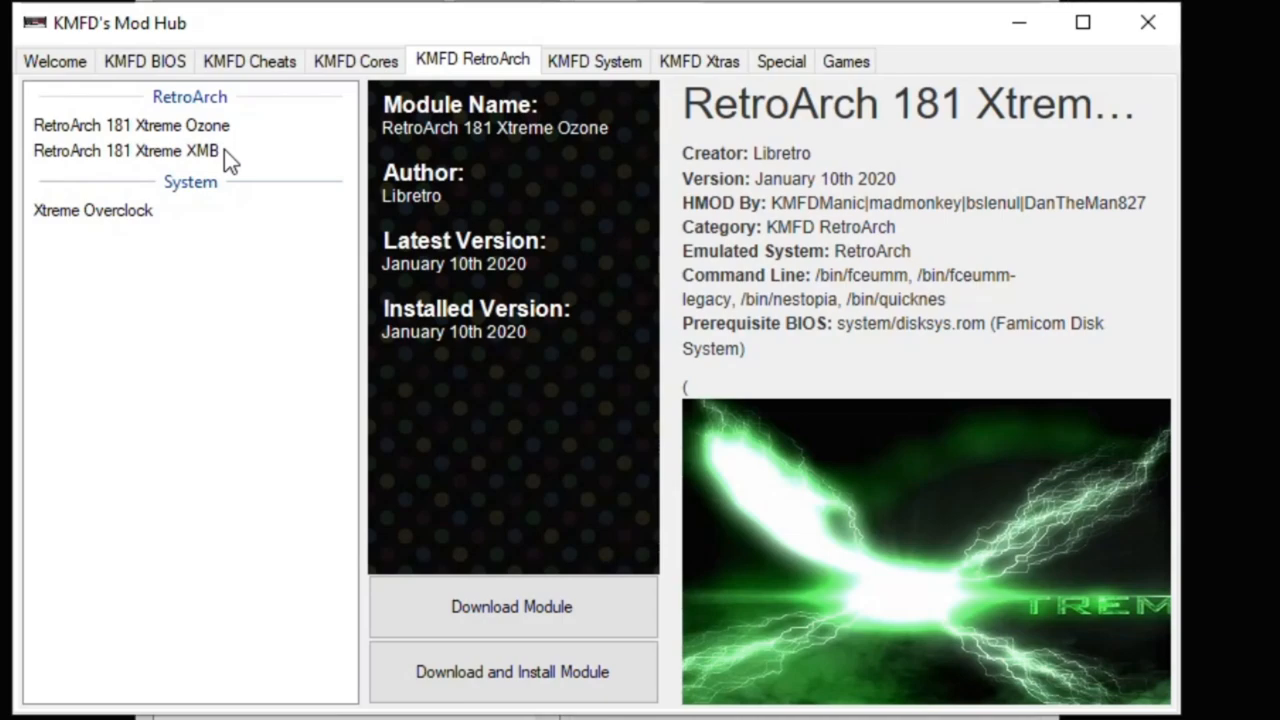
mouse_move(500, 500)
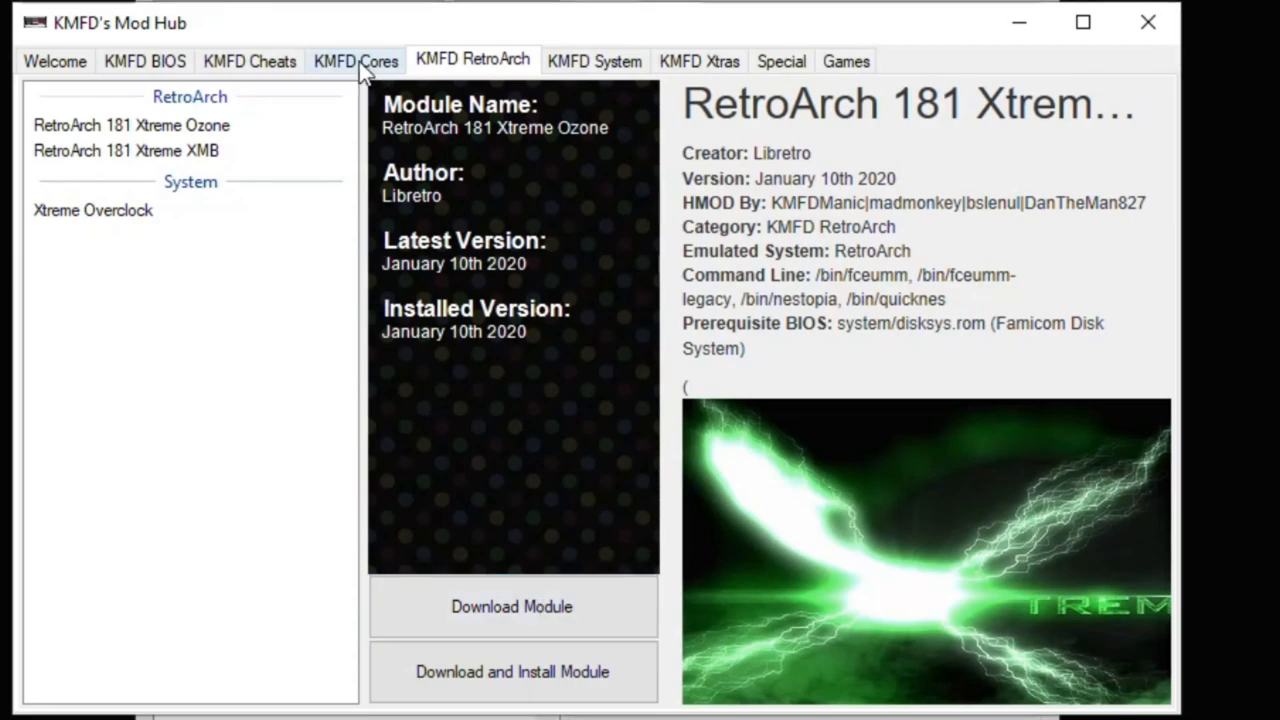
click(356, 60)
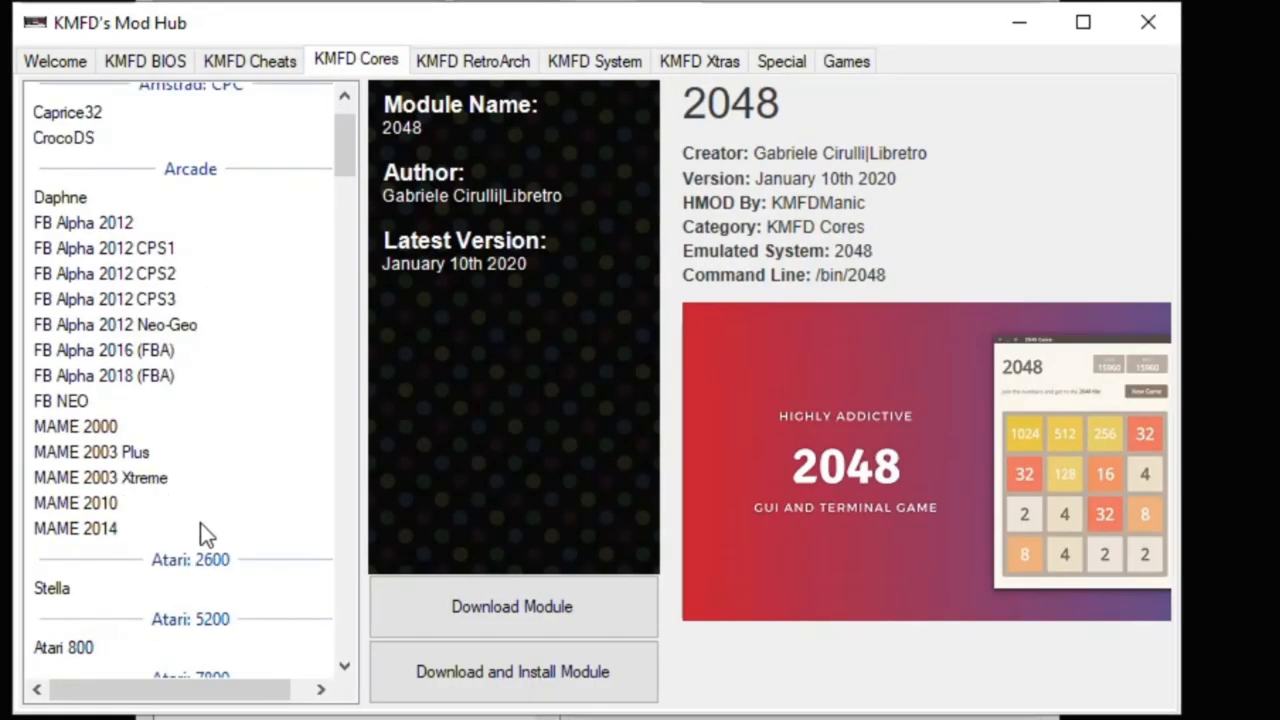
mouse_move(180, 500)
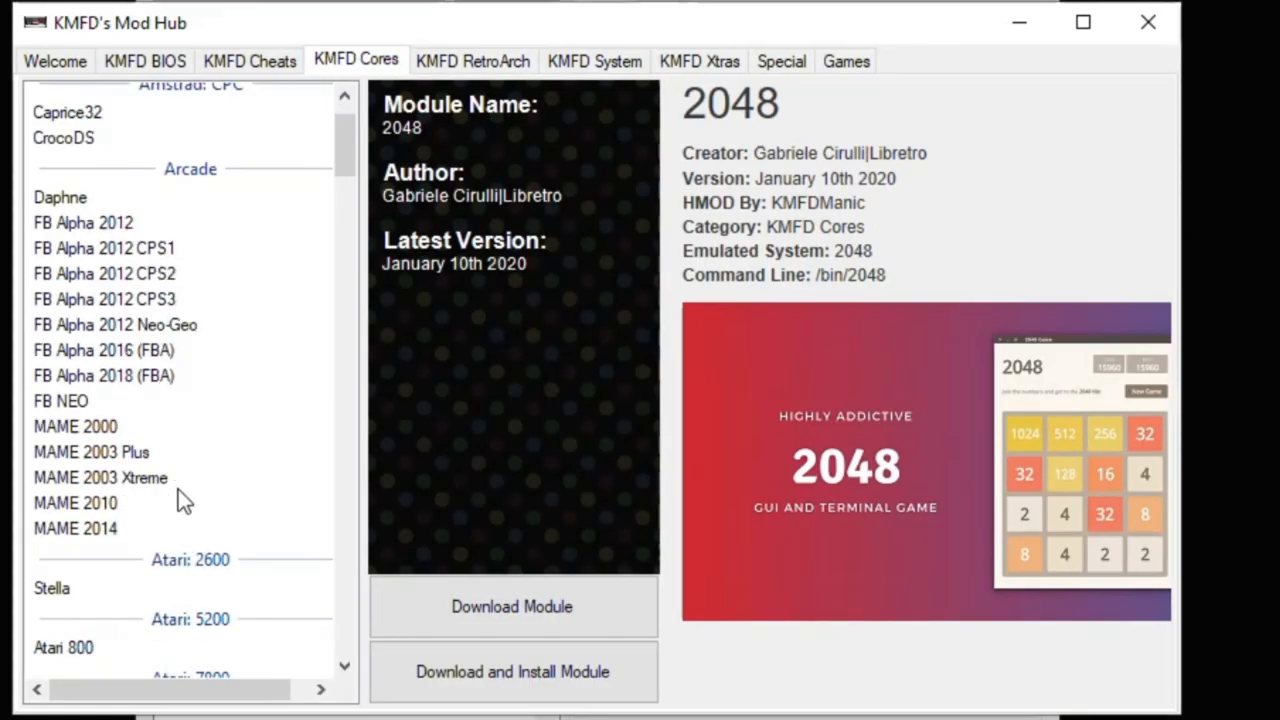
mouse_move(248, 472)
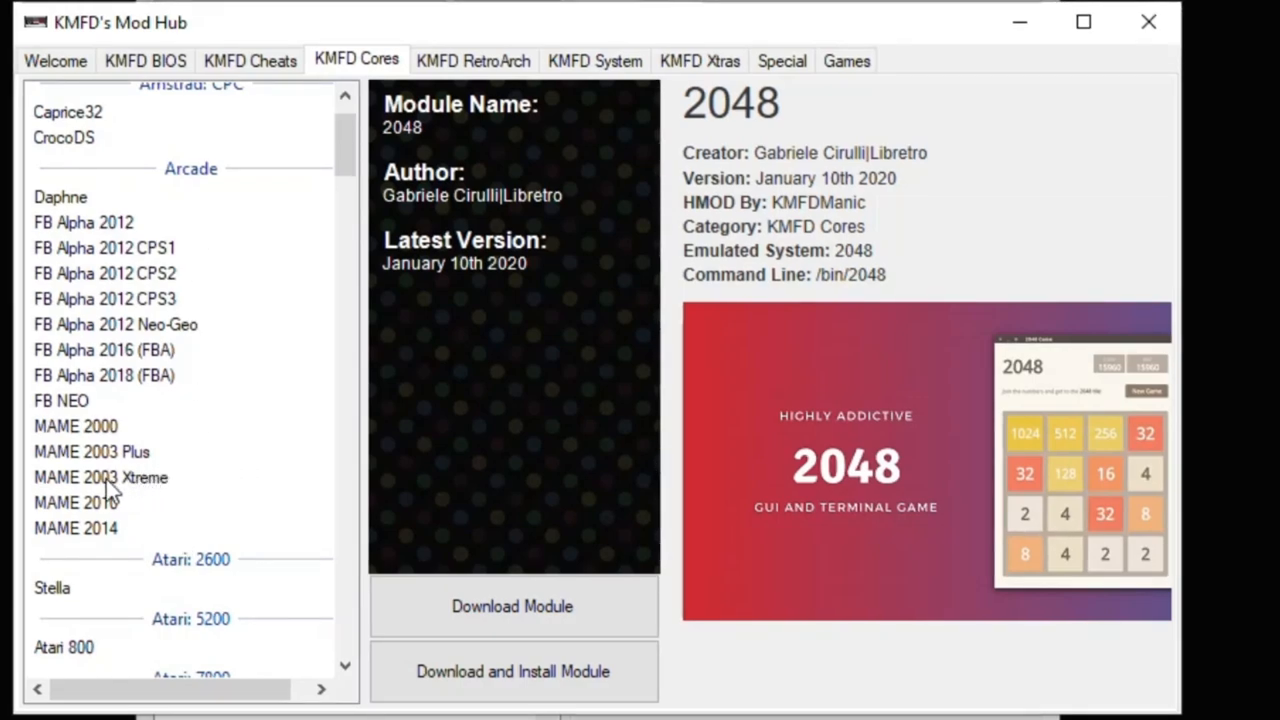
click(100, 476)
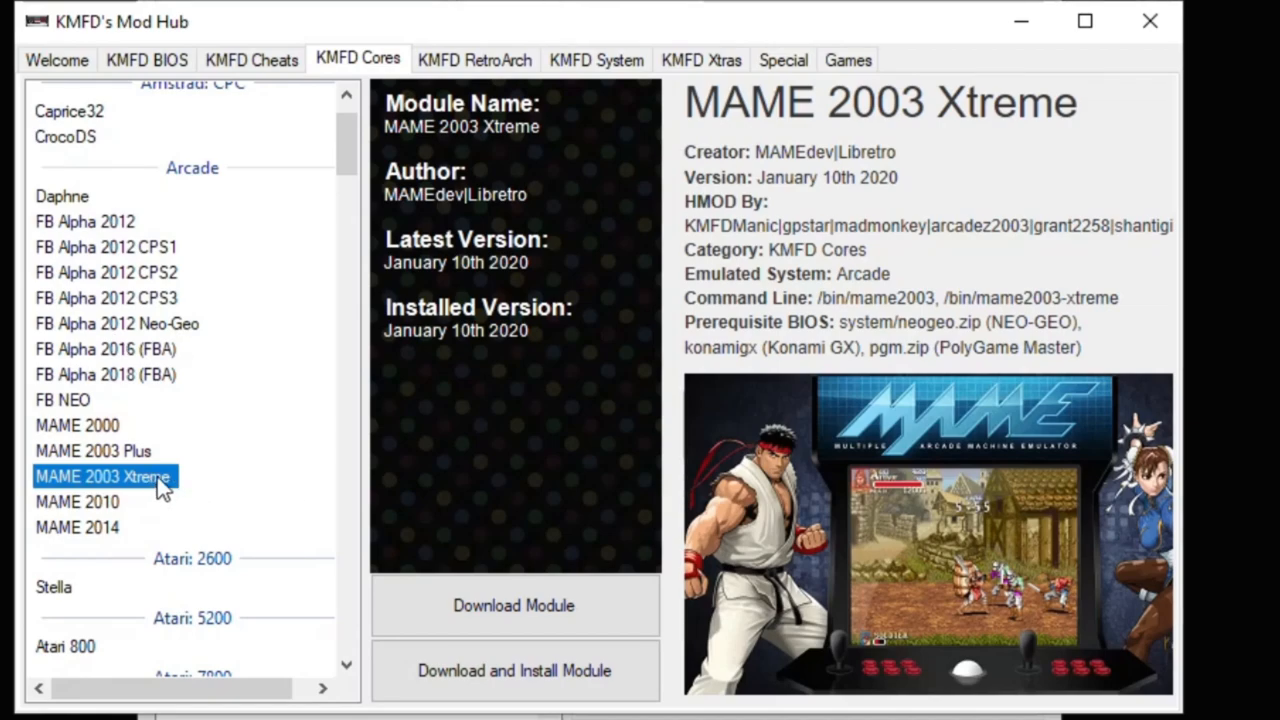
mouse_move(238, 512)
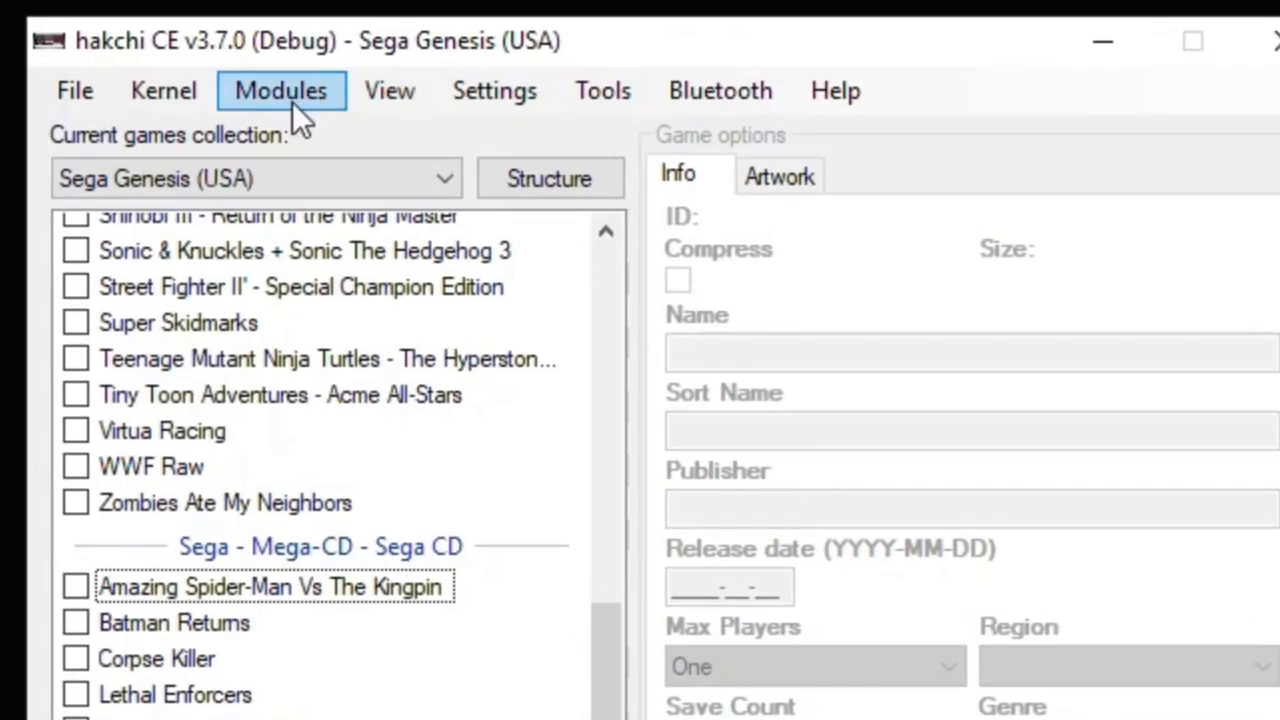
Install the MAME 2003 Xtreme core from KMFD Cores via Modules > Install extra modules
click(280, 90)
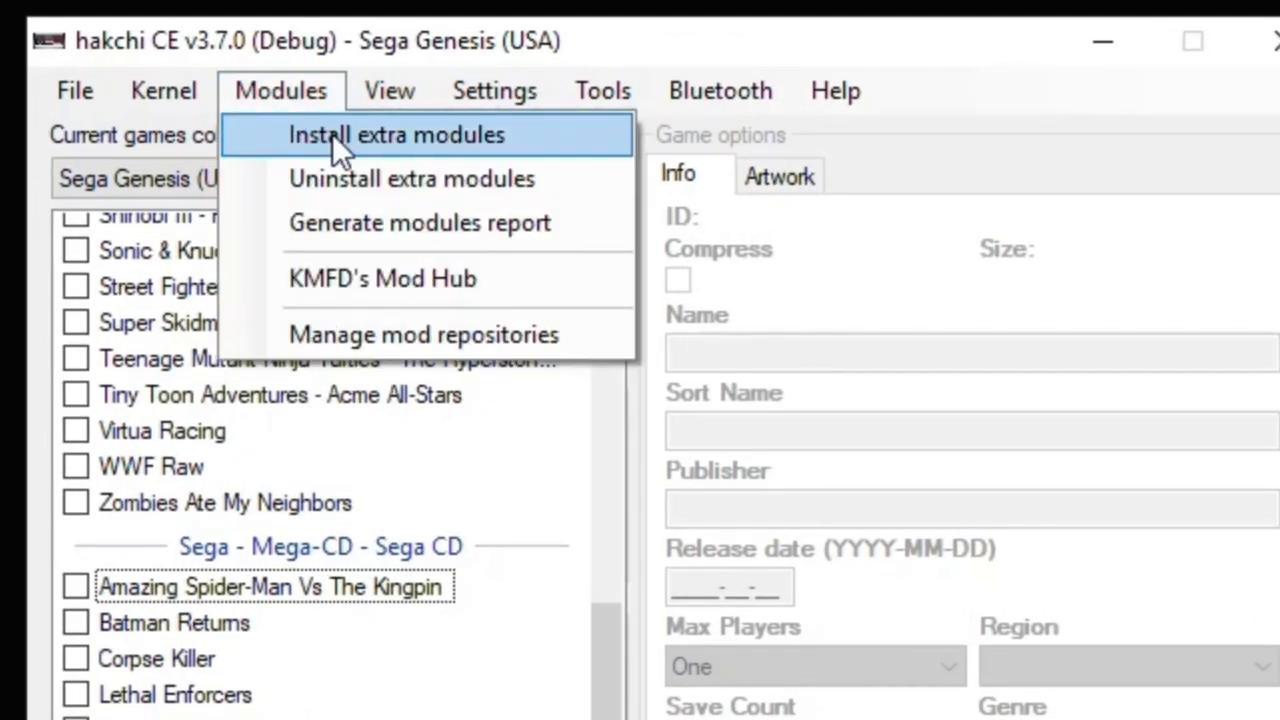
click(396, 136)
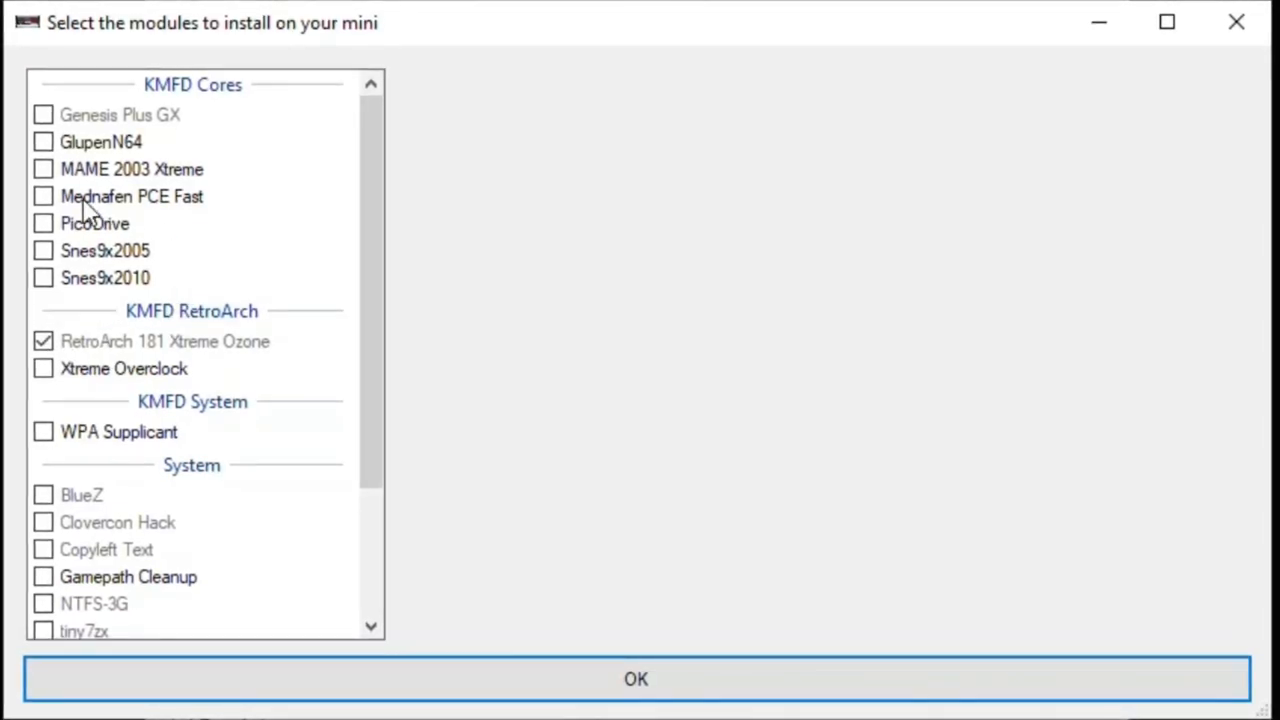
click(44, 168)
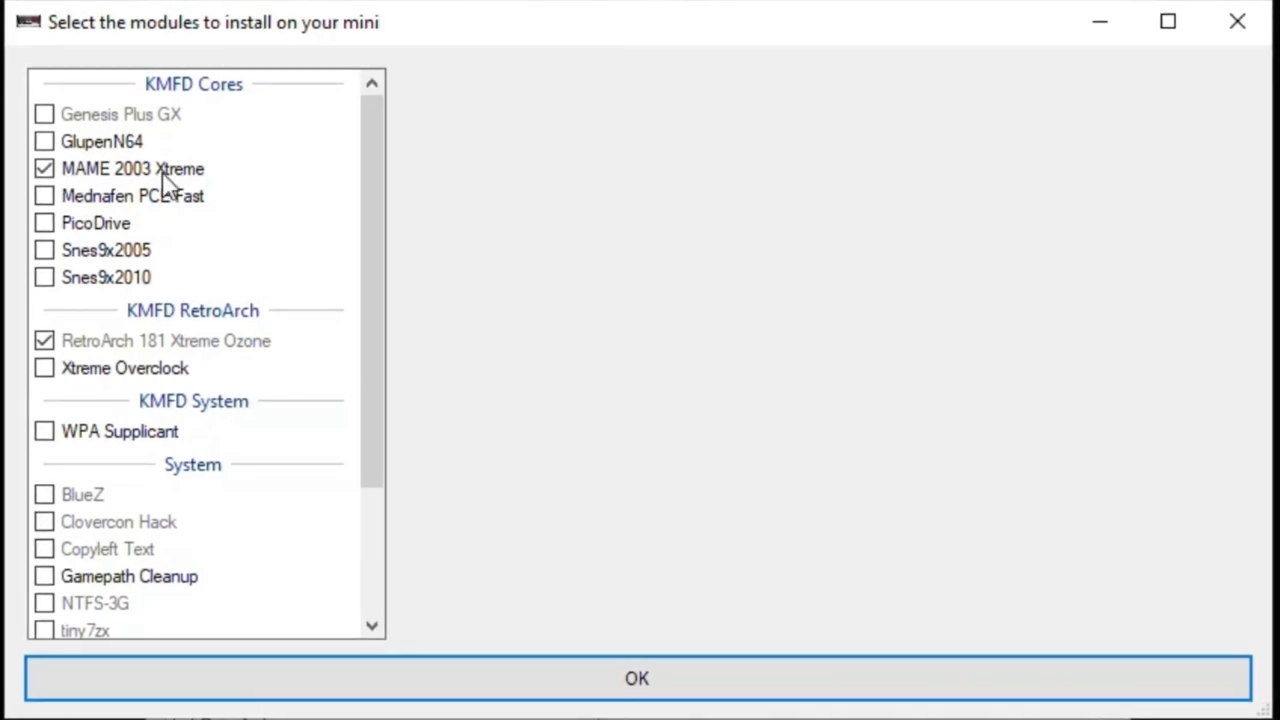
click(636, 678)
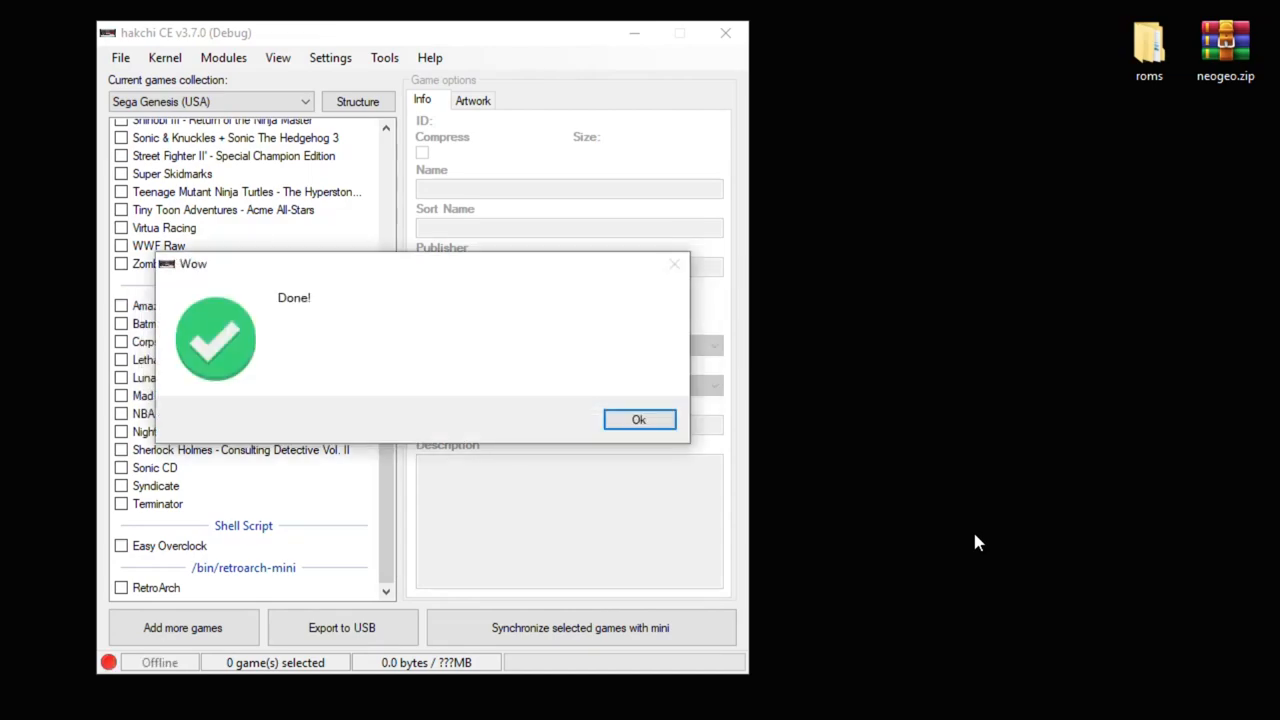
Dismiss the Done notice and select the neogeo.zip BIOS file
click(638, 420)
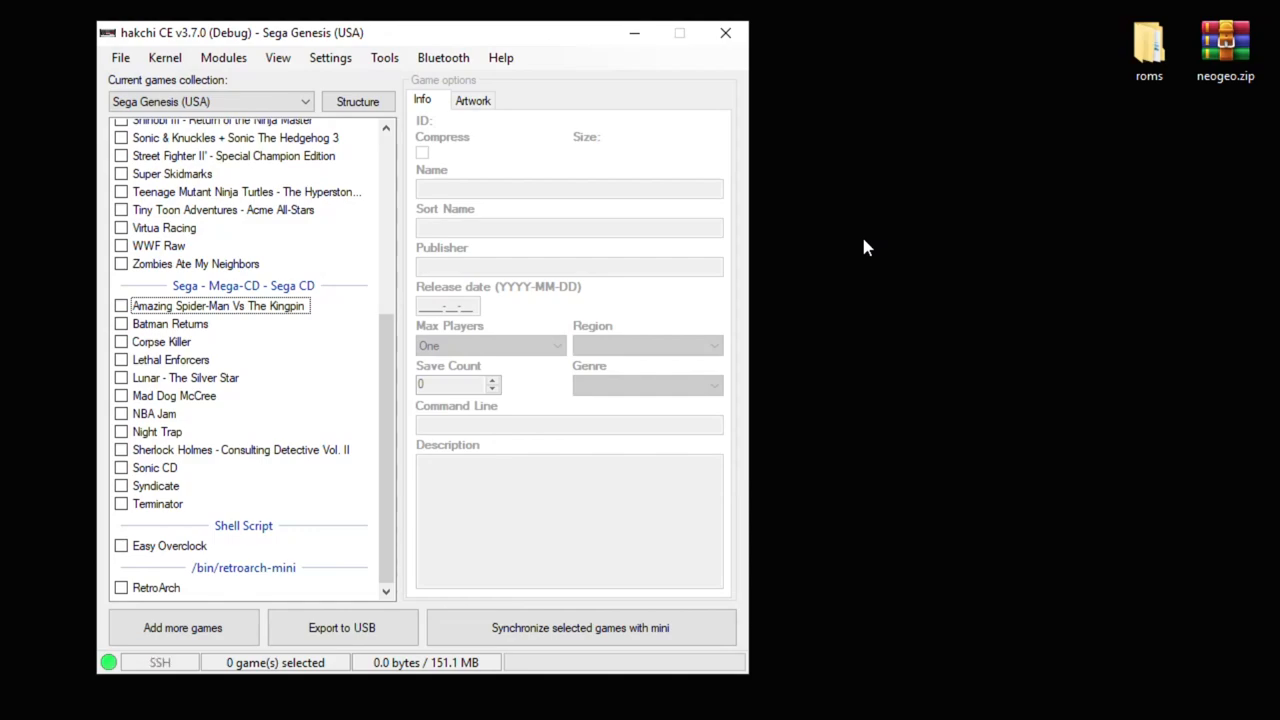
mouse_move(1208, 160)
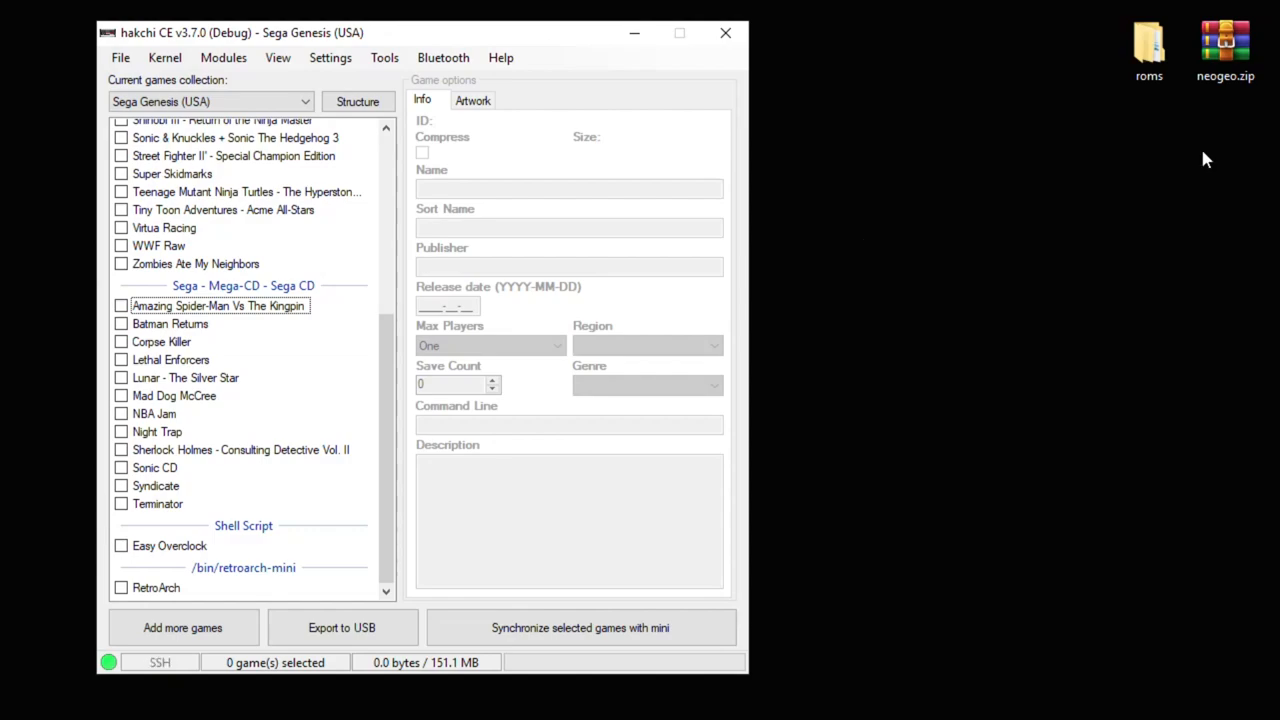
click(1224, 50)
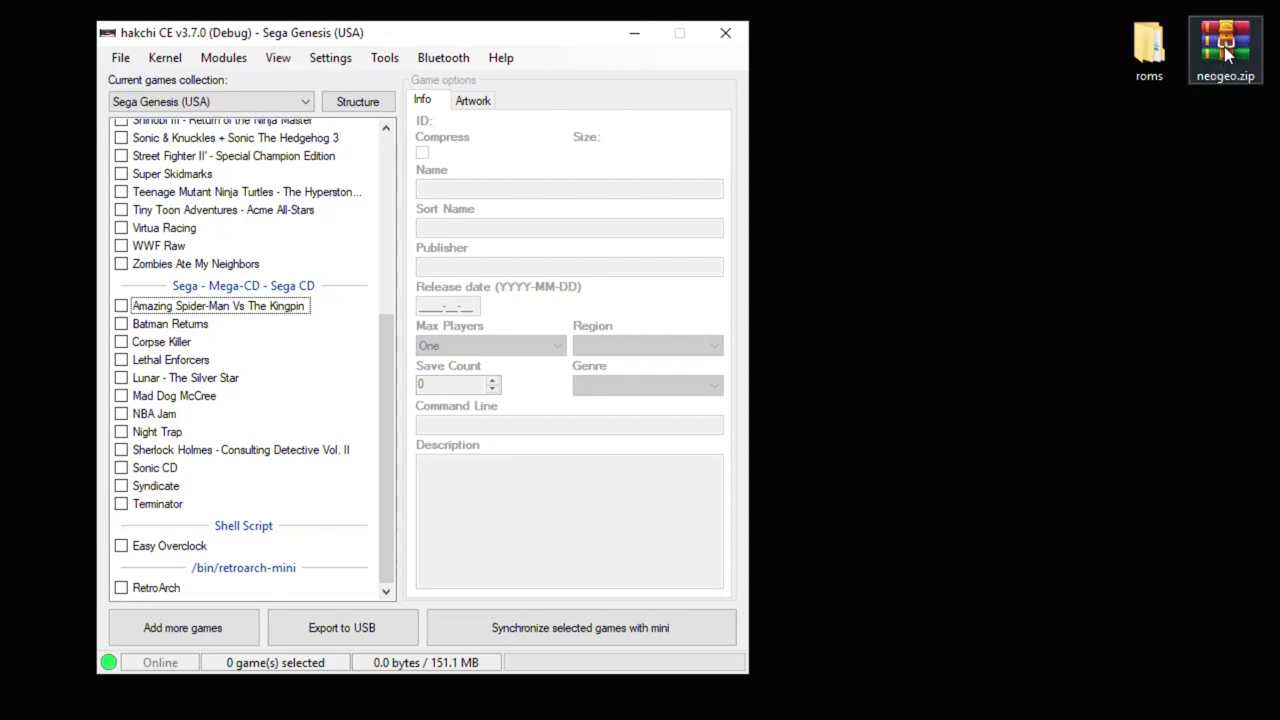
mouse_move(1228, 64)
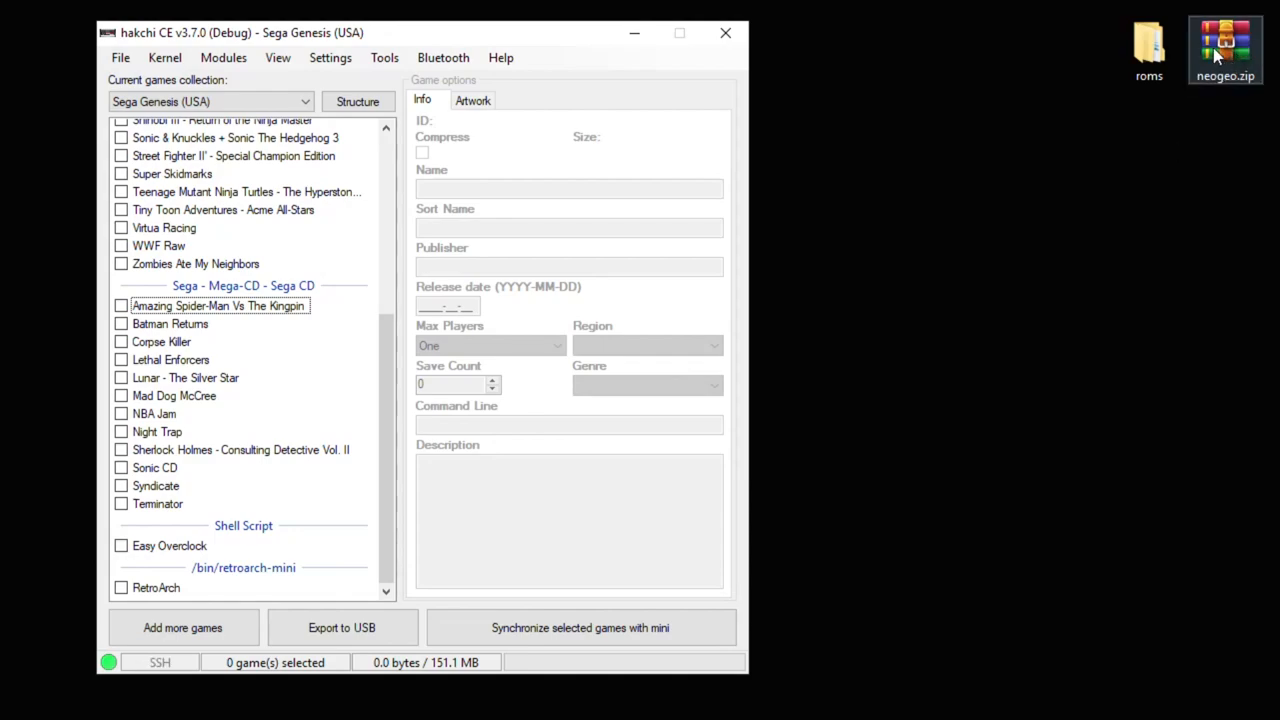
mouse_move(968, 162)
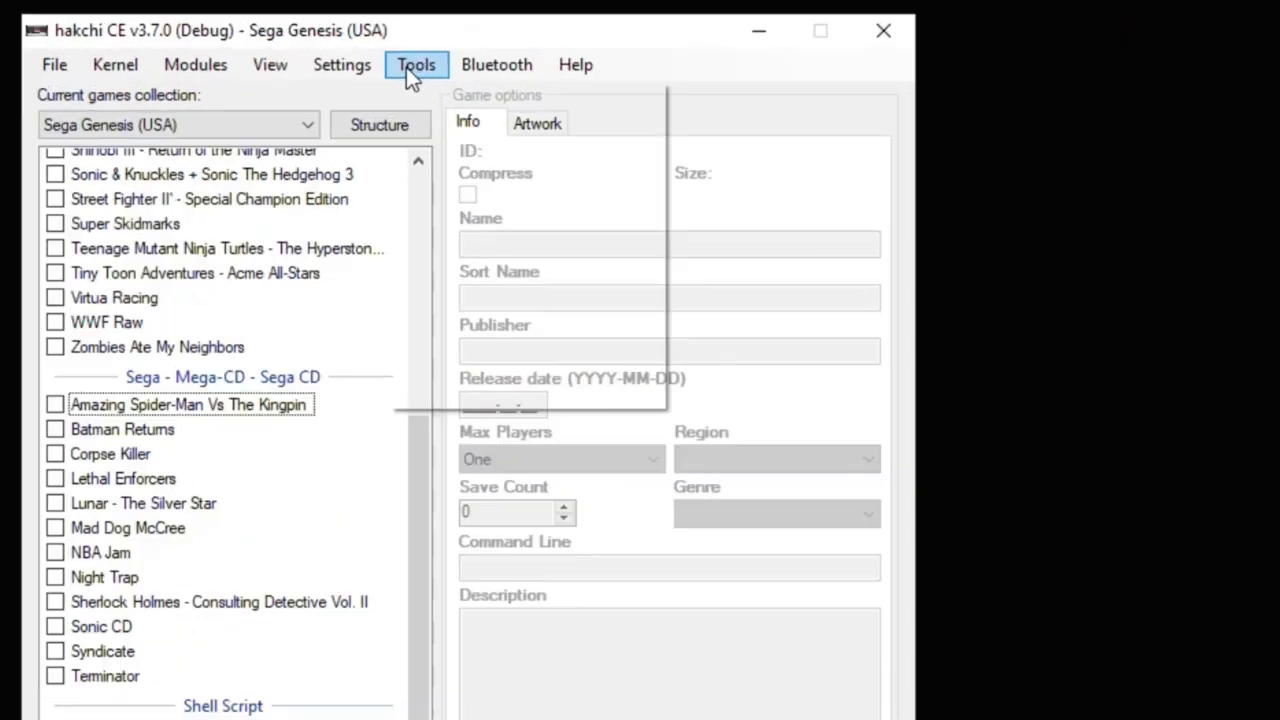
Browse the console's files over the FTP client into etc and the libretro folder
click(416, 64)
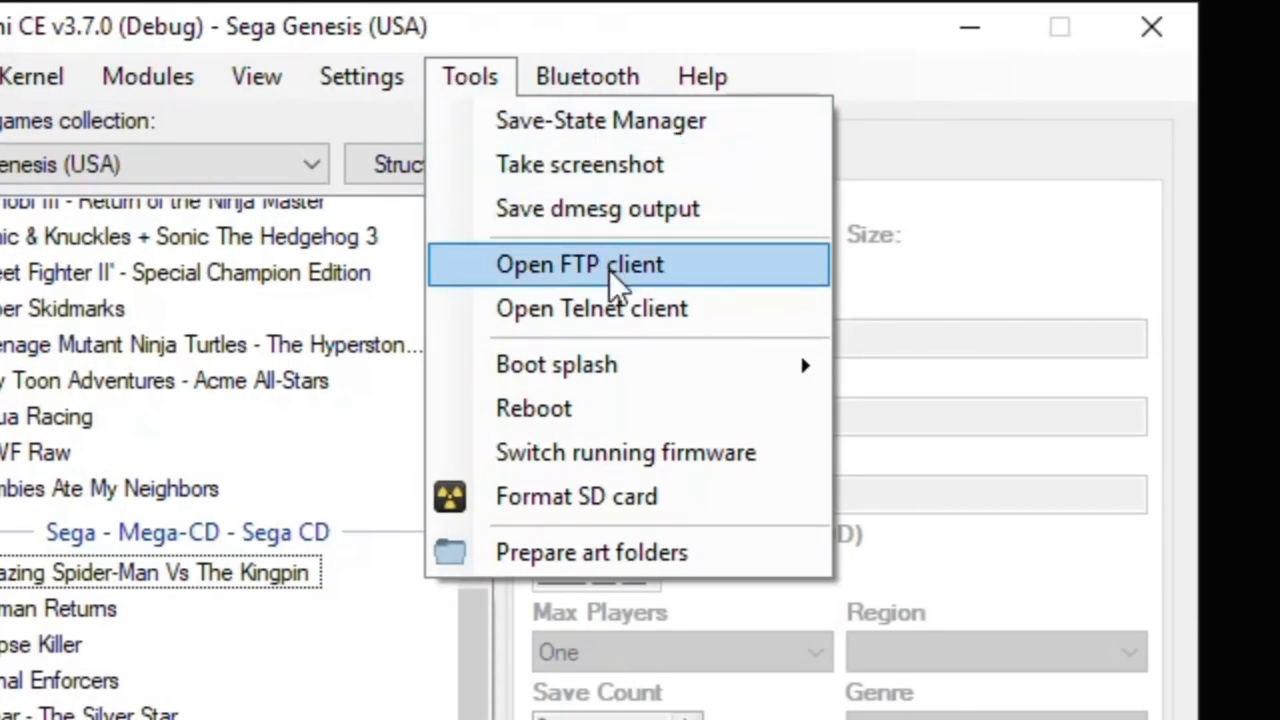
click(580, 264)
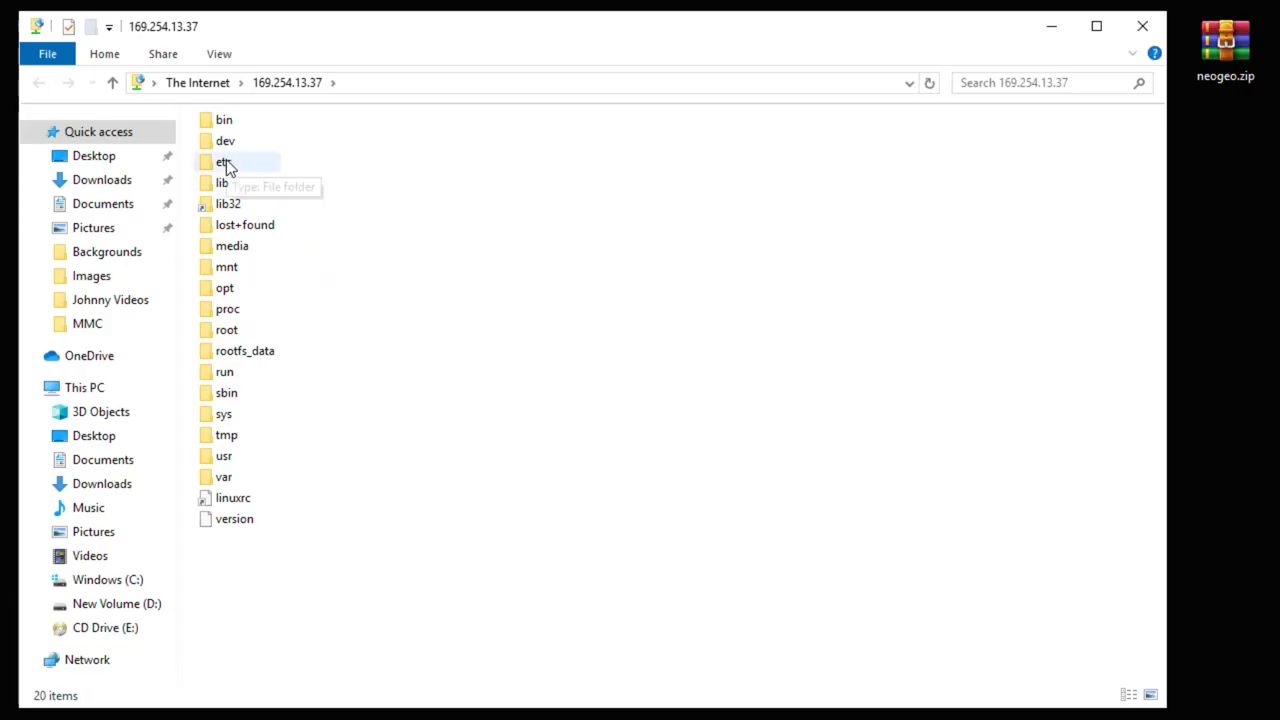
double_click(220, 160)
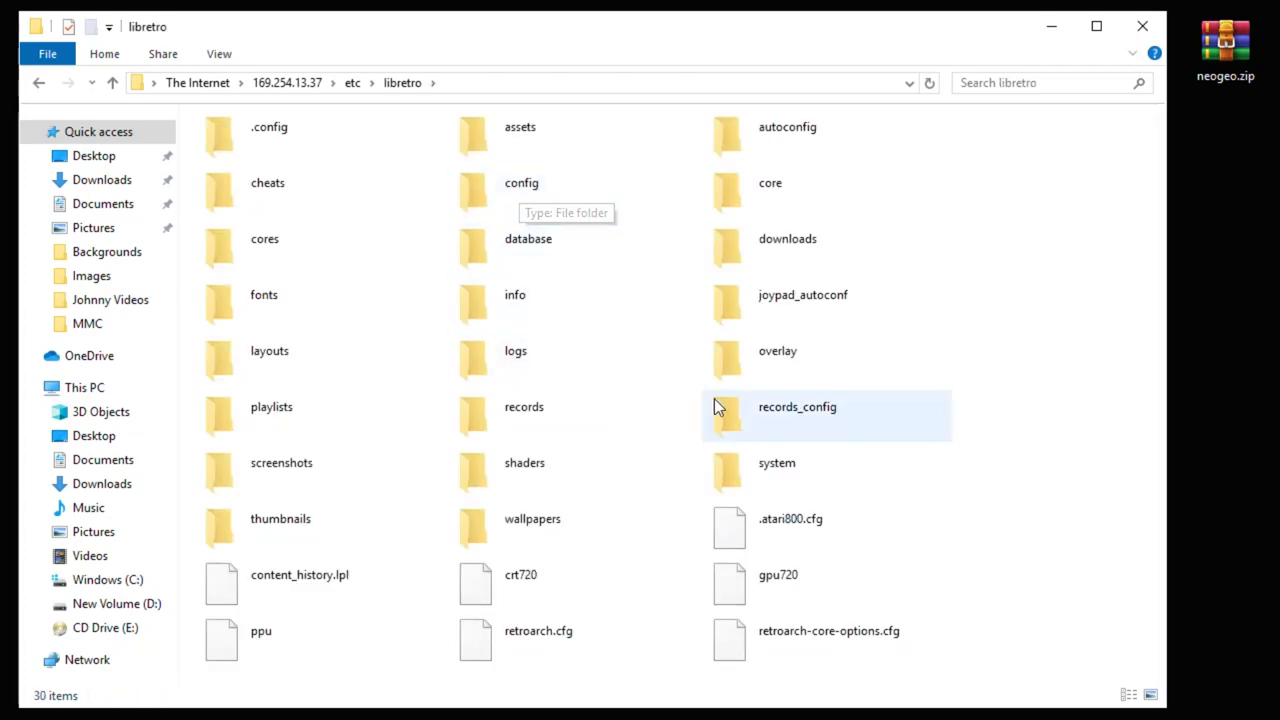
double_click(776, 464)
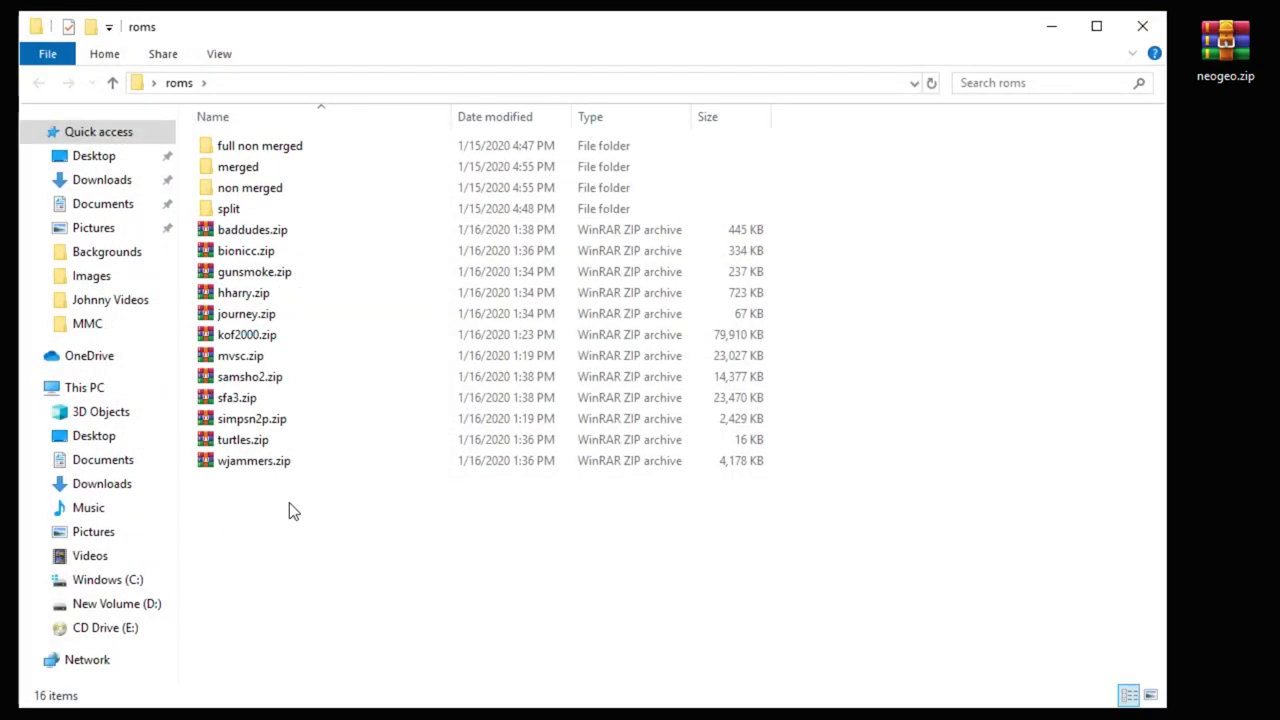
Enter the full non merged ROM folder and bring up actions for 2020bba.zip
click(252, 228)
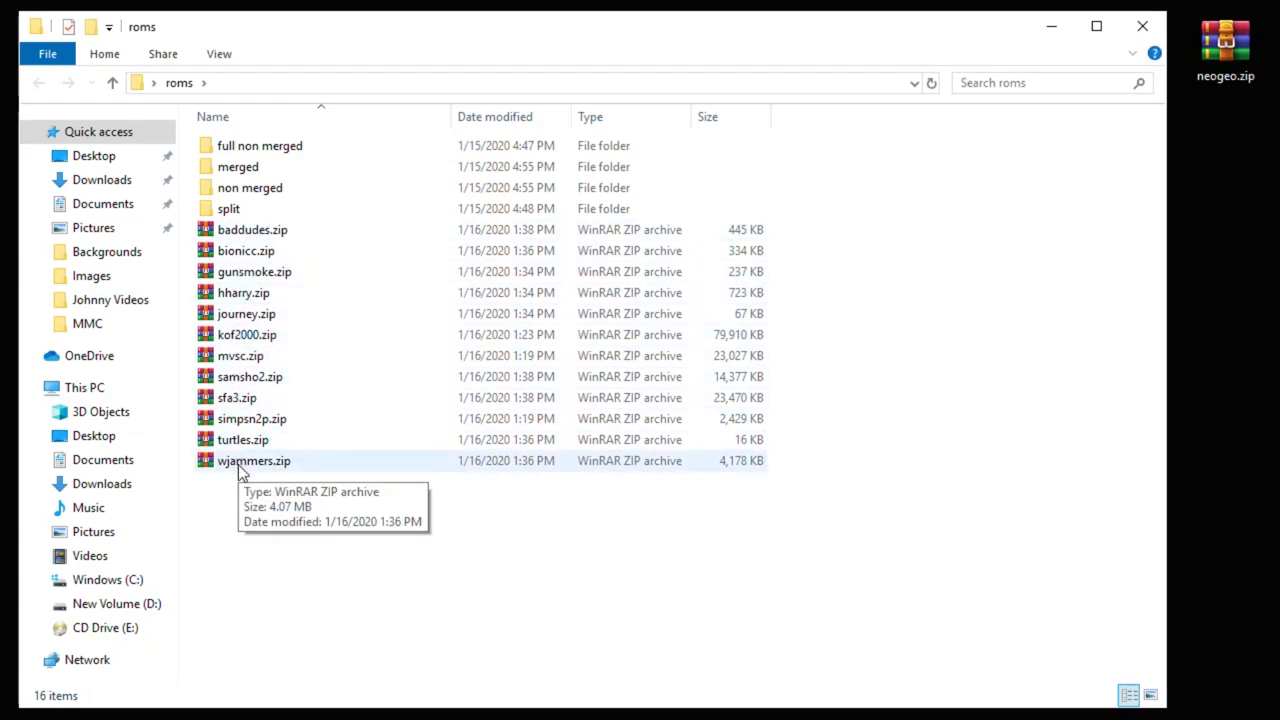
mouse_move(356, 510)
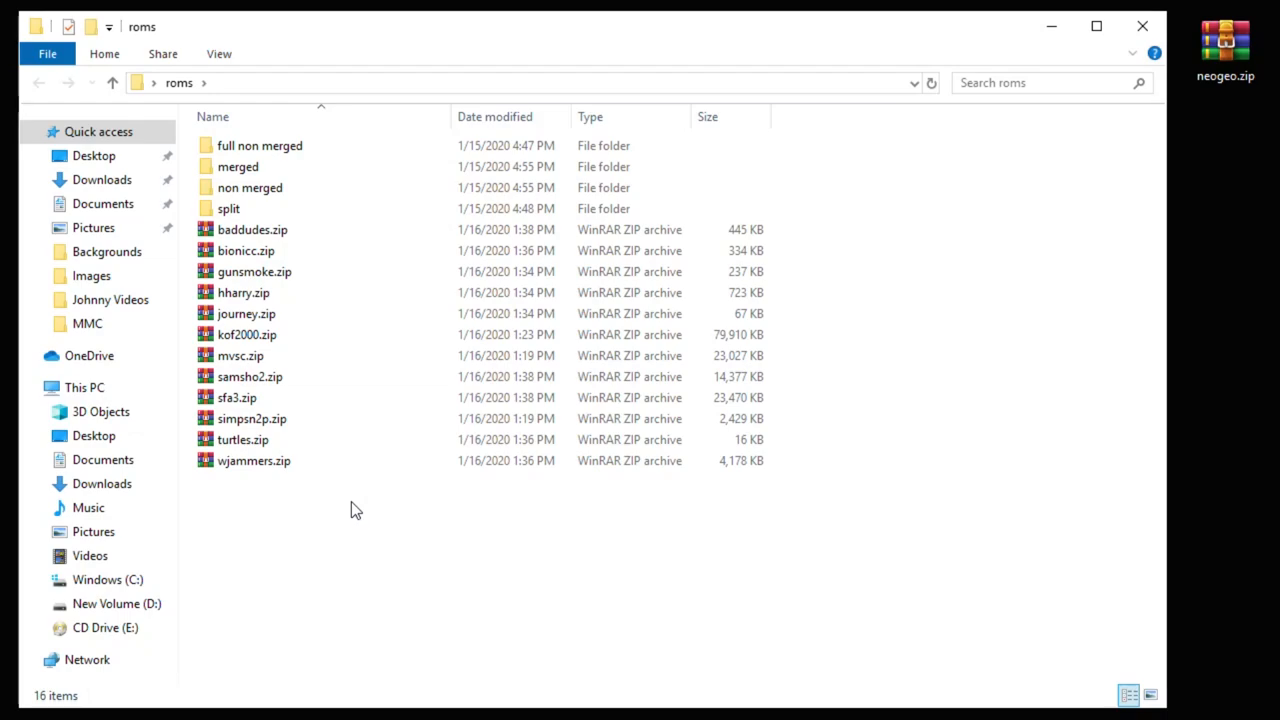
mouse_move(348, 500)
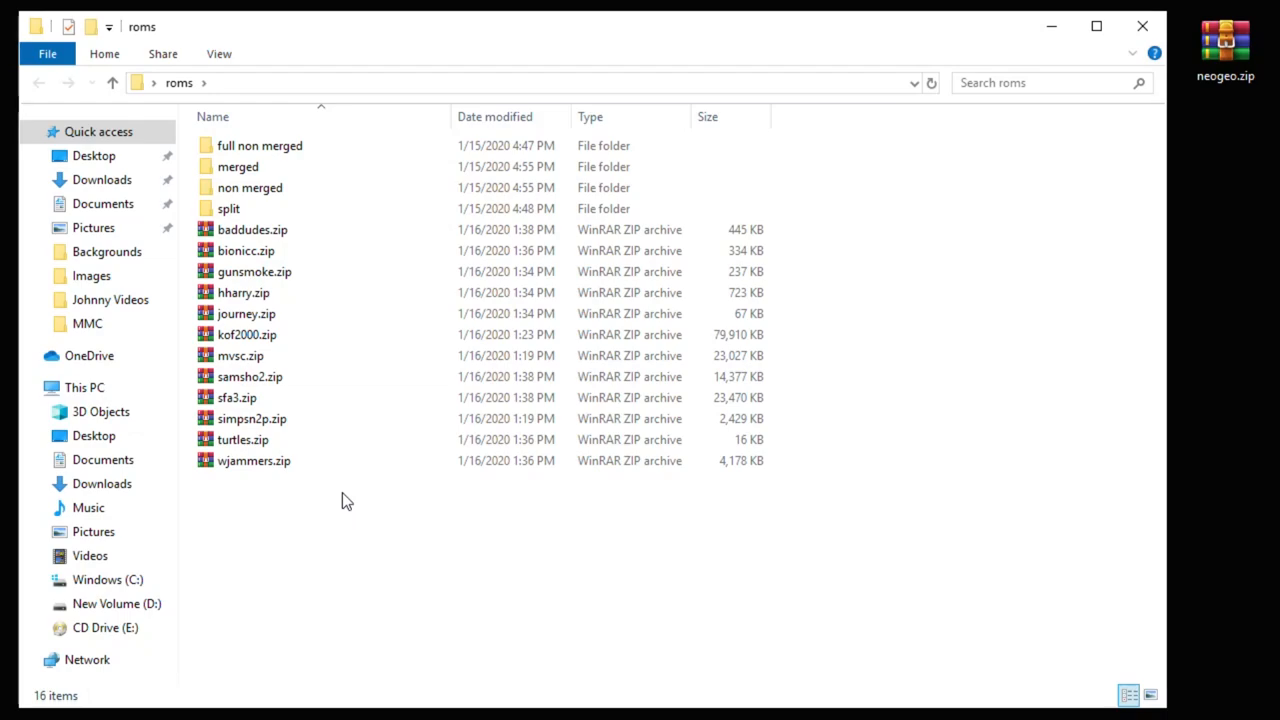
double_click(260, 144)
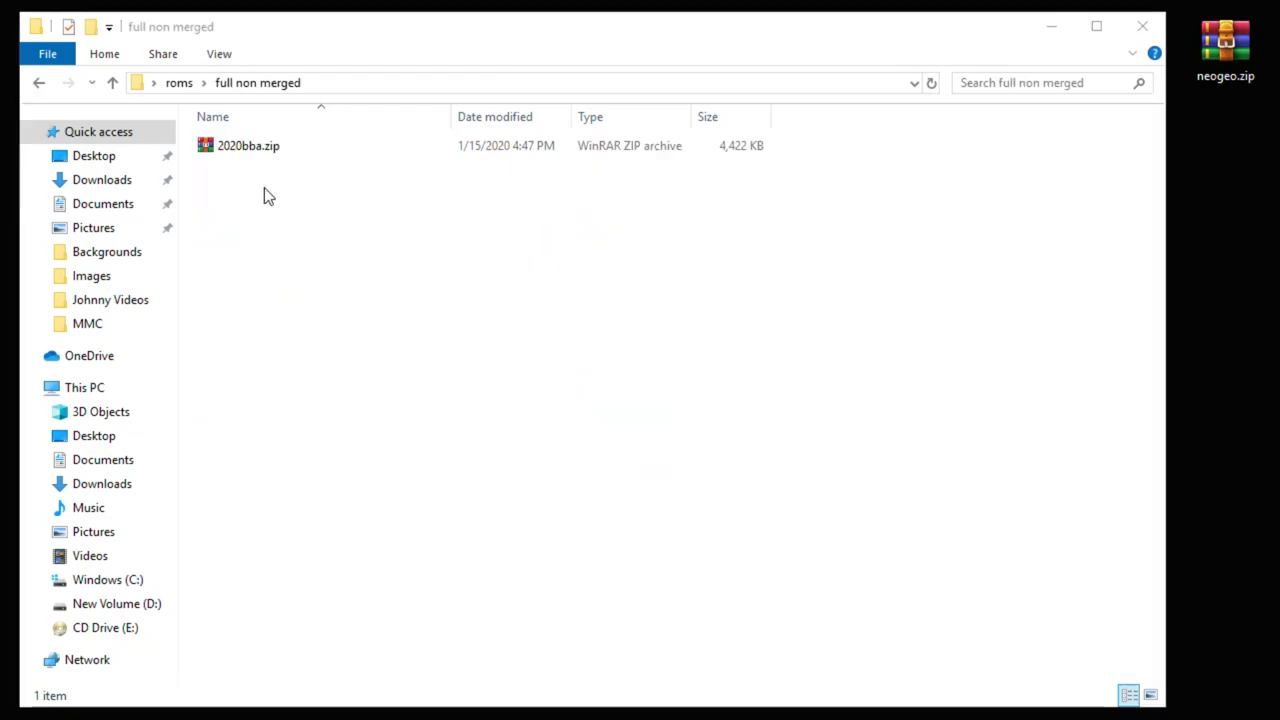
click(248, 146)
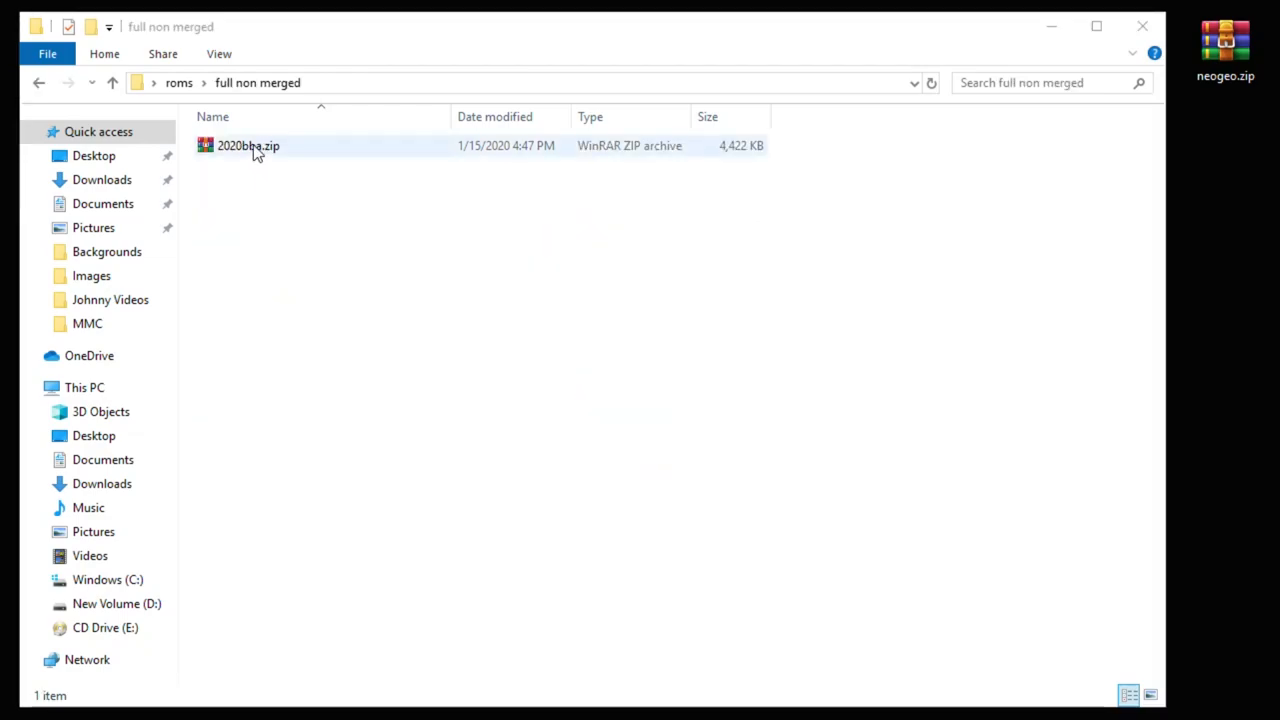
right_click(248, 146)
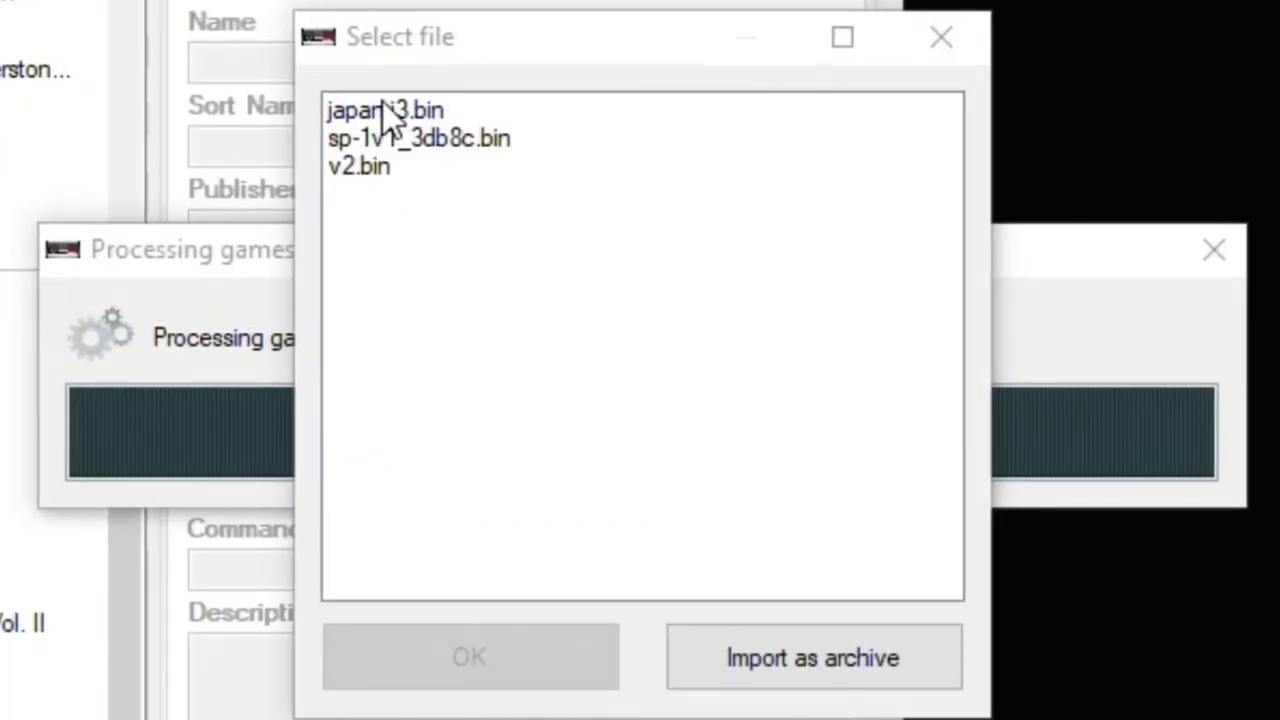
mouse_move(430, 140)
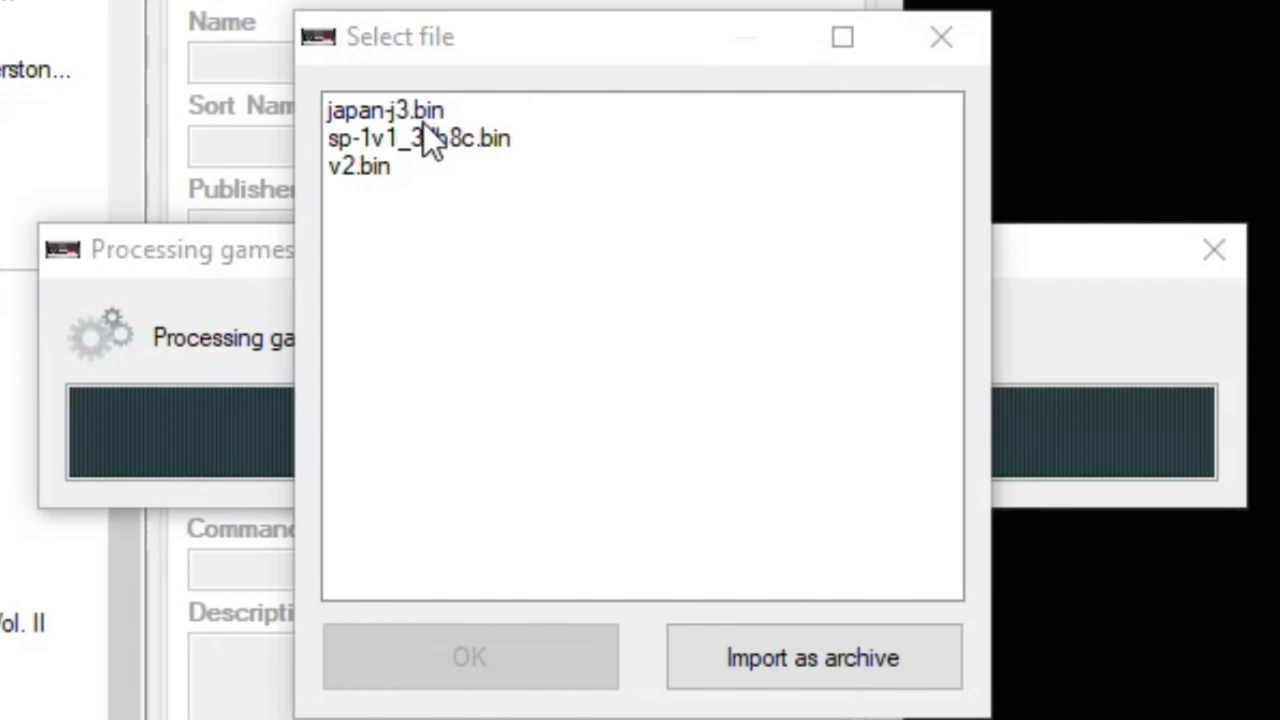
mouse_move(378, 188)
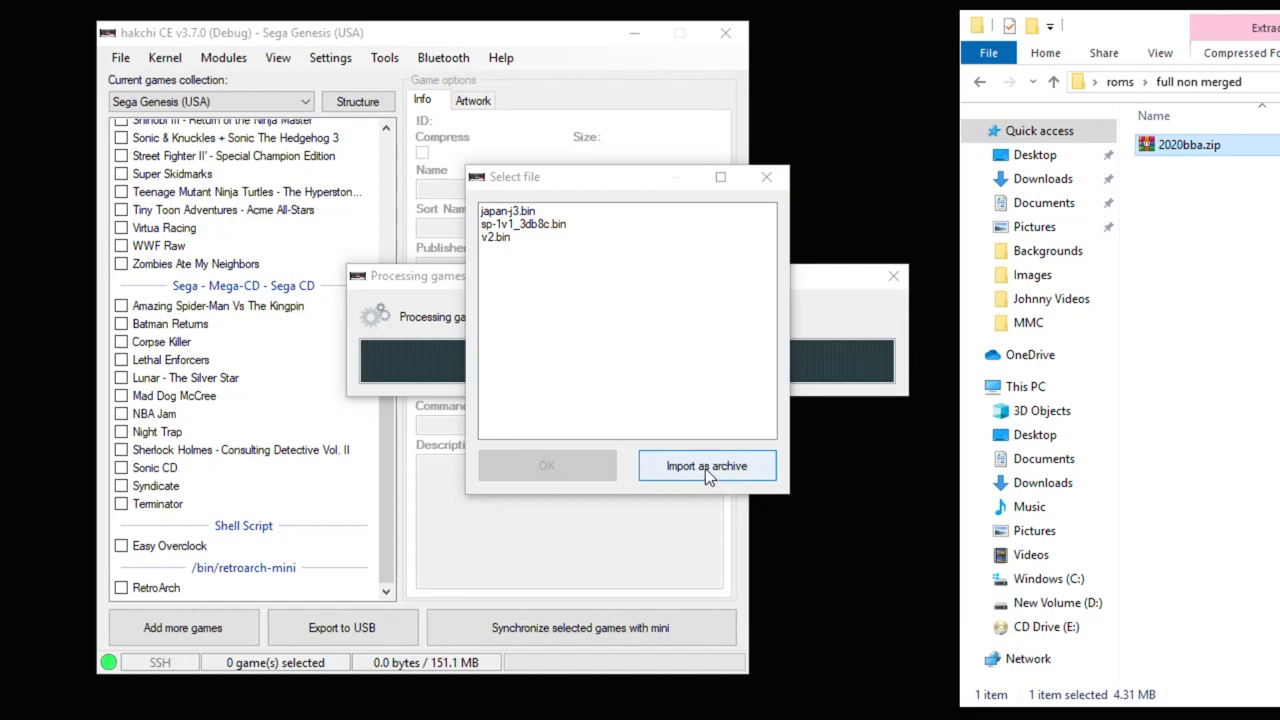
mouse_move(592, 250)
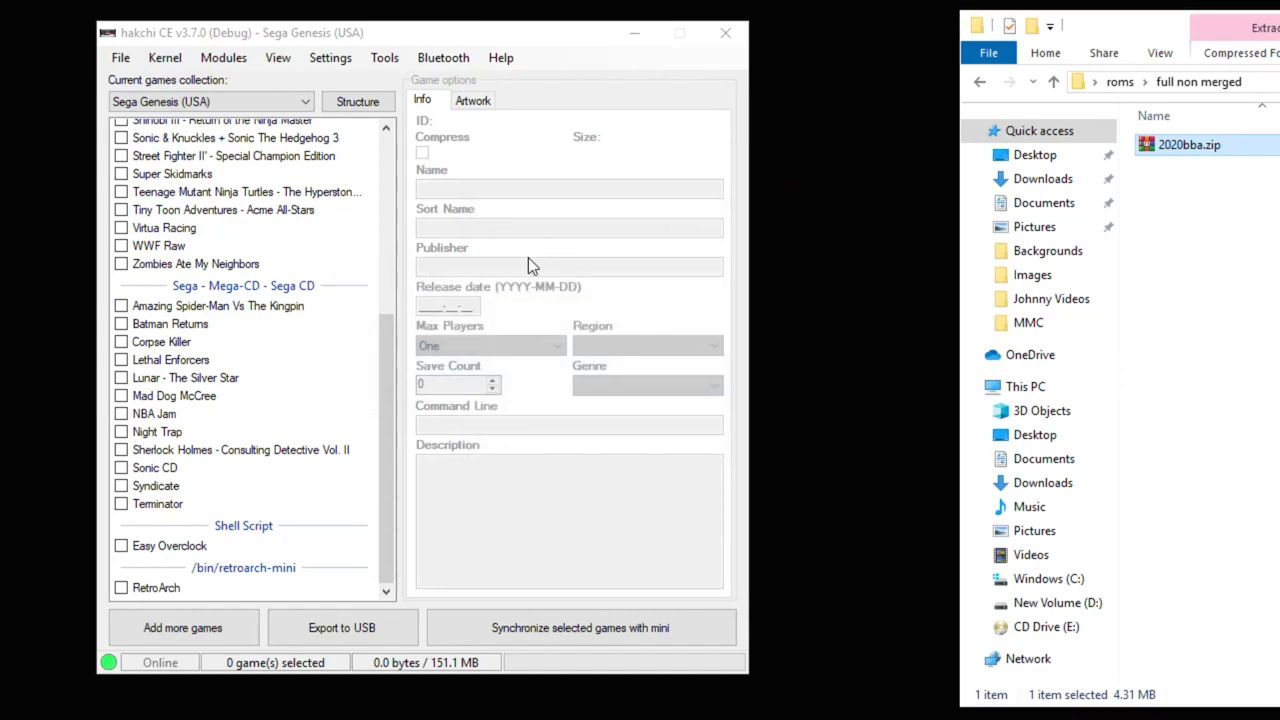
Add 2020bba as-is and assign it the MAME 2003 Xtreme (0.78) core
click(120, 56)
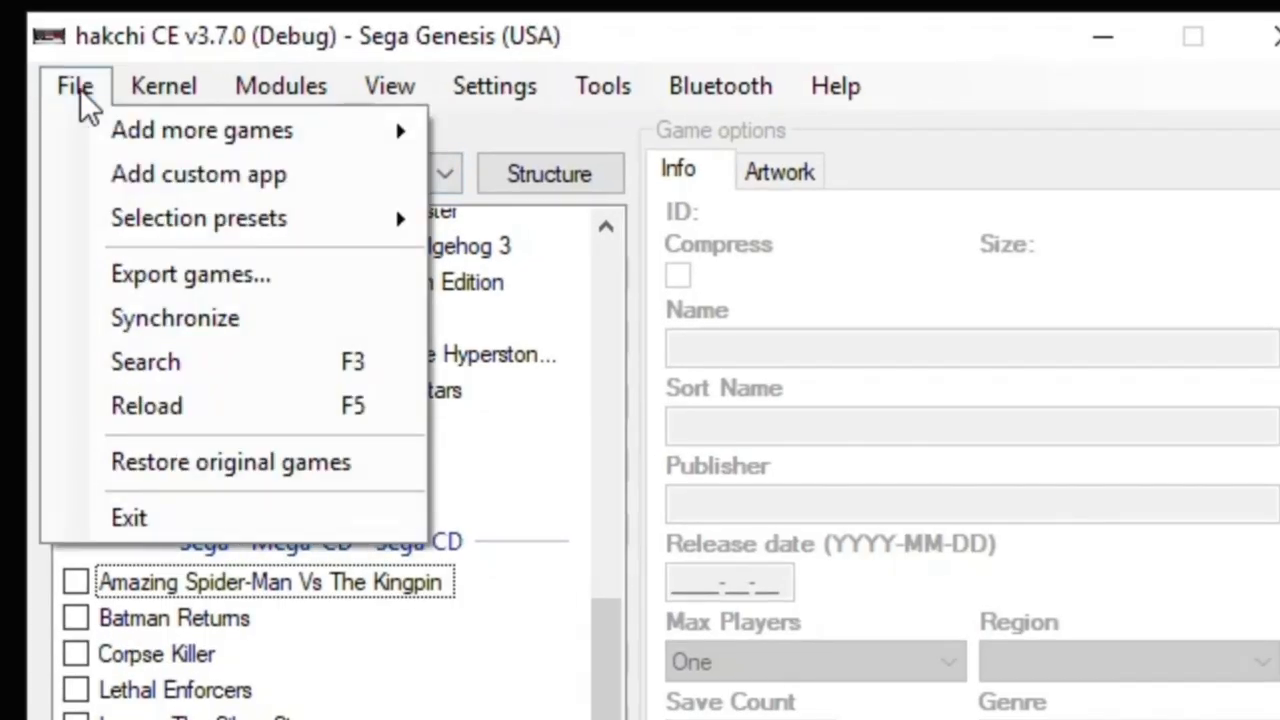
mouse_move(200, 128)
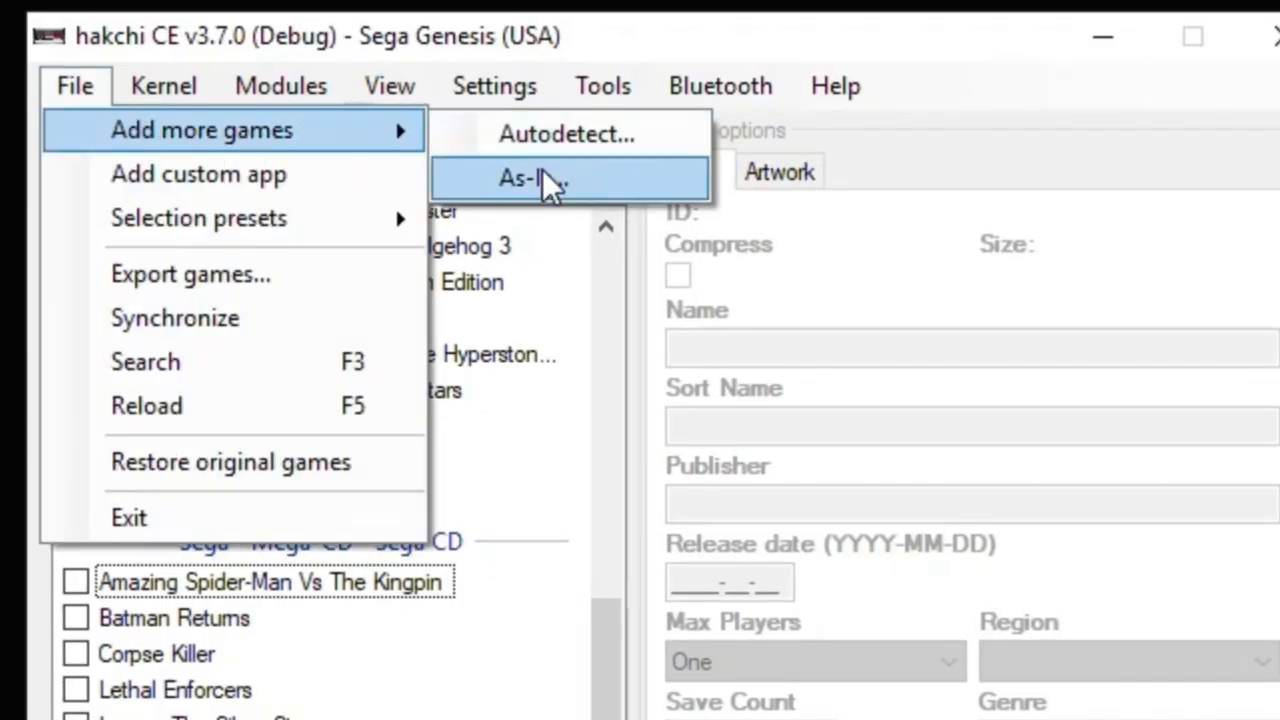
click(532, 178)
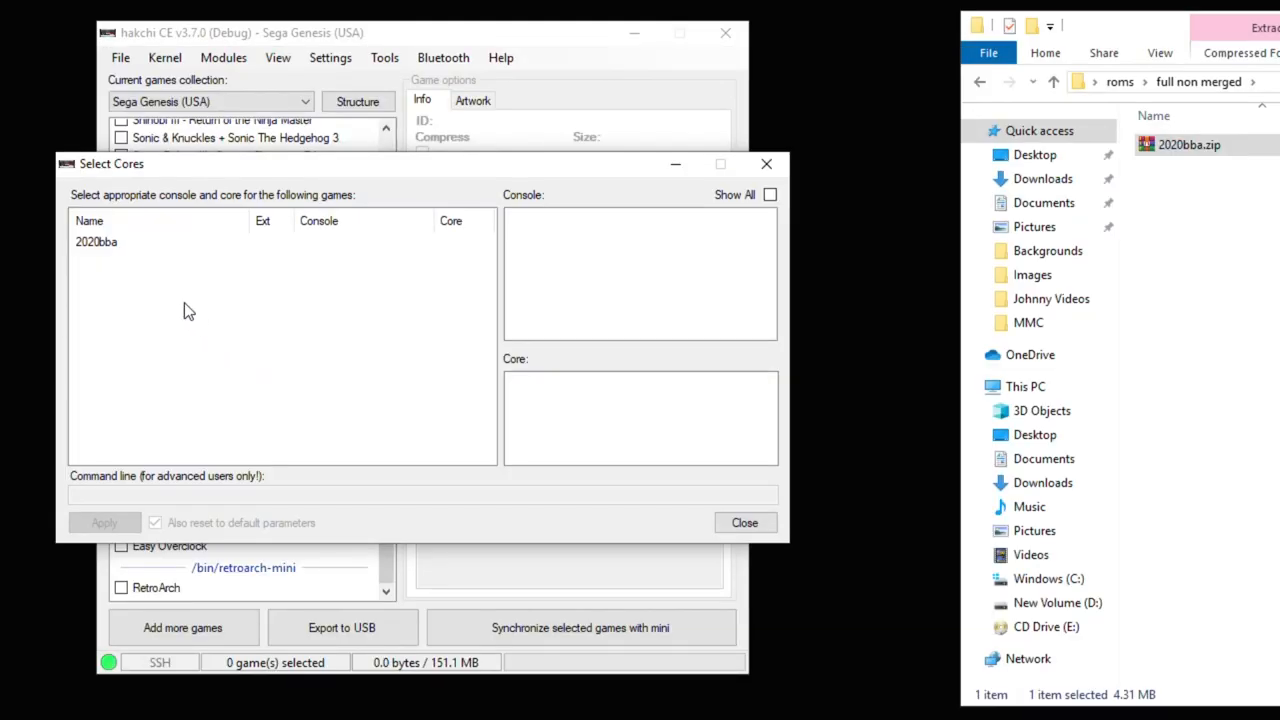
click(96, 240)
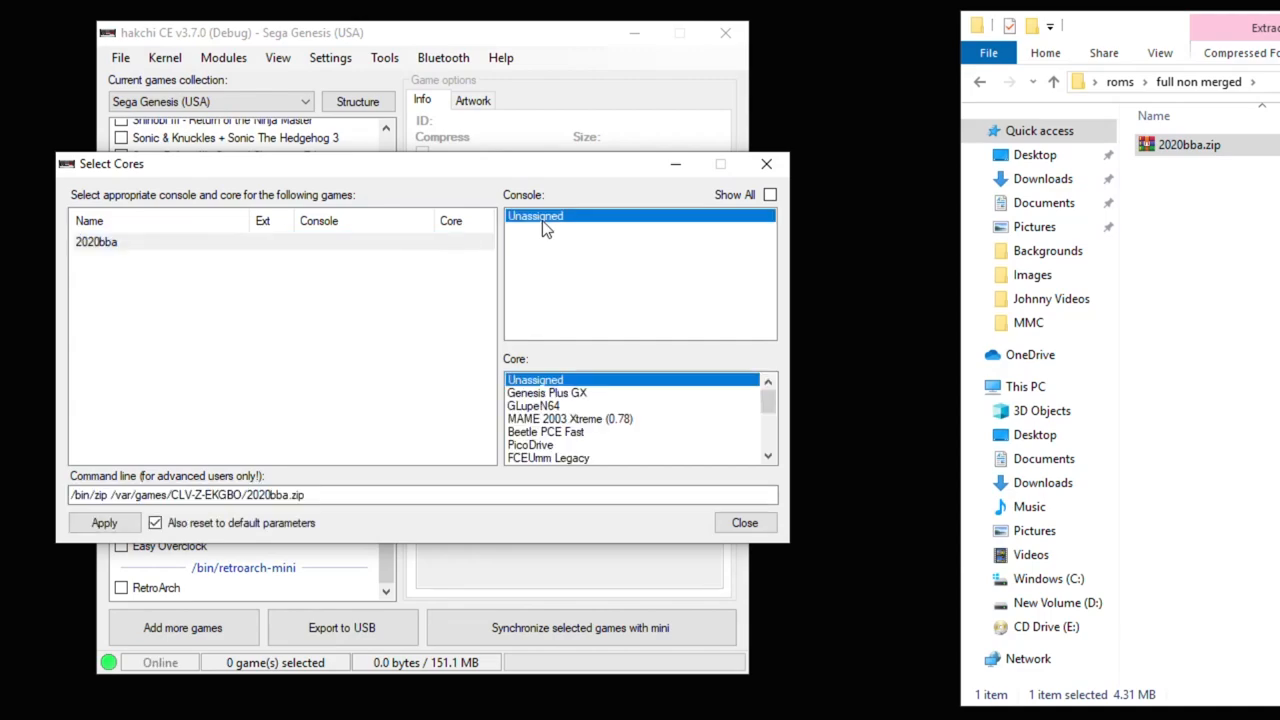
click(570, 418)
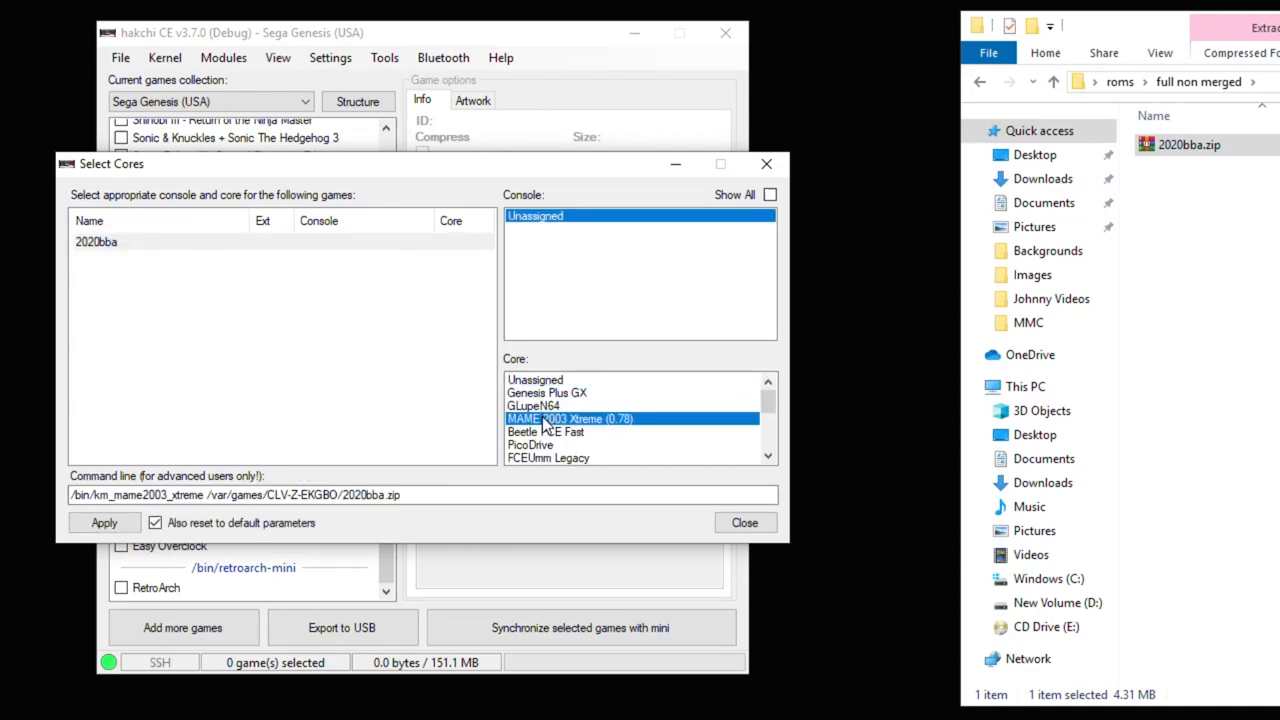
click(104, 522)
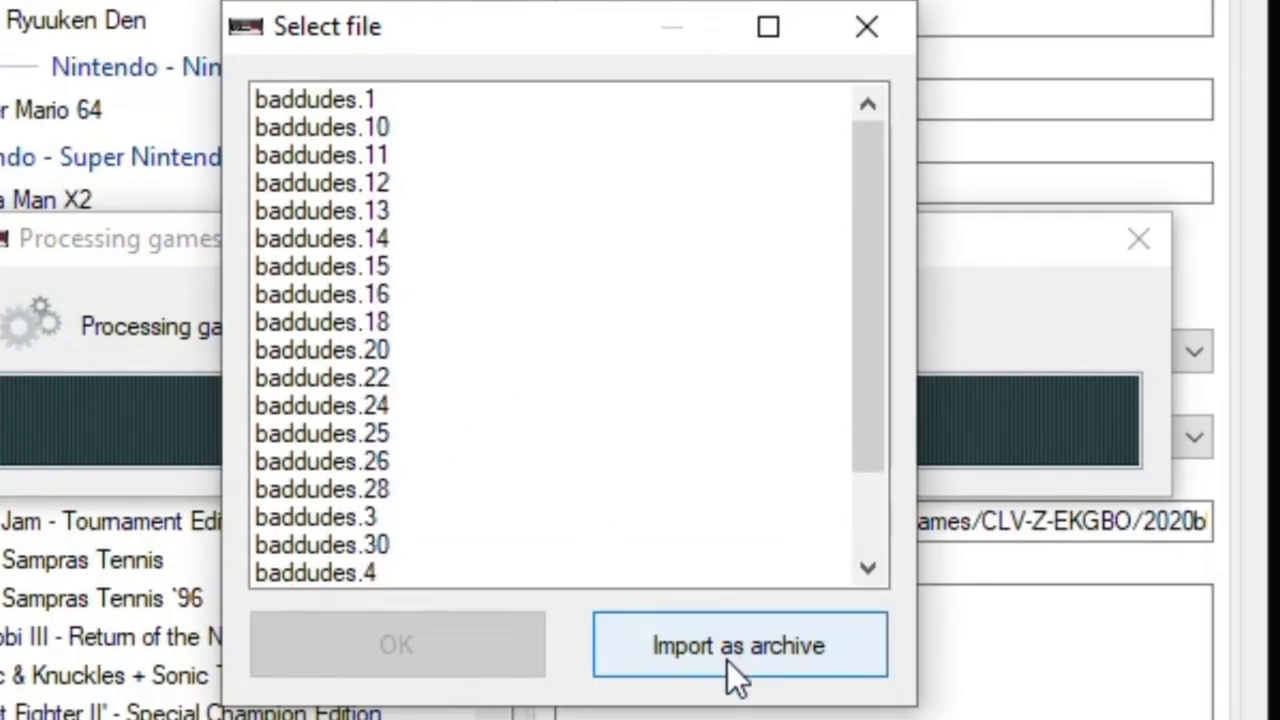
Import baddudes as an archive and assign it the MAME 2003 Xtreme core
click(738, 644)
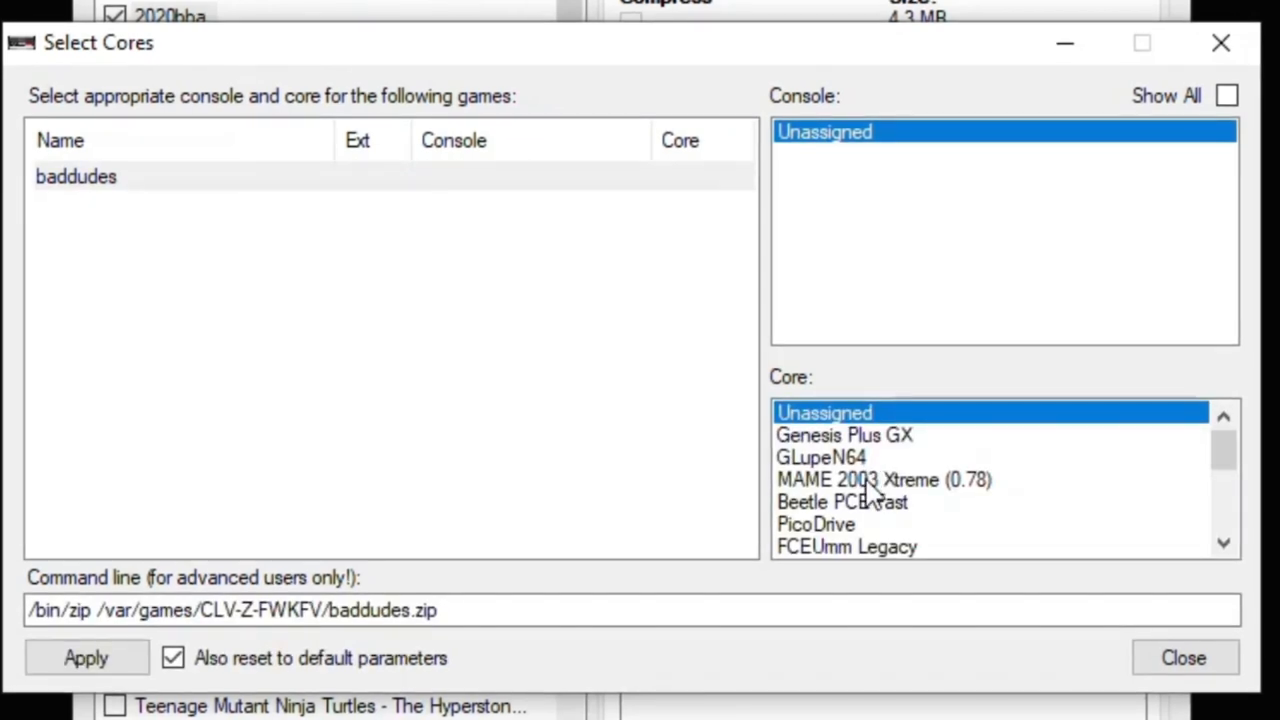
click(884, 480)
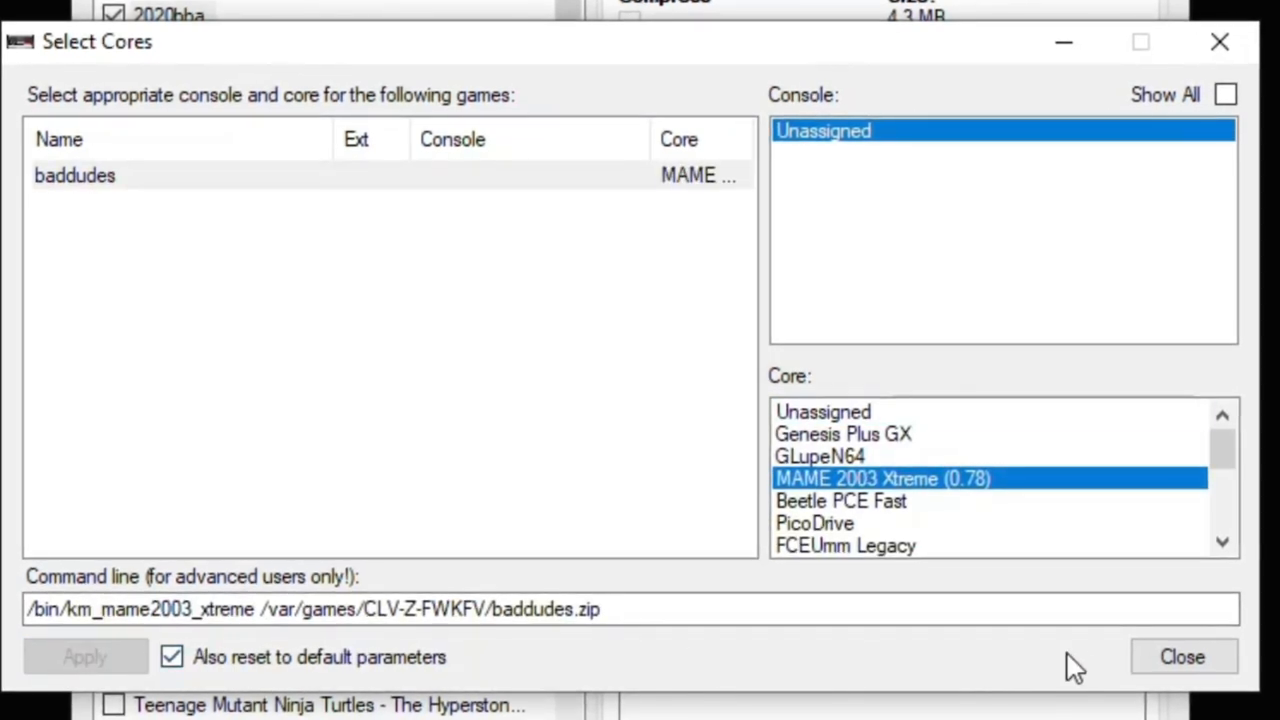
click(1182, 656)
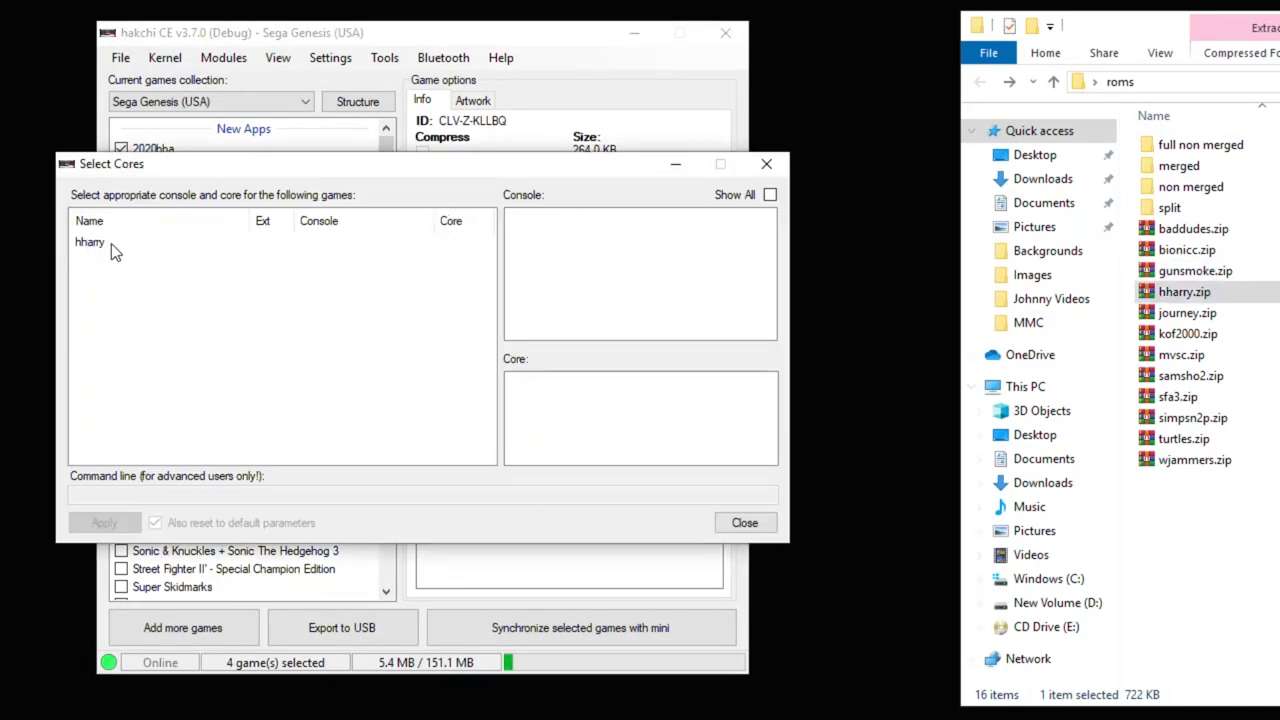
Assign MAME 2003 Xtreme to the remaining ROMs, hharry through wjammers, as New Apps
click(744, 522)
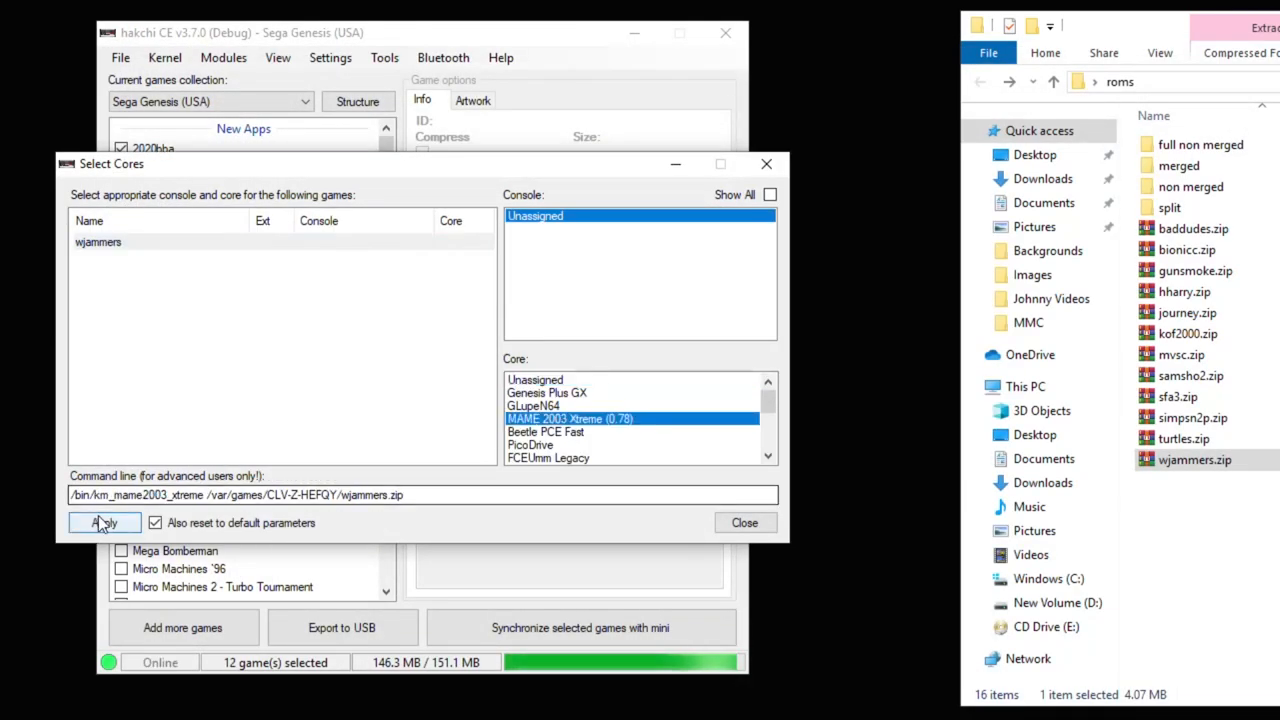
click(104, 522)
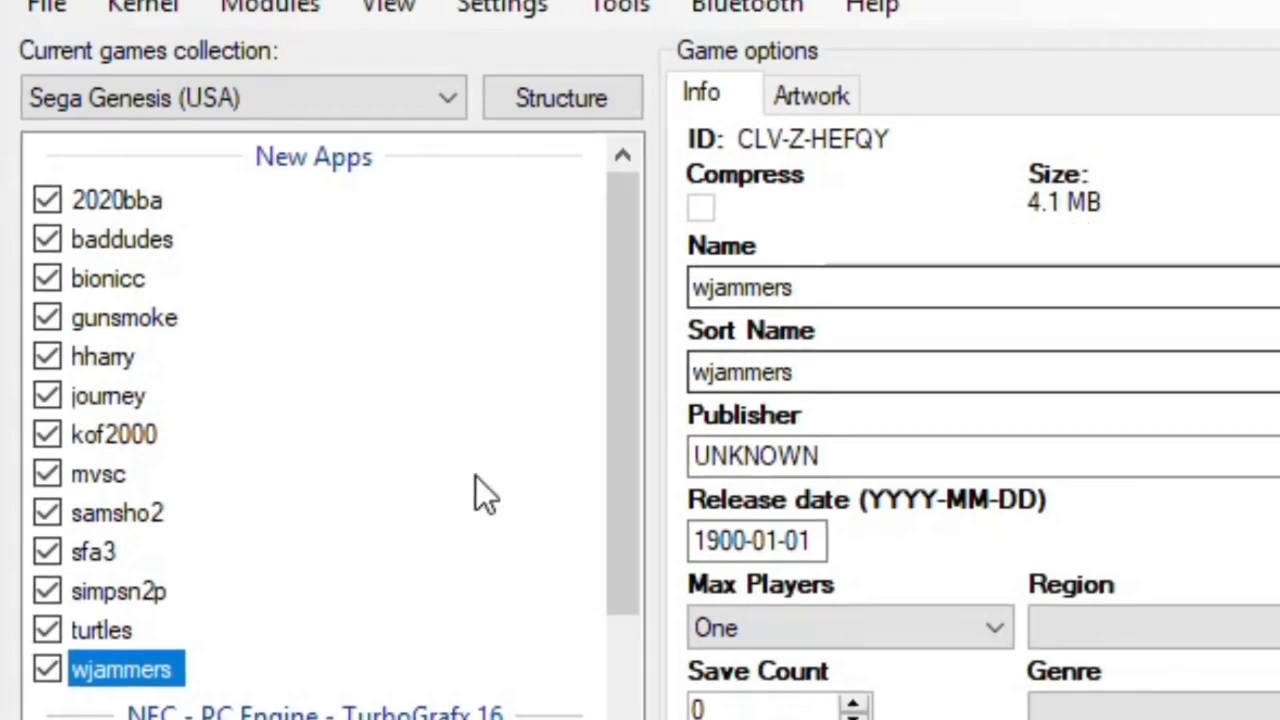
click(100, 628)
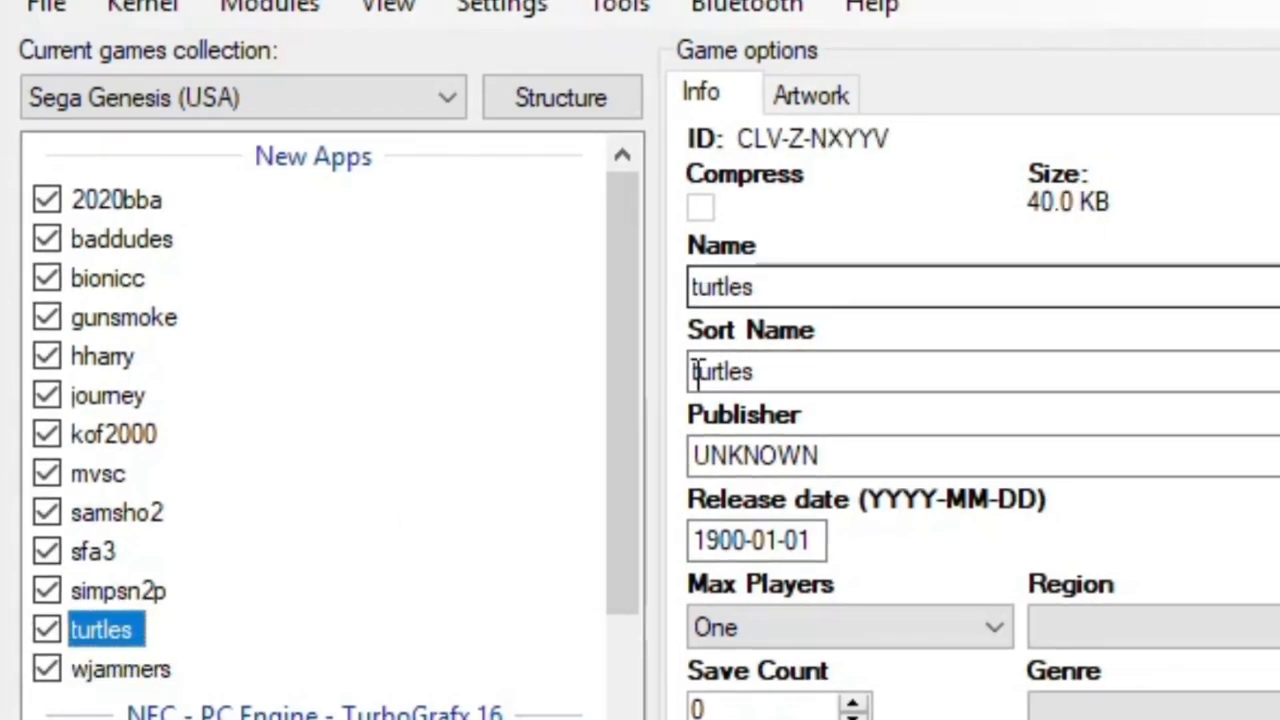
click(118, 590)
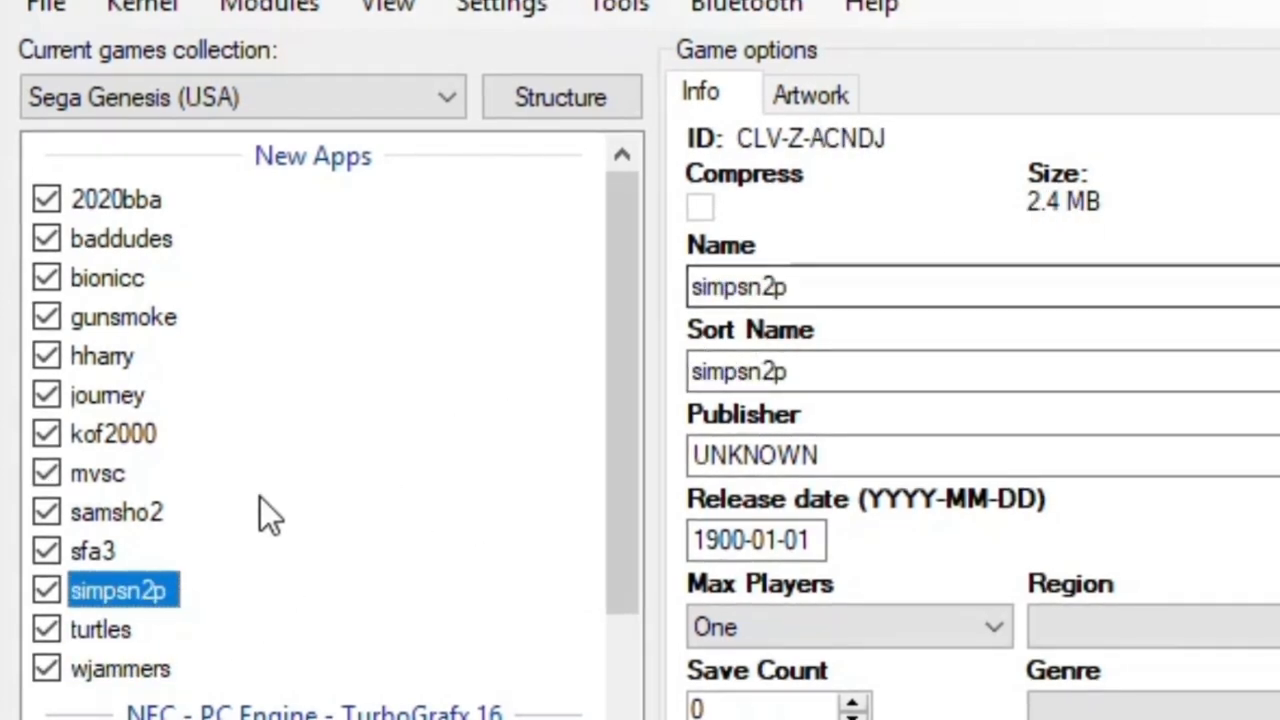
click(92, 550)
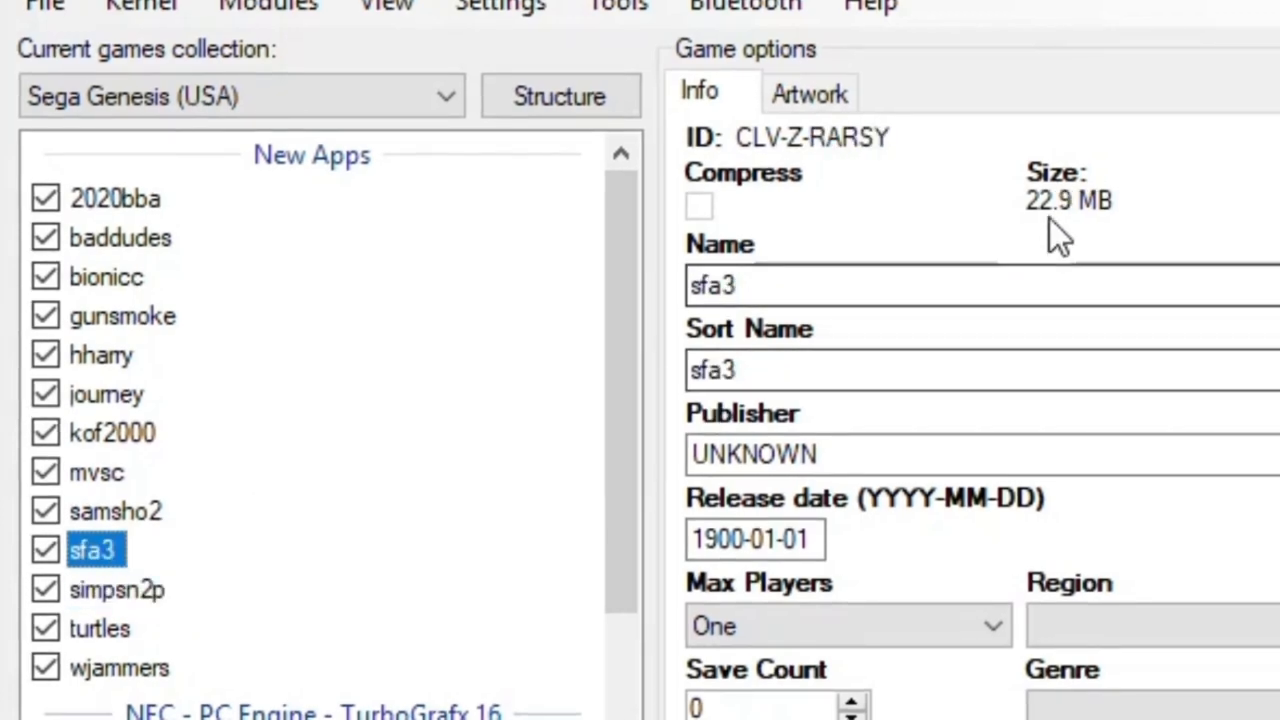
click(116, 510)
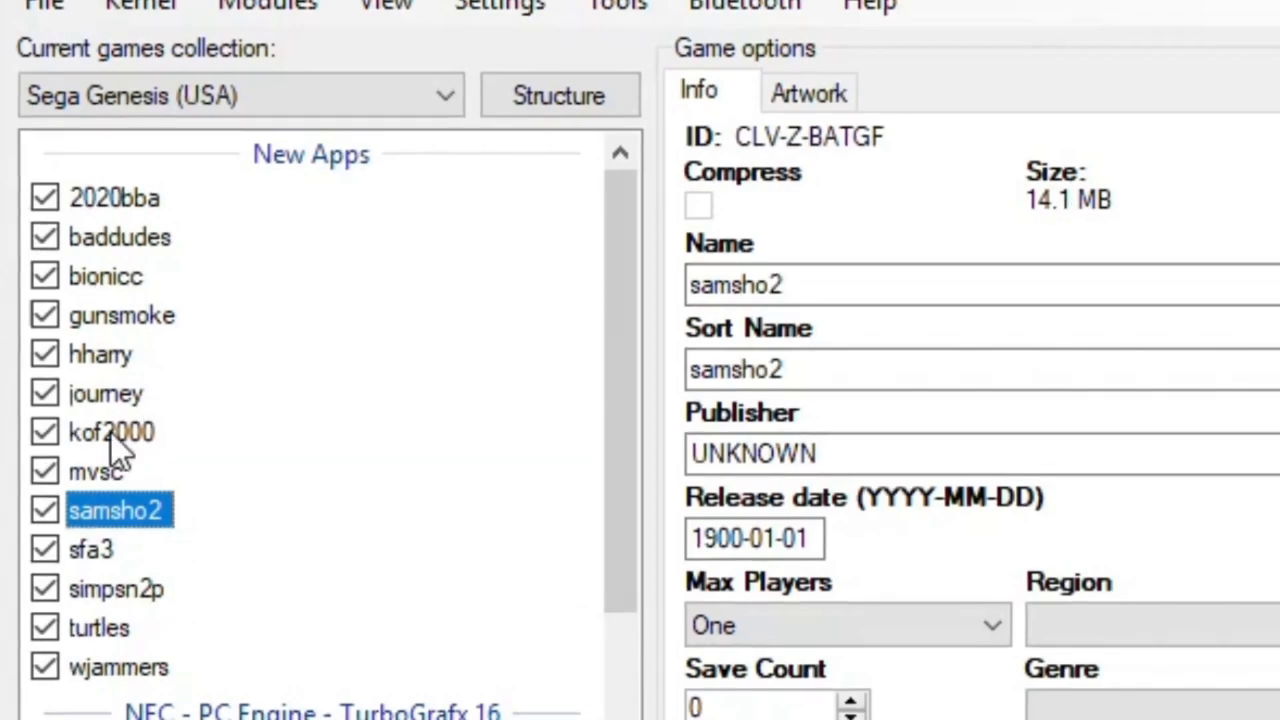
click(112, 432)
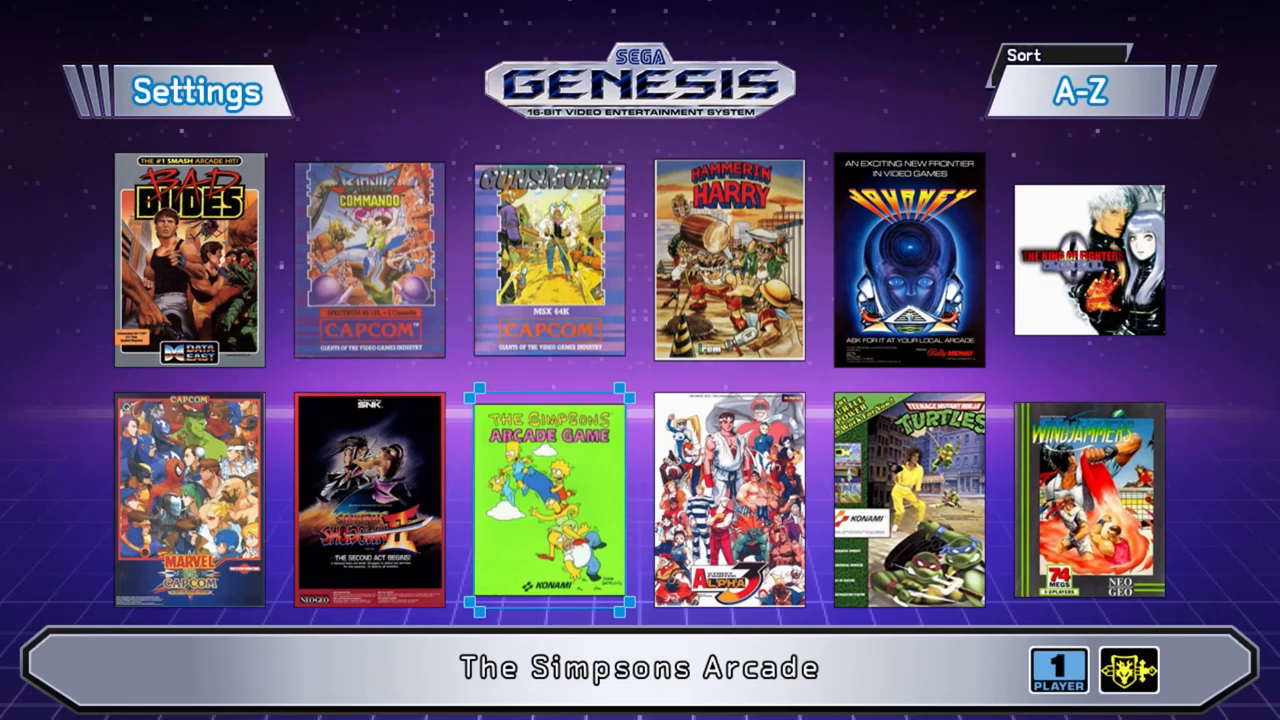
Launch The Simpsons Arcade from the Sega Genesis Mini menu
click(546, 502)
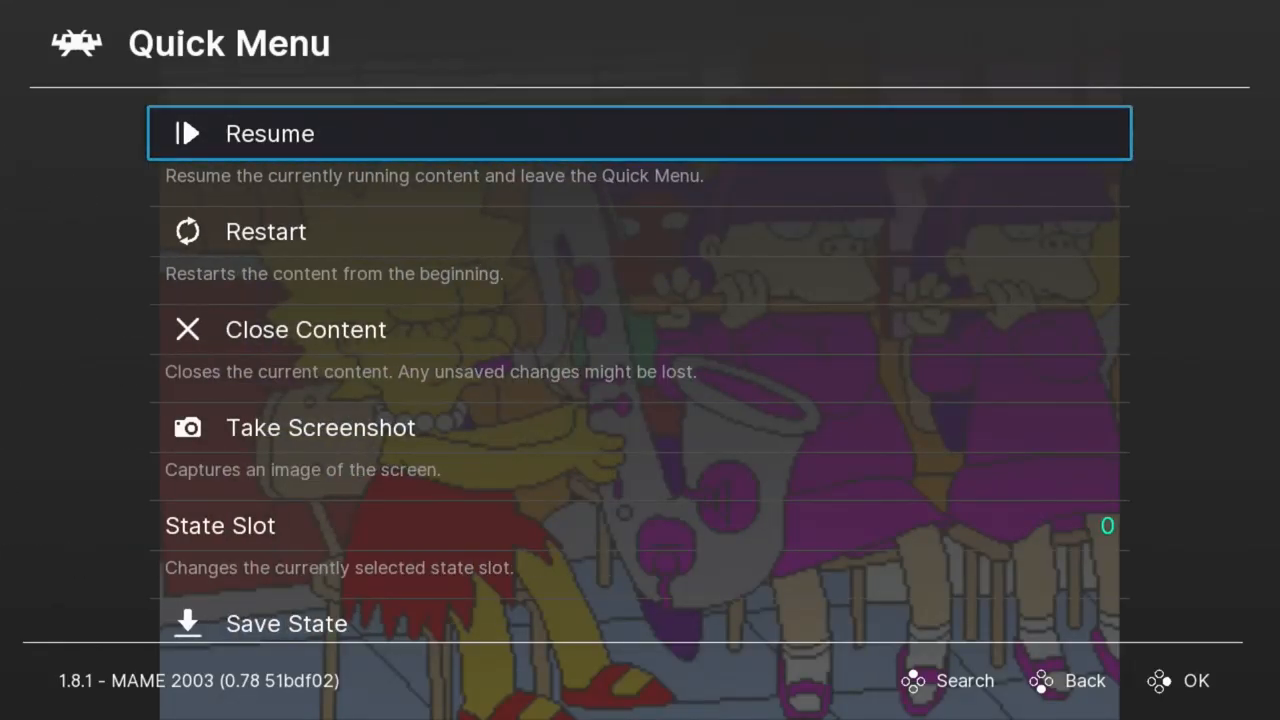
Enter the Controls menu and start changing the C button's assigned action
scroll(down, 3)
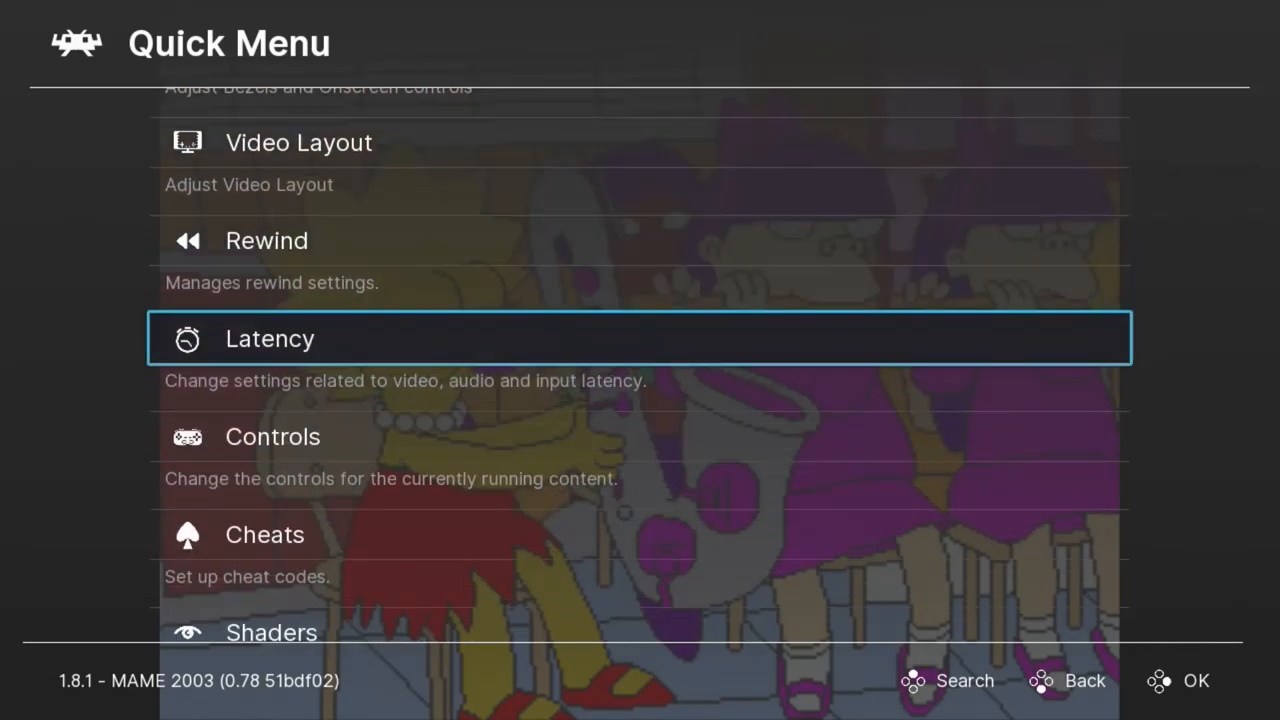
click(272, 436)
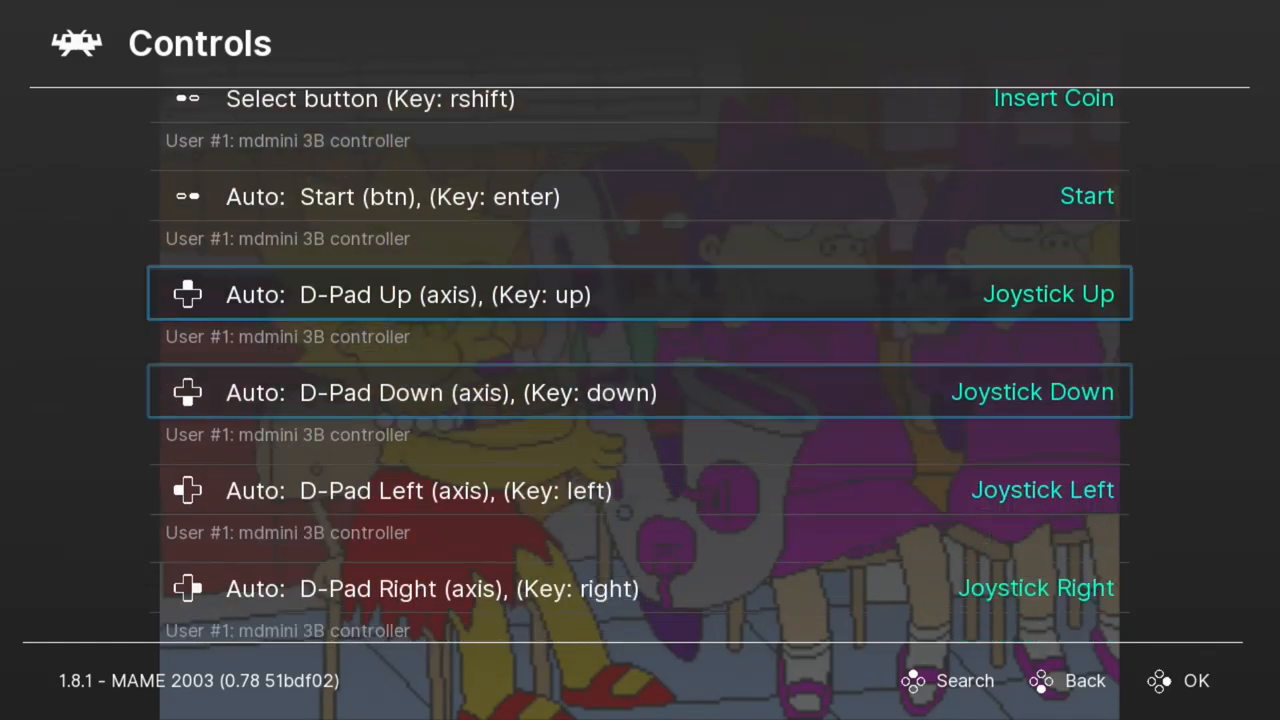
scroll(down, 3)
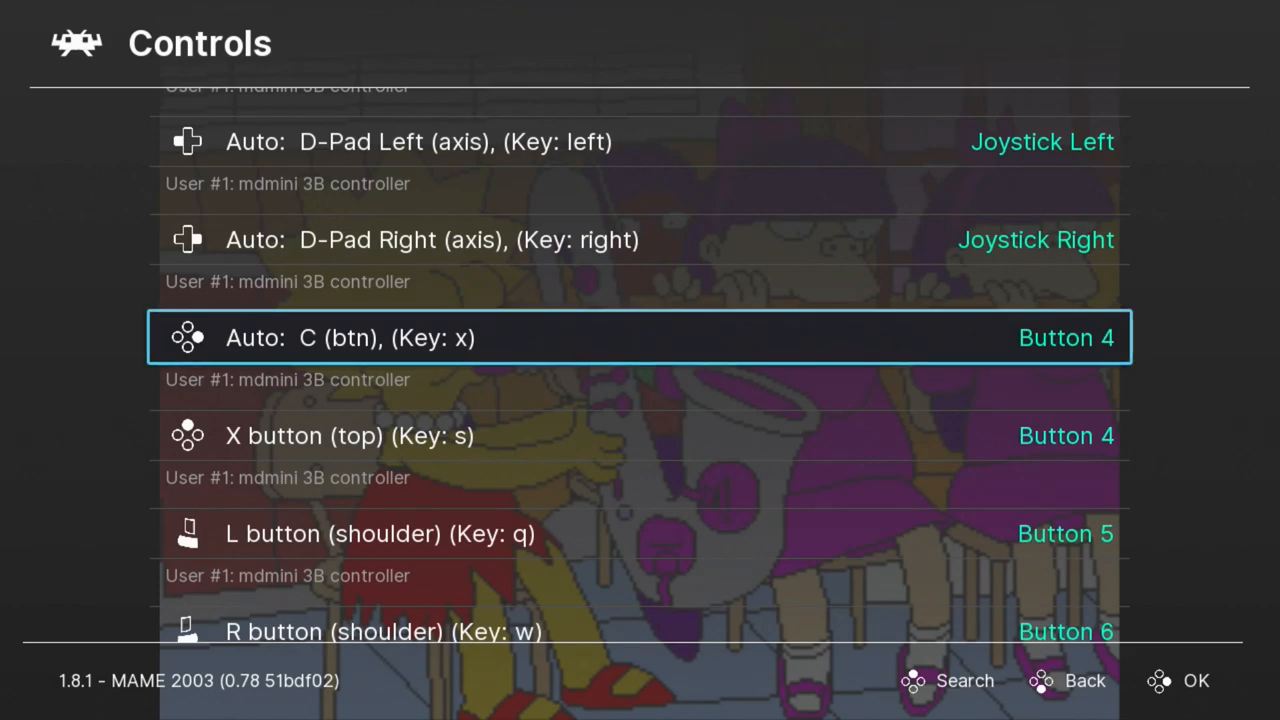
click(1064, 336)
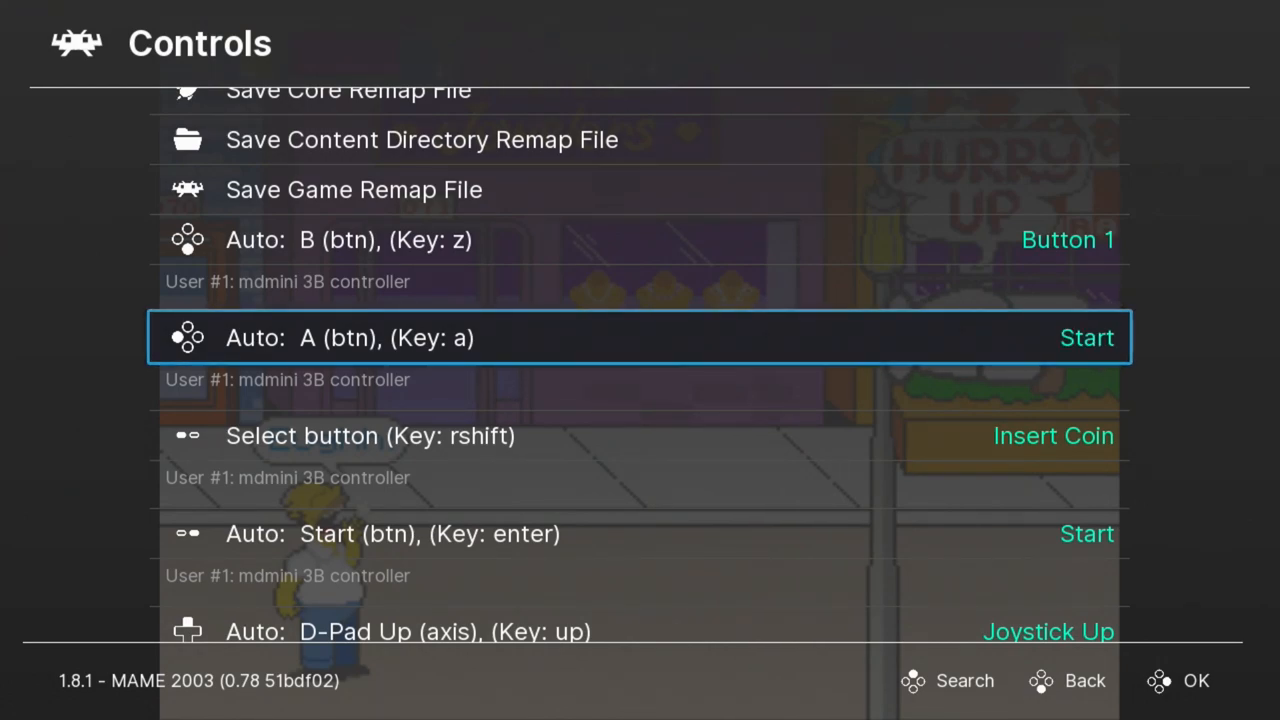
Remap the buttons so B is Button 1 and A is Start
click(1088, 336)
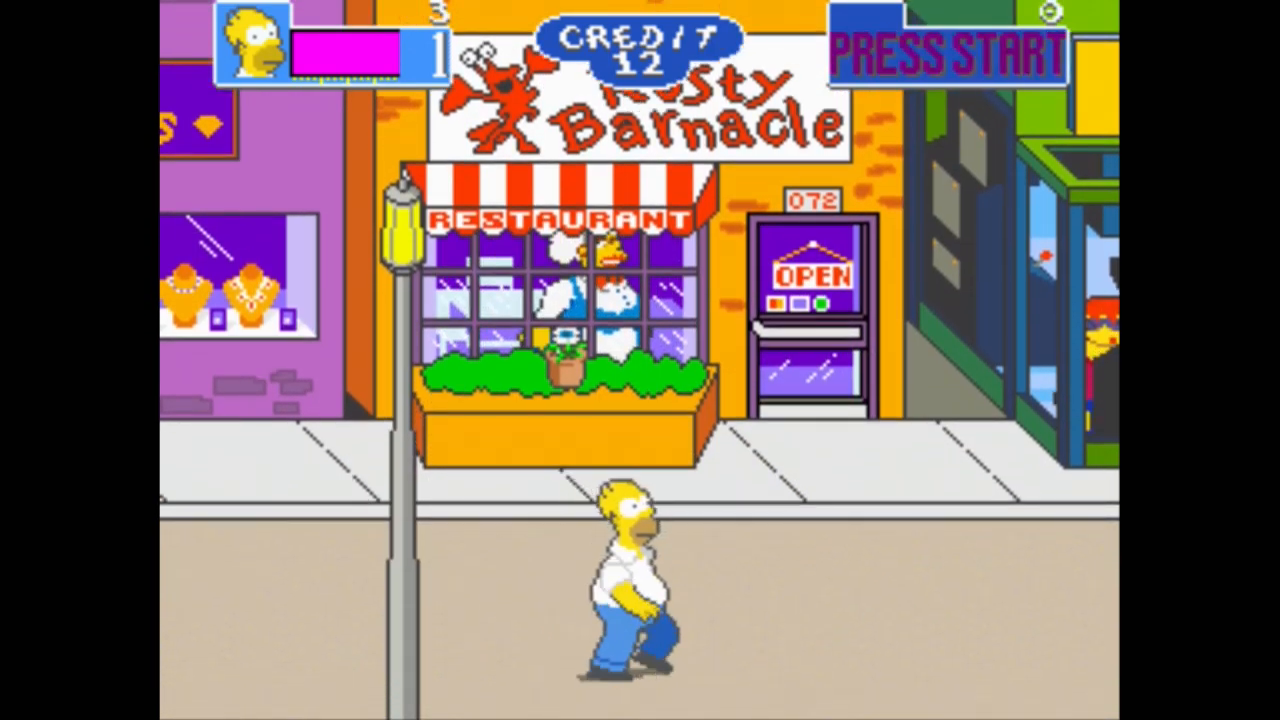
Move the home menu selection right to highlight Samurai Shodown 2 Arcade
scroll(right, 3)
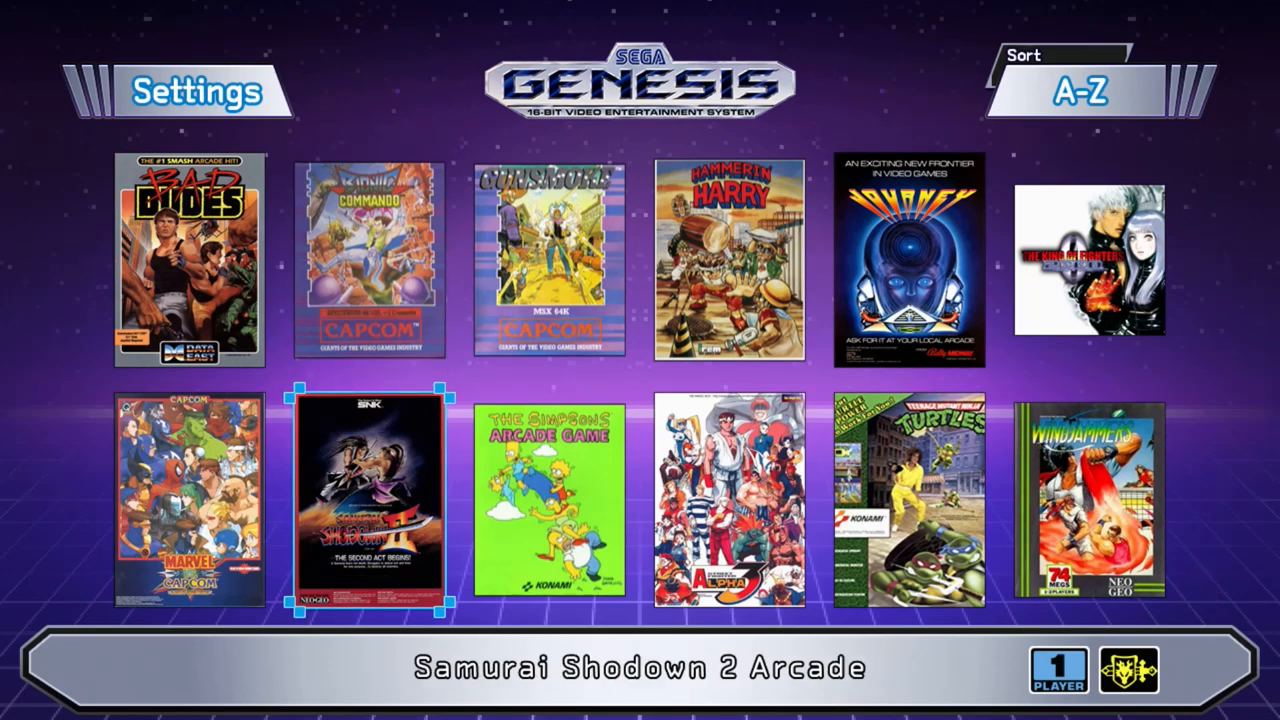
Launch Samurai Shodown 2 Arcade and navigate its MAME options menu over the fight
click(368, 498)
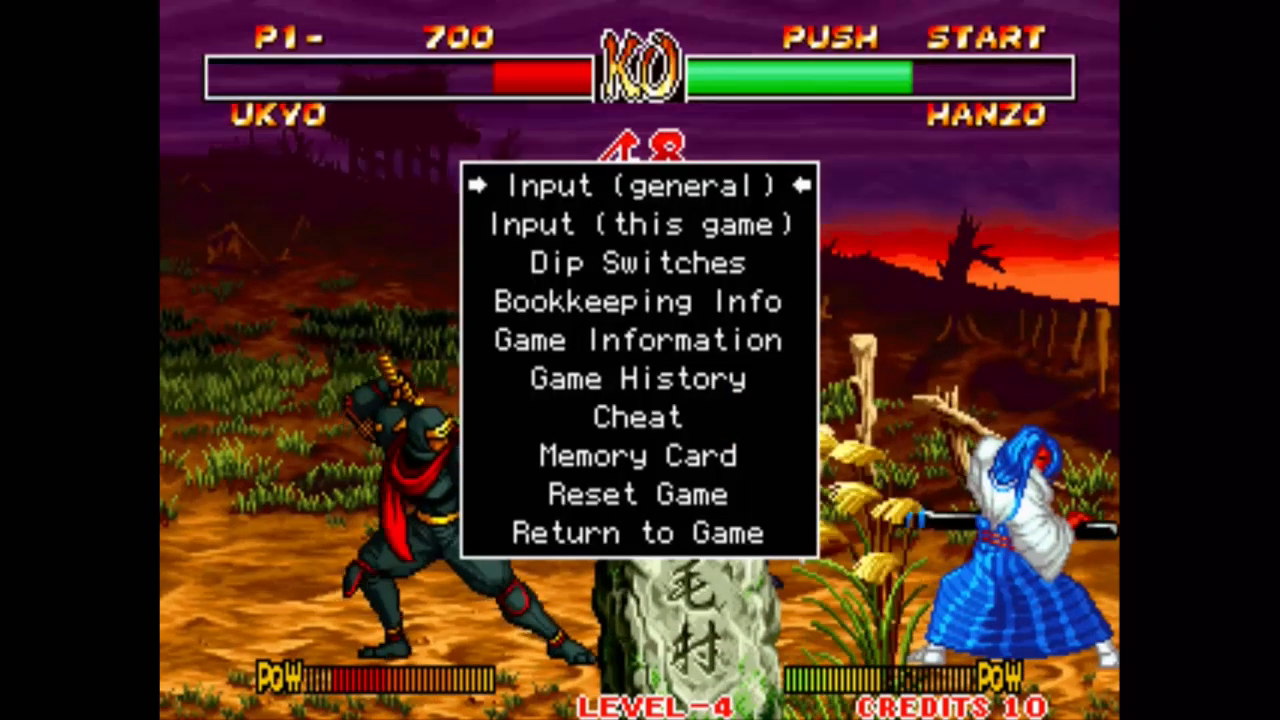
key(Down)
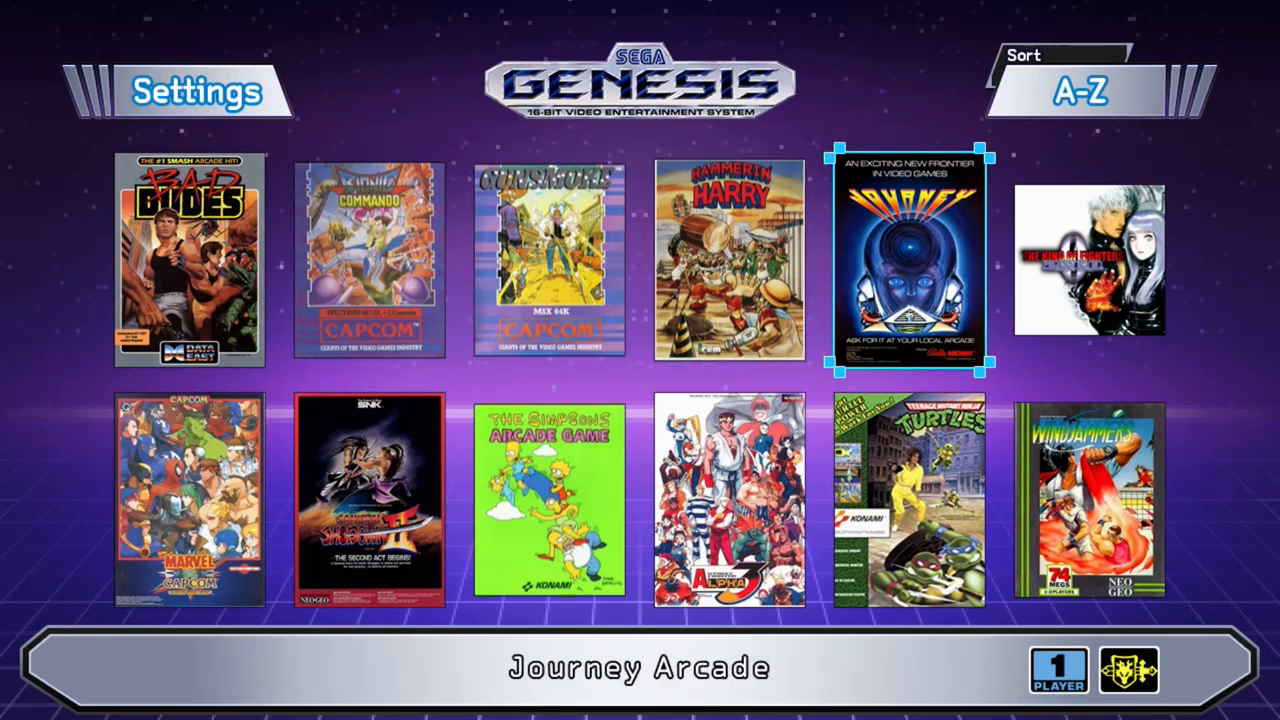
key(Left)
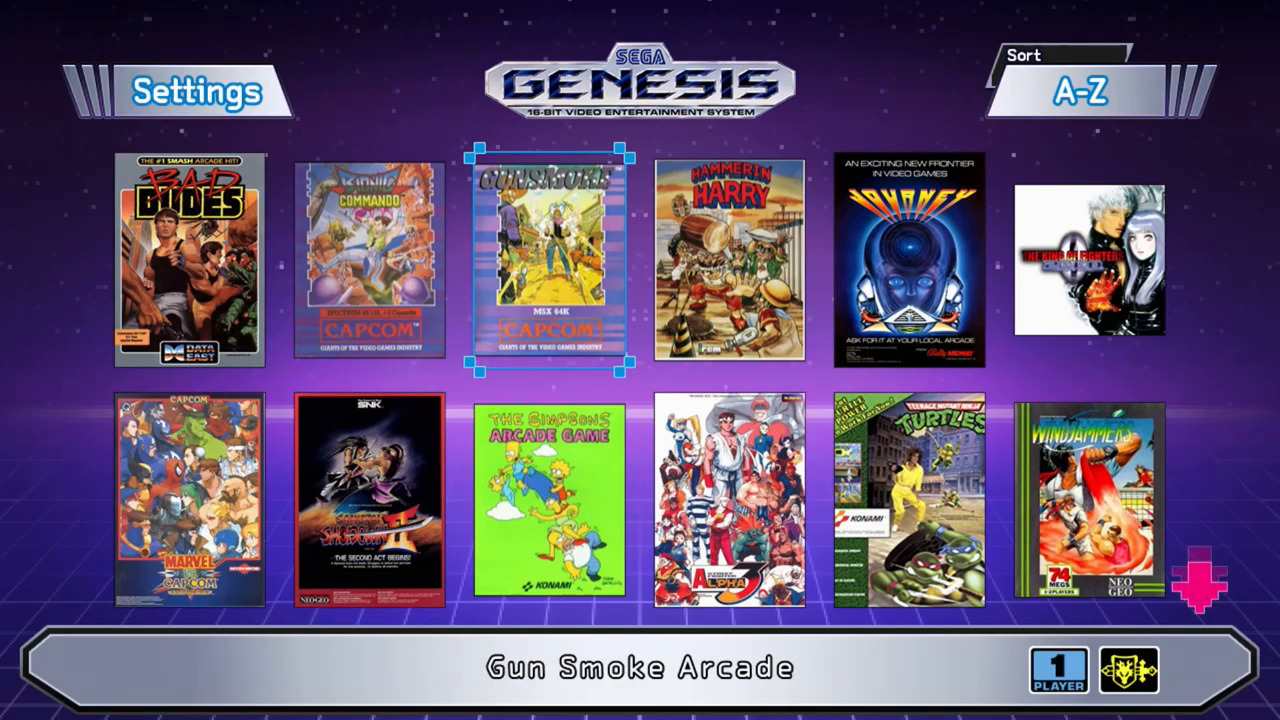
key(Left)
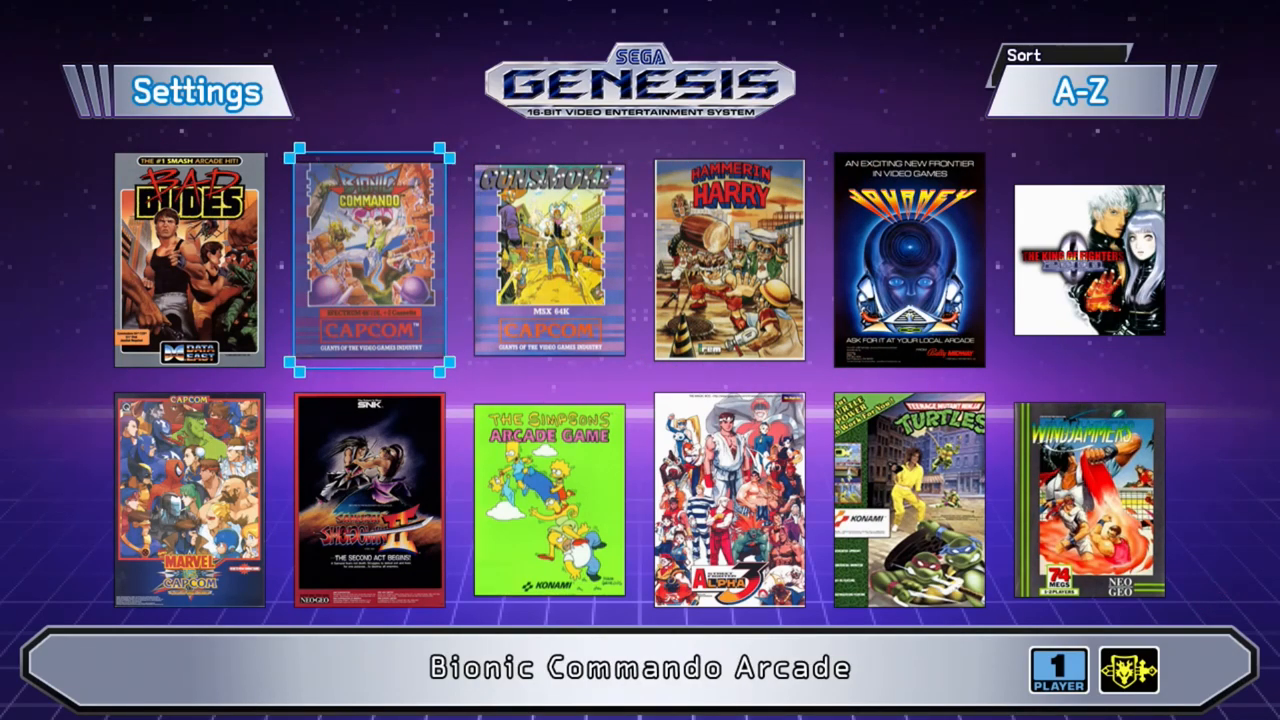